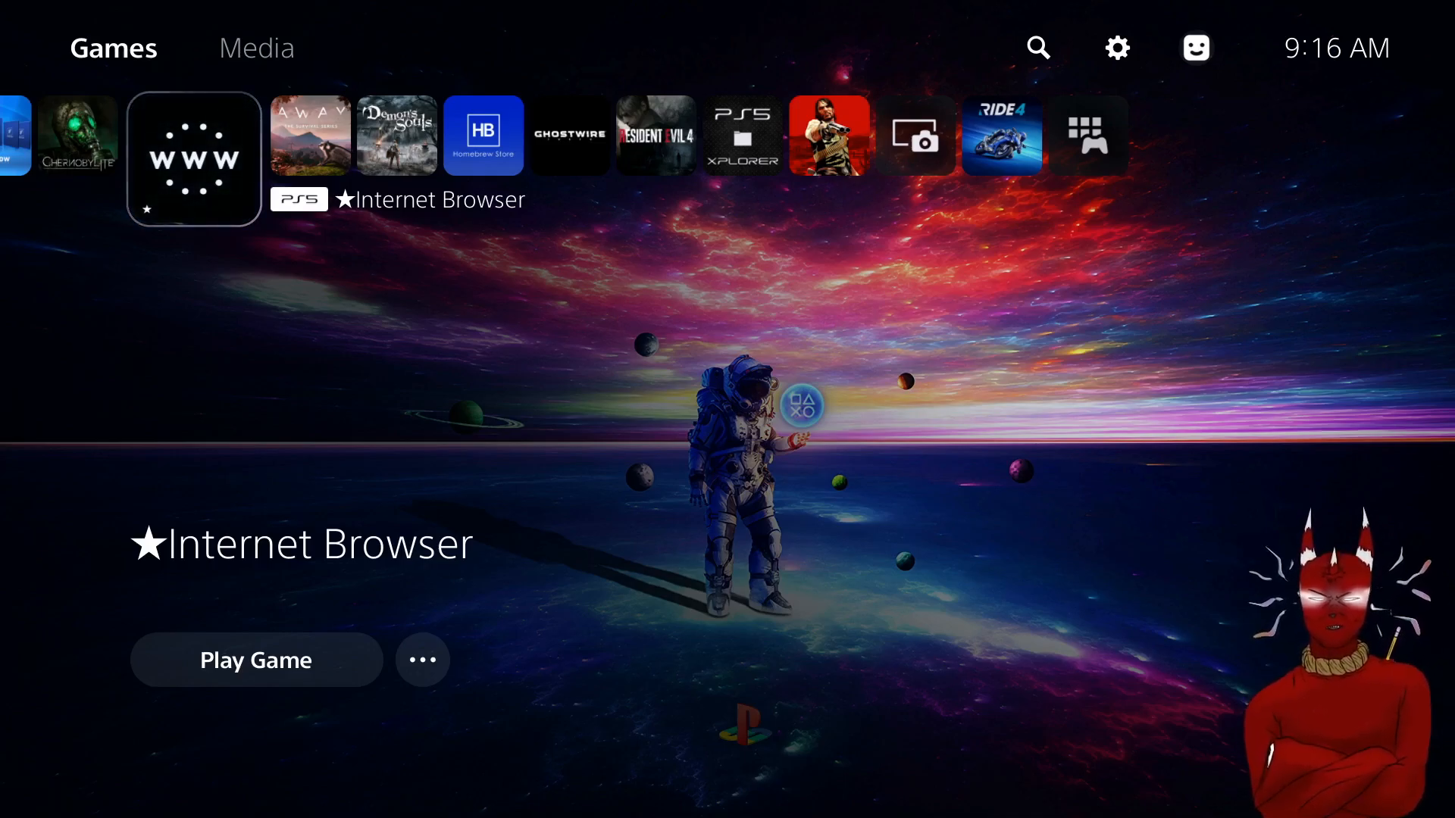
Browse the game tiles along the PS5 home row.
scroll(left, 3)
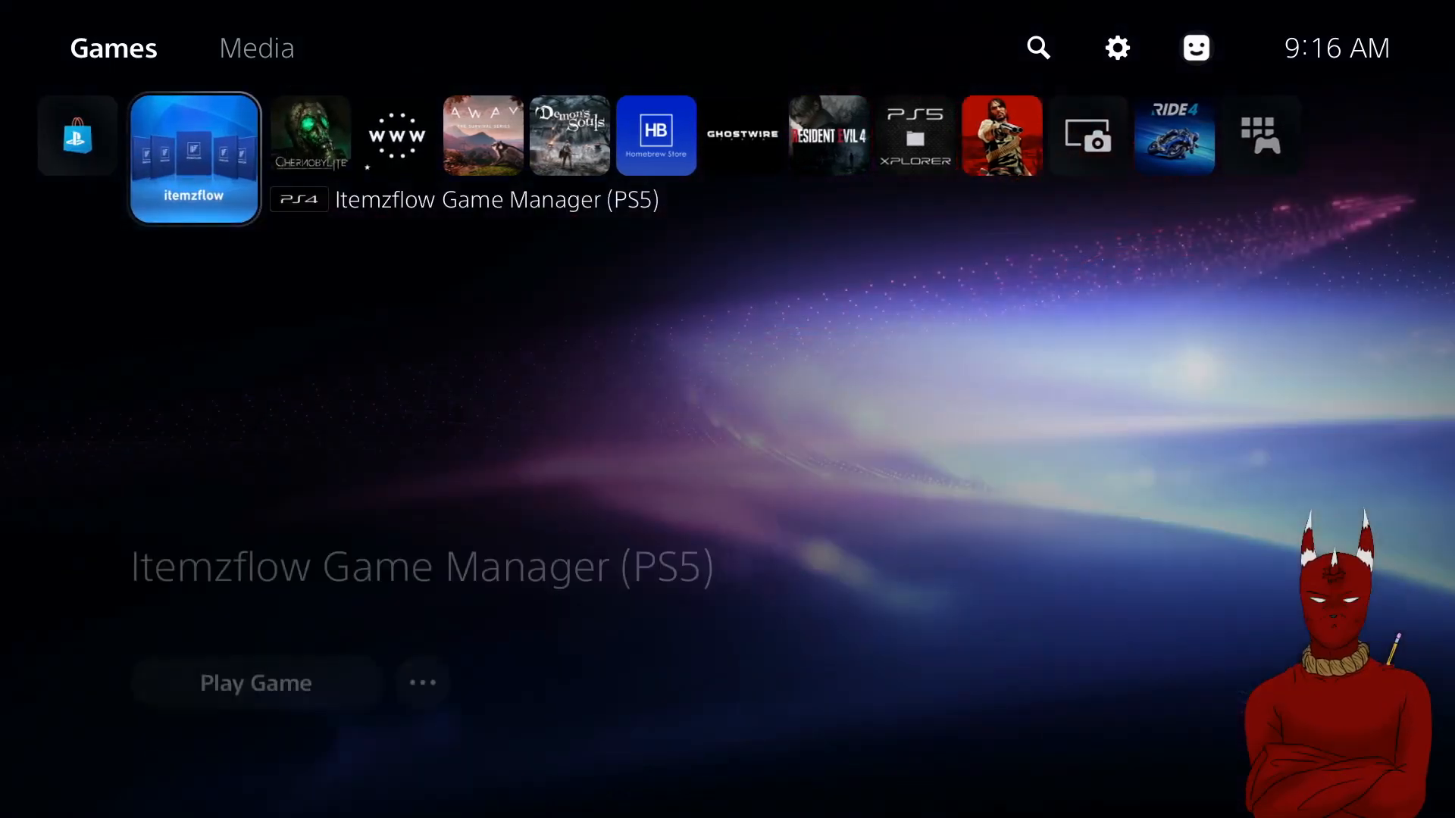
scroll(right, 3)
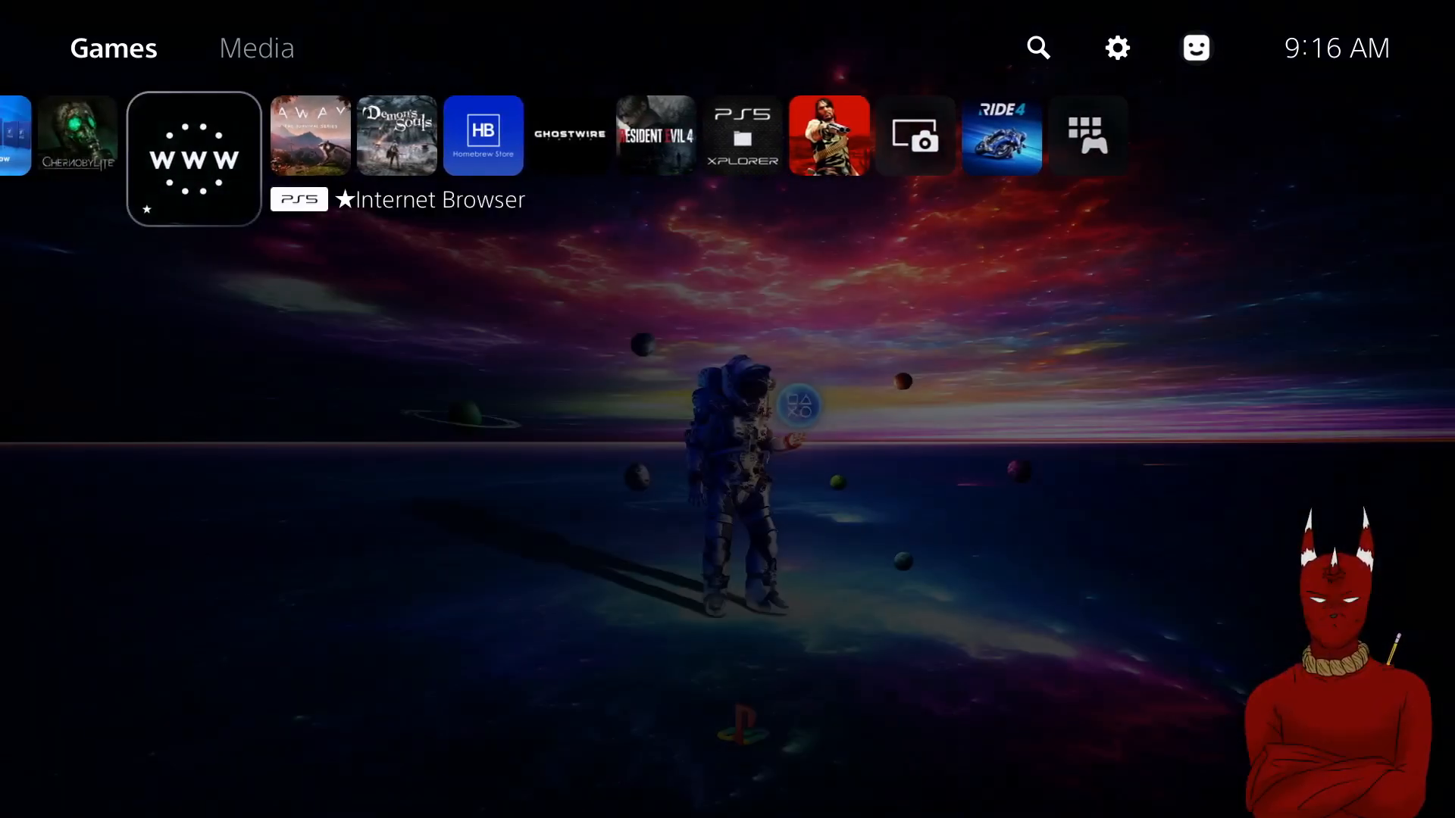
click(193, 158)
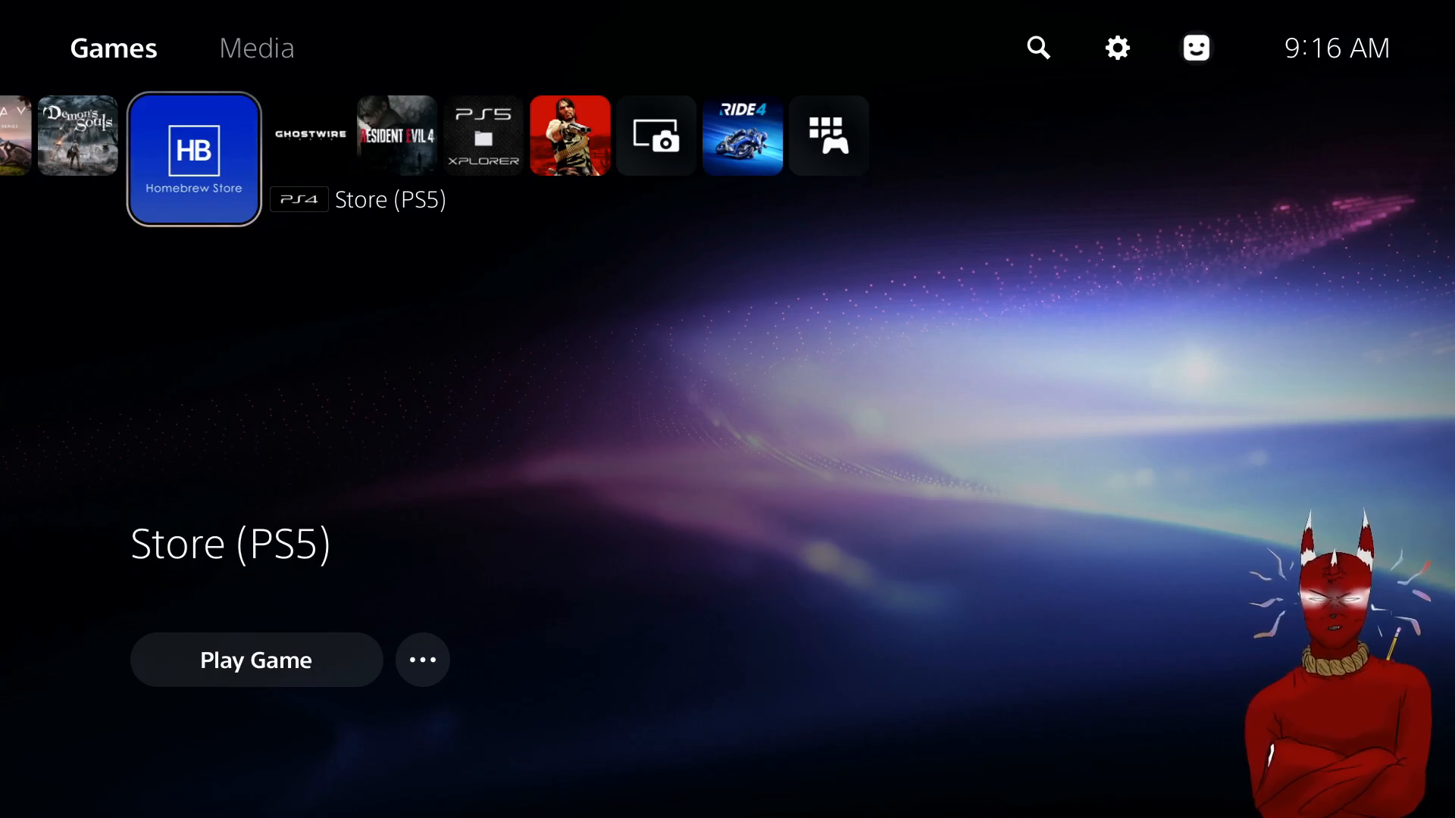
scroll(left, 3)
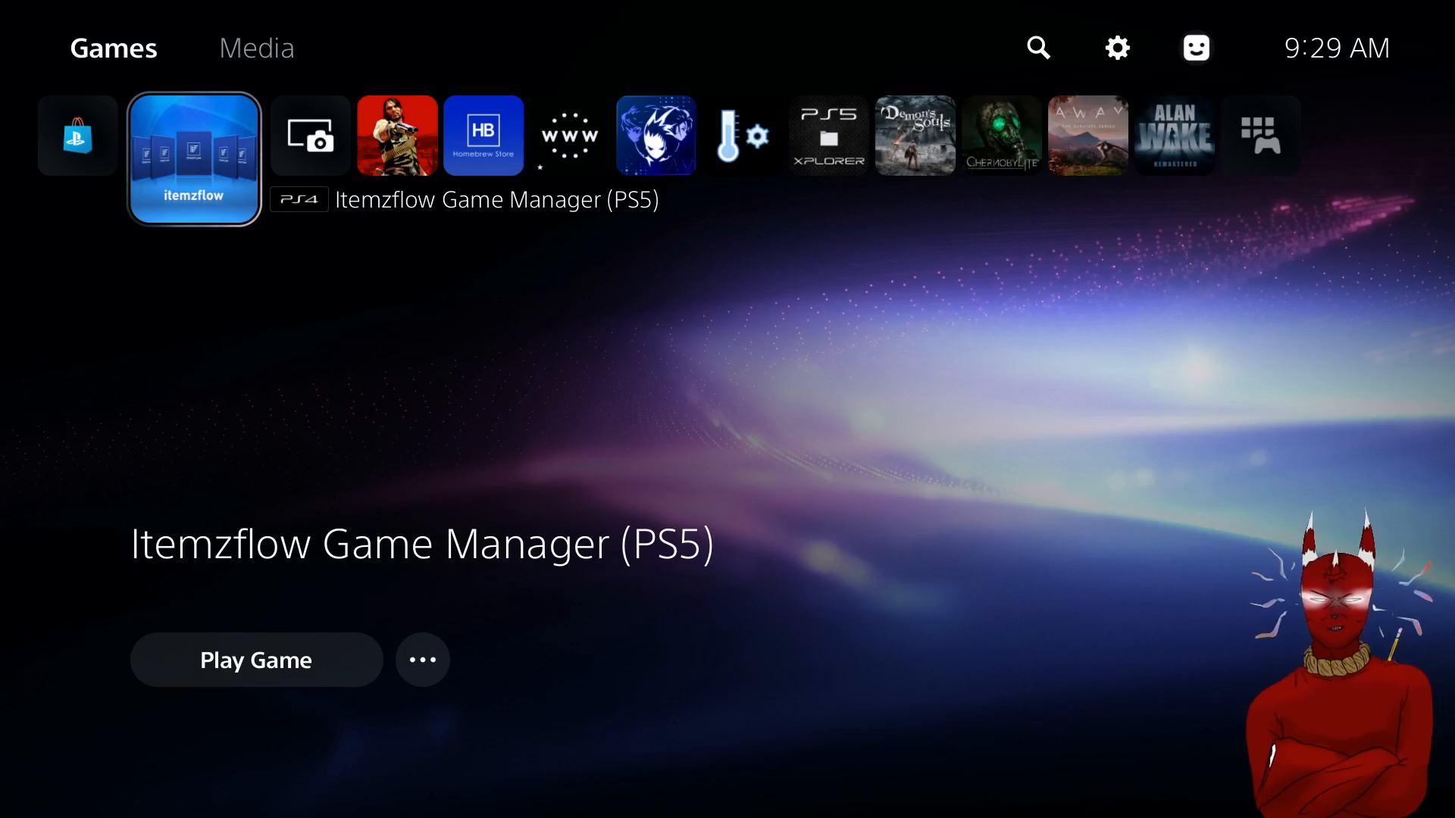
scroll(right, 3)
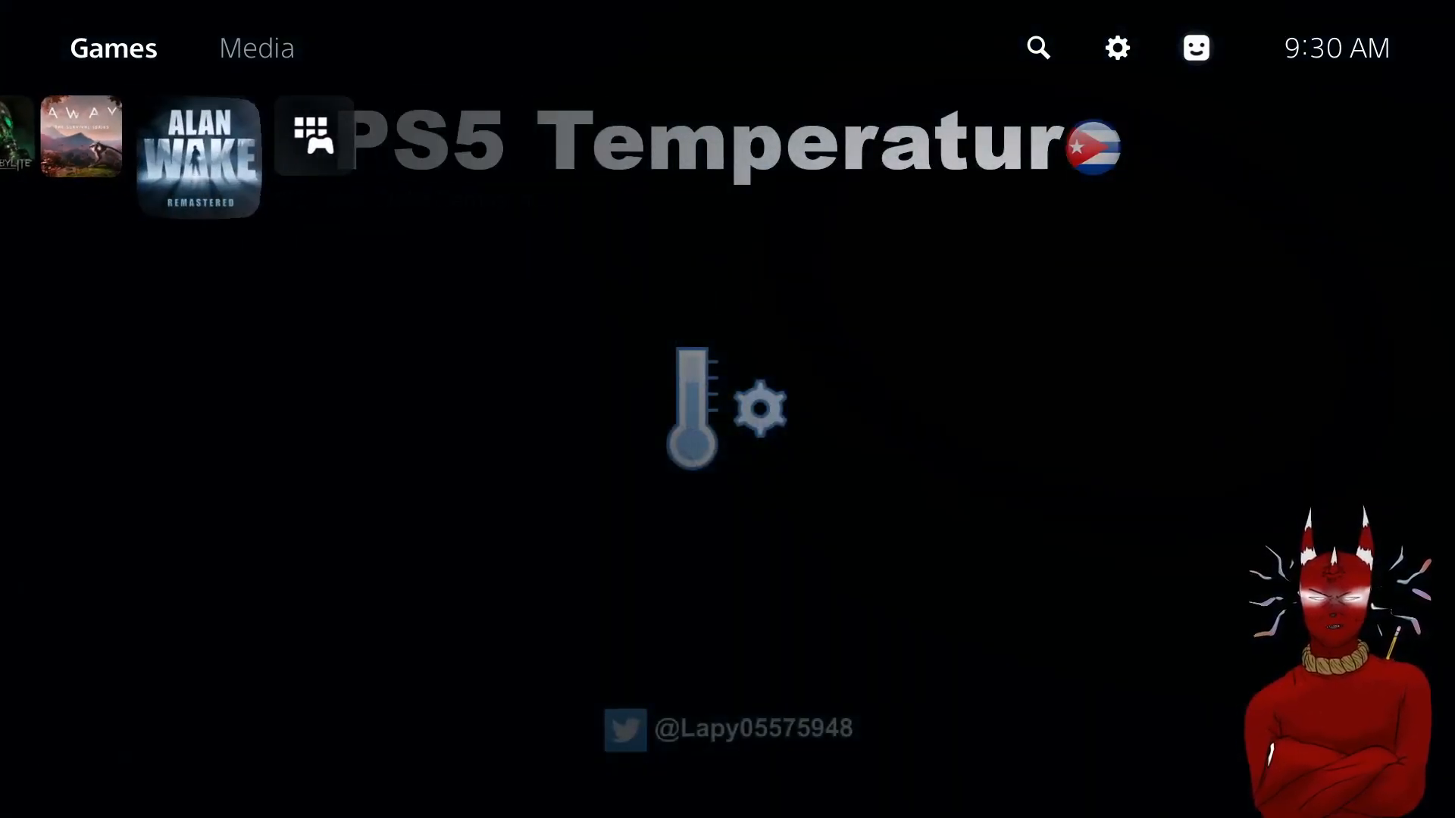
click(314, 156)
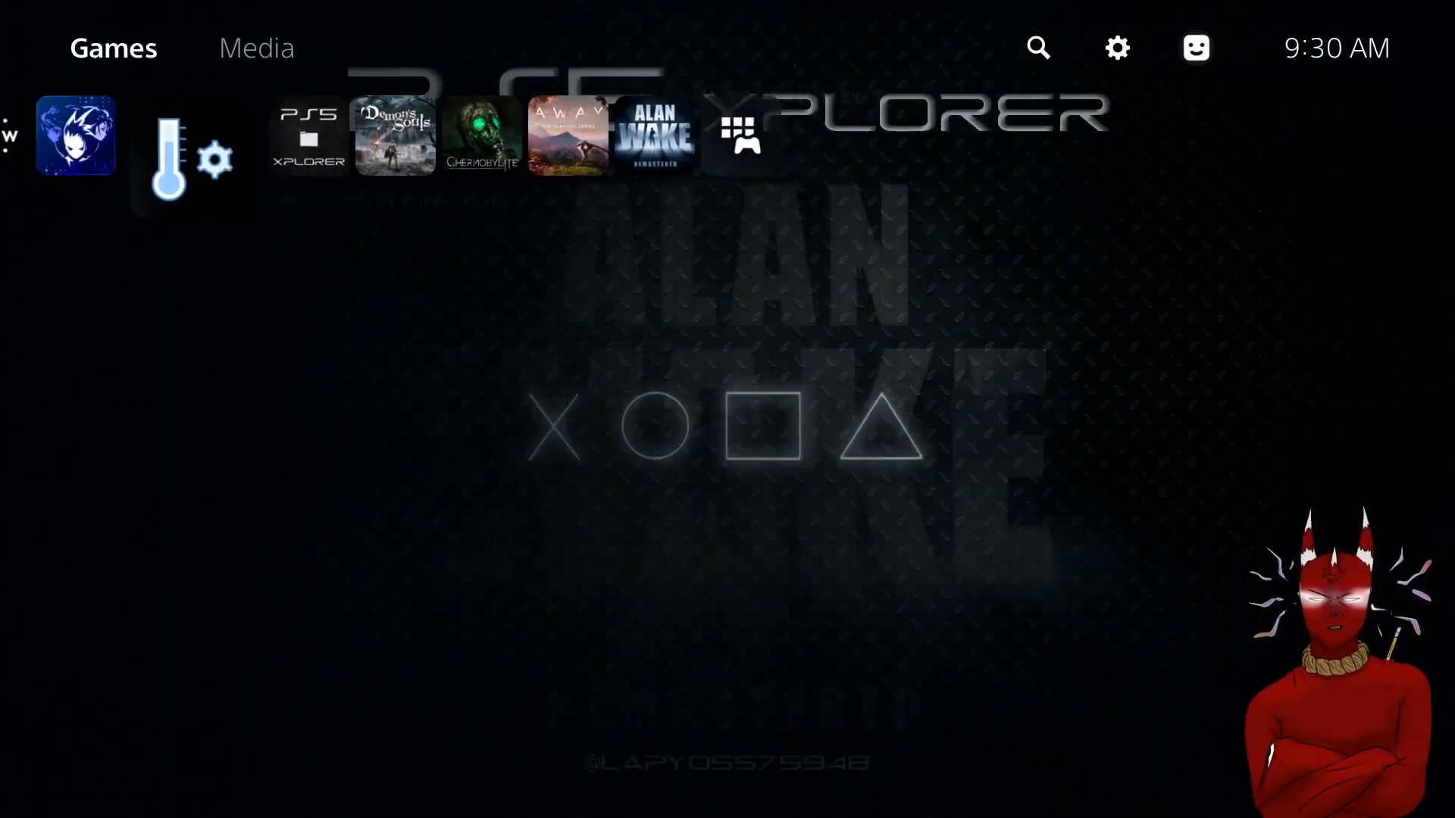
scroll(left, 3)
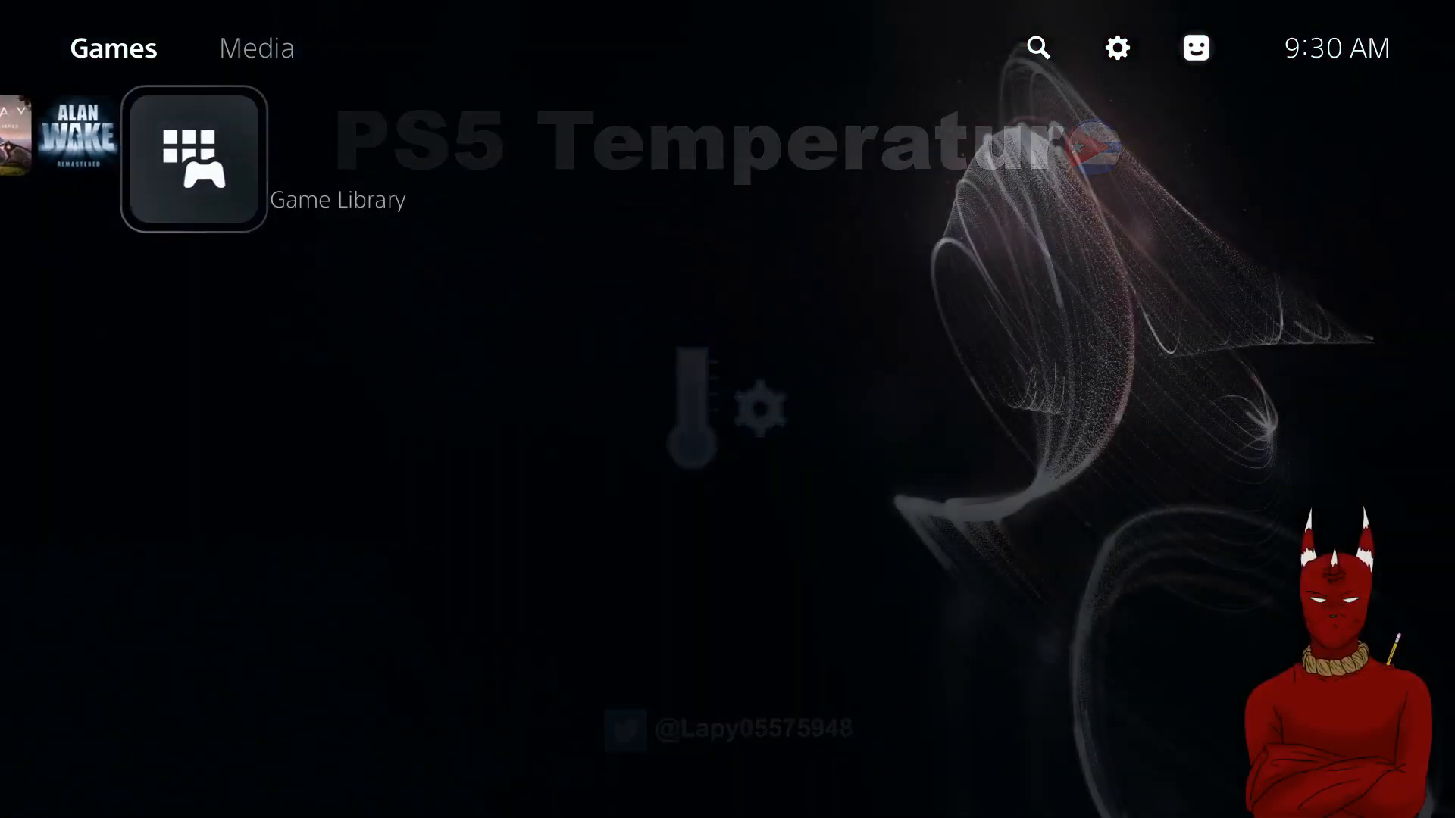
Look through the full library of installed games, then go back.
click(193, 158)
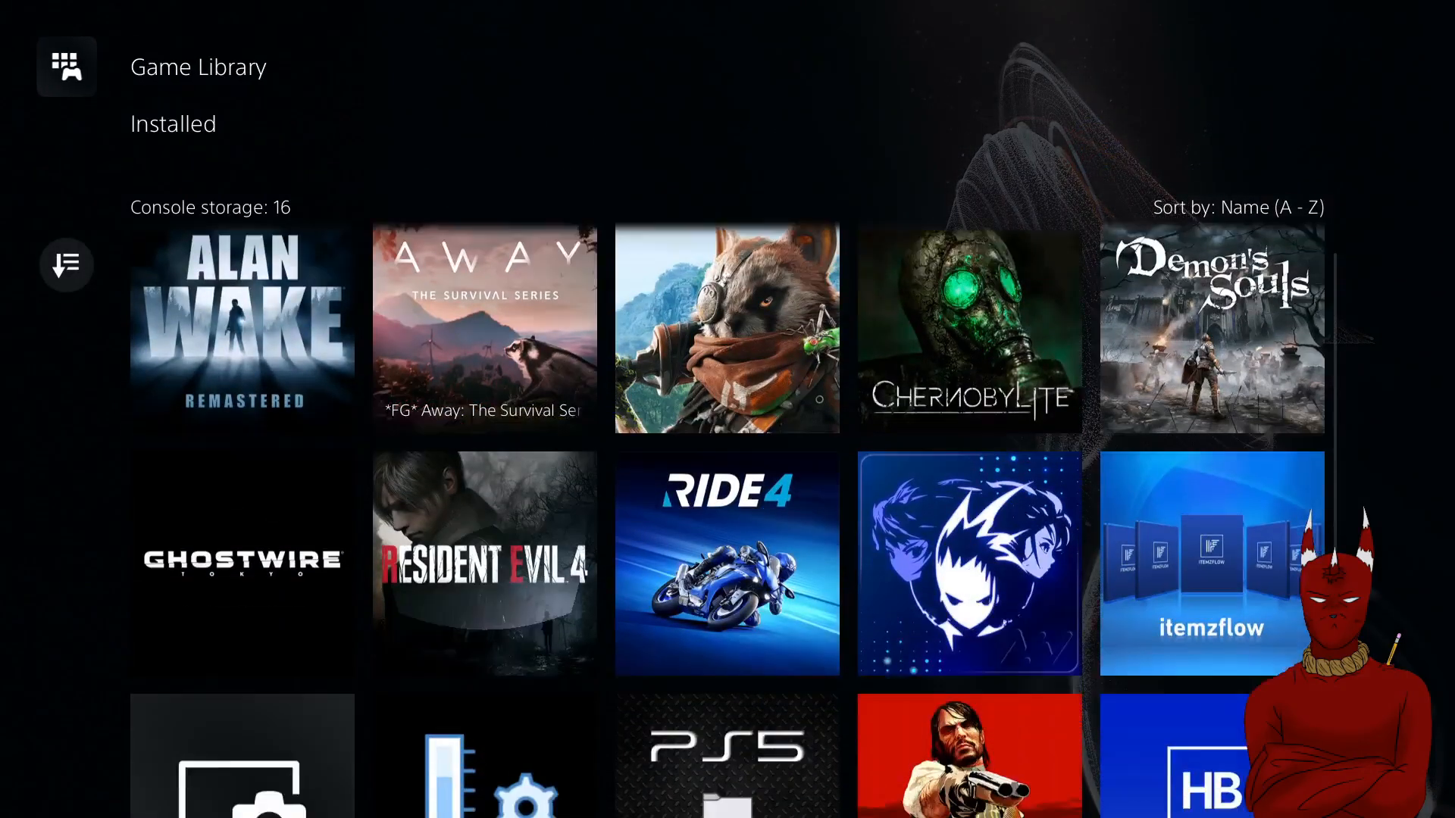
scroll(down, 3)
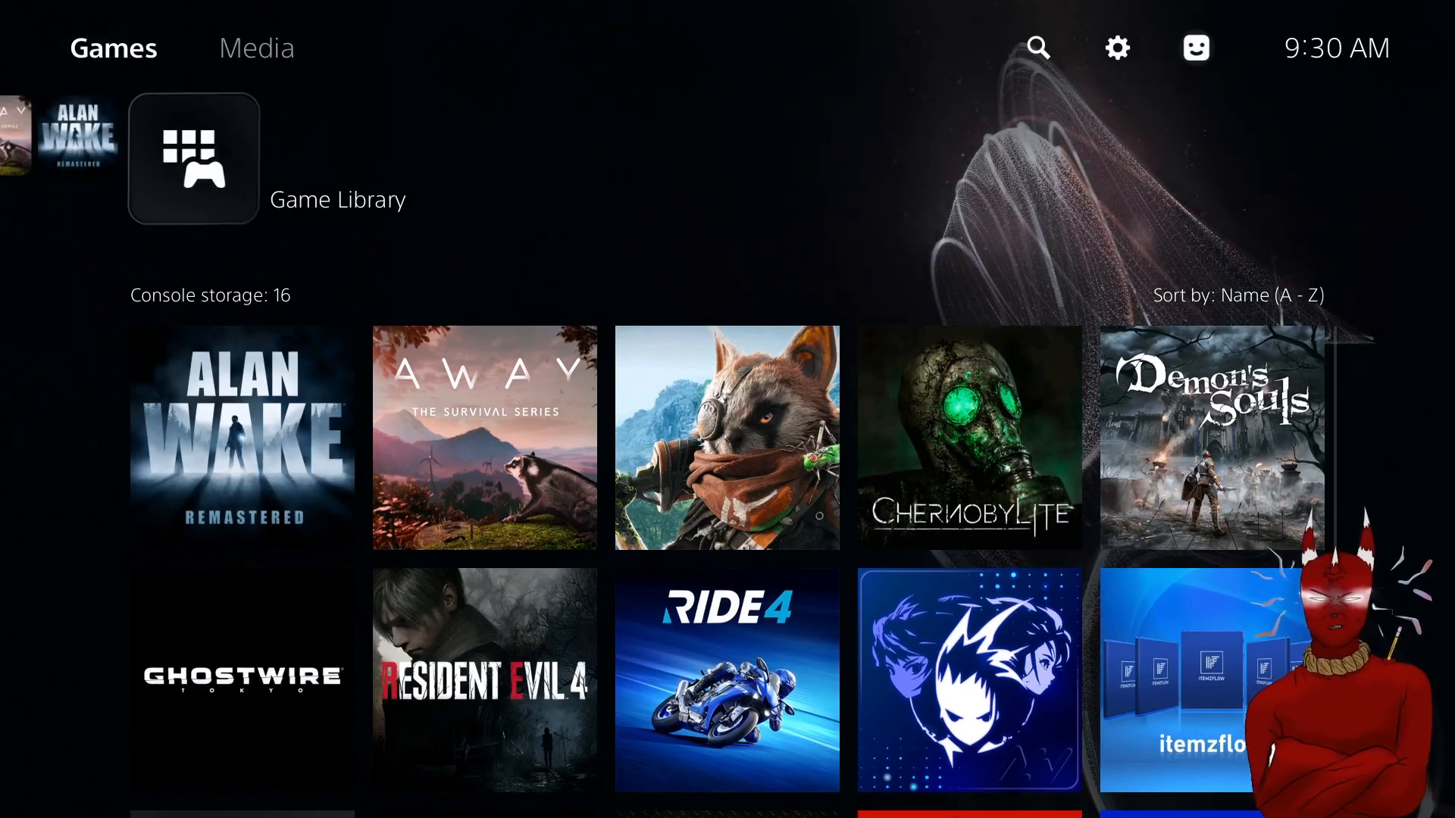
click(483, 437)
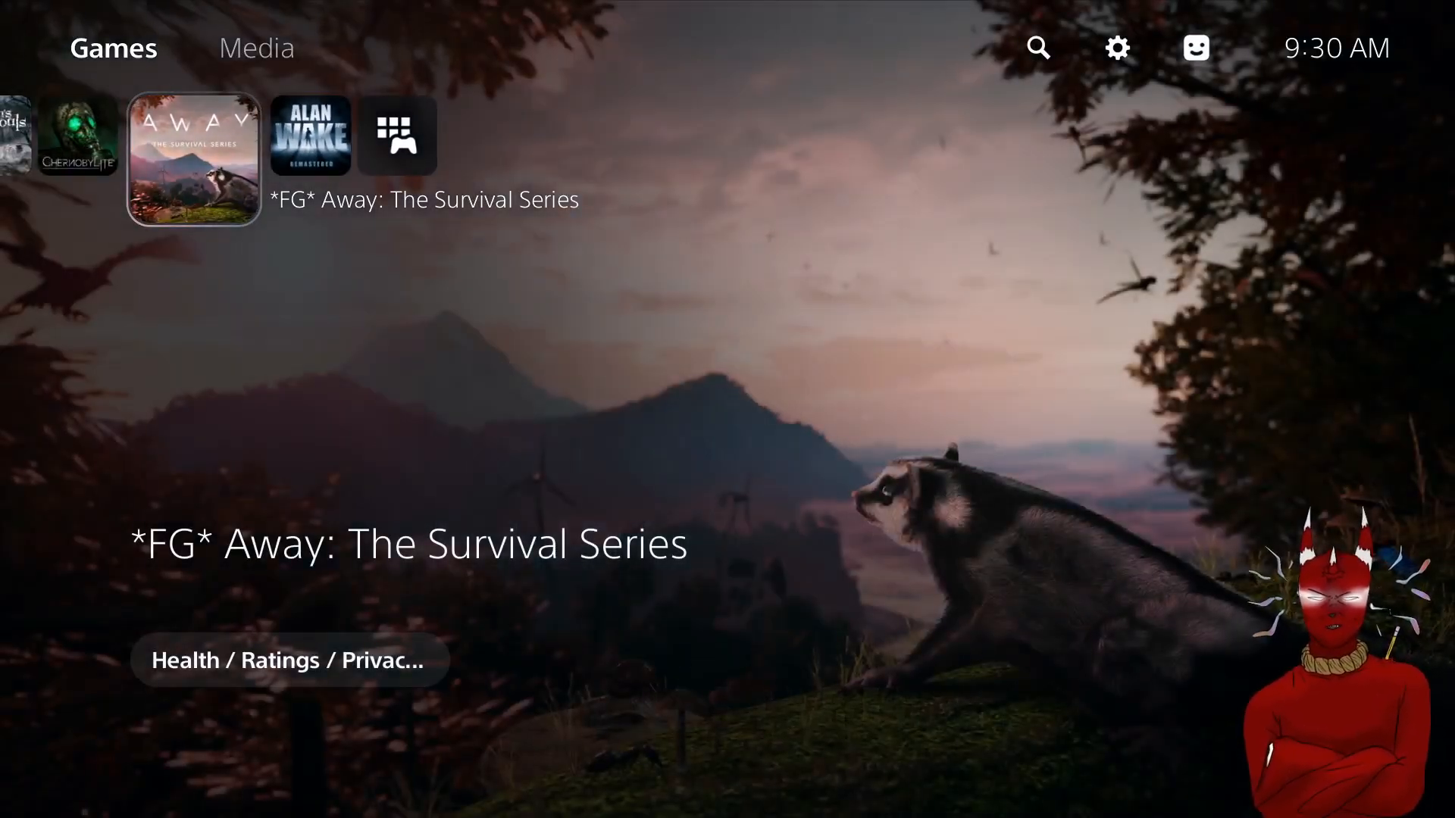
scroll(left, 3)
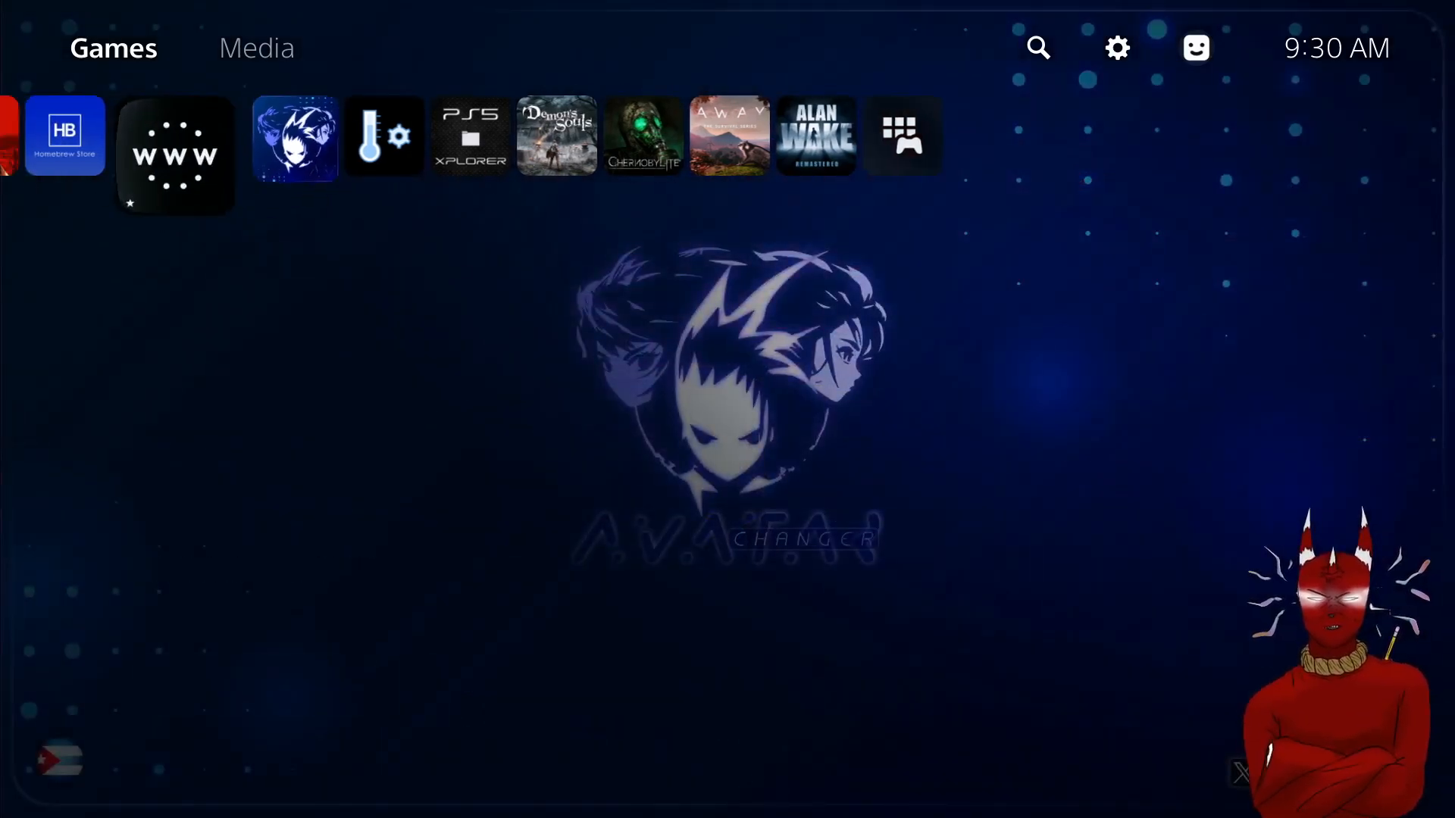
Open console Settings and move down to the Package Installer entry.
click(174, 153)
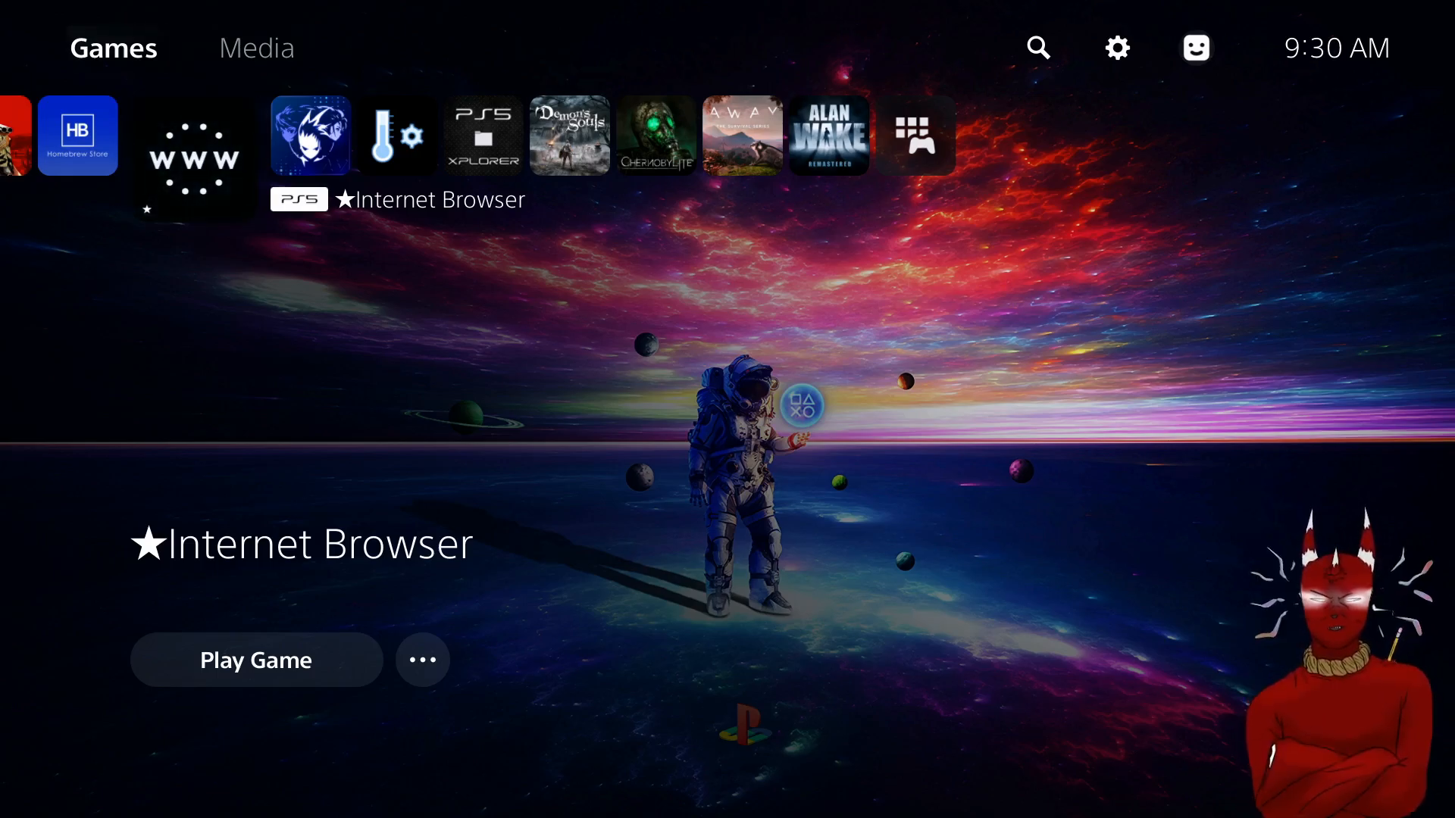
mouse_move(1116, 47)
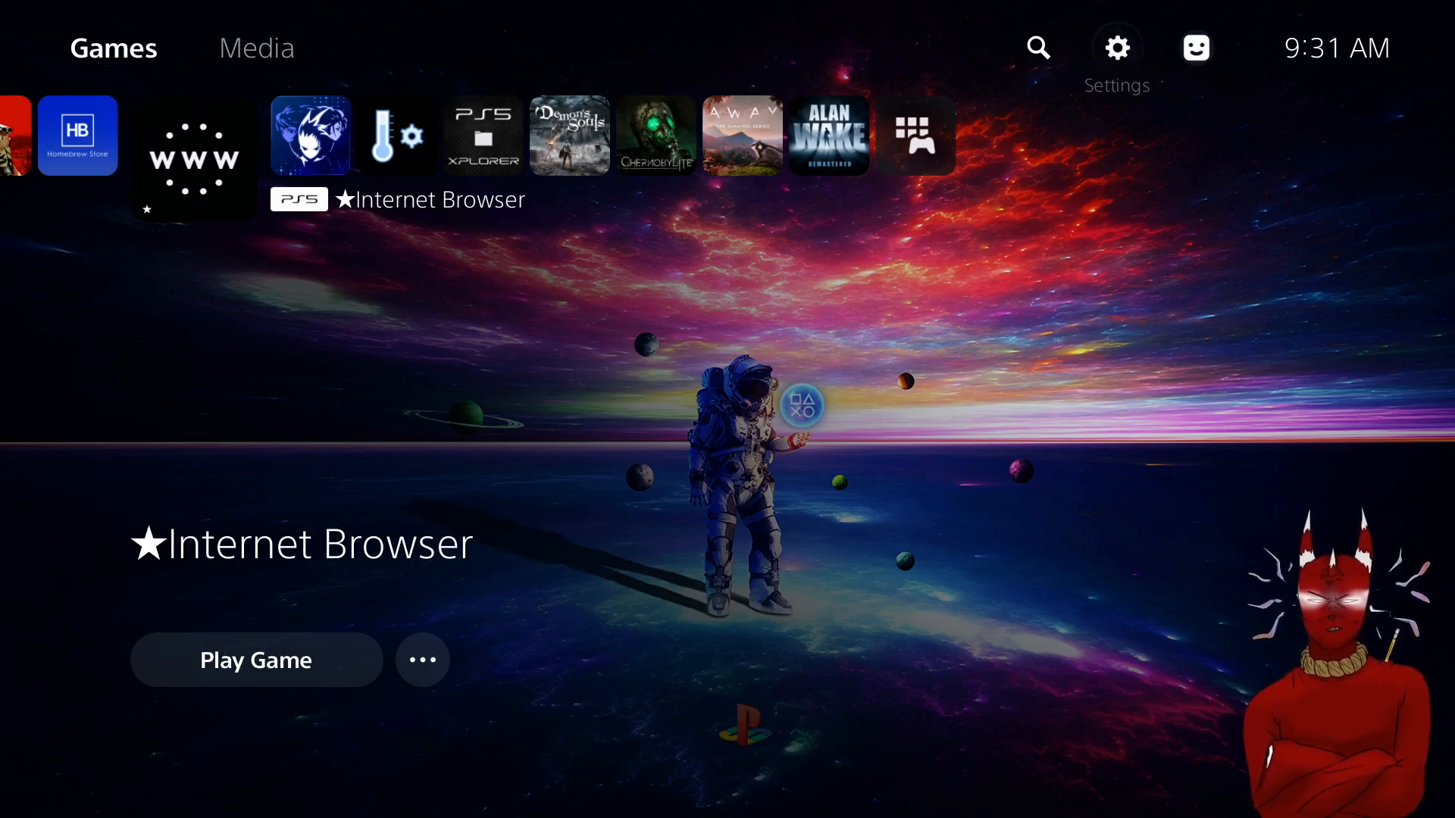
click(1117, 47)
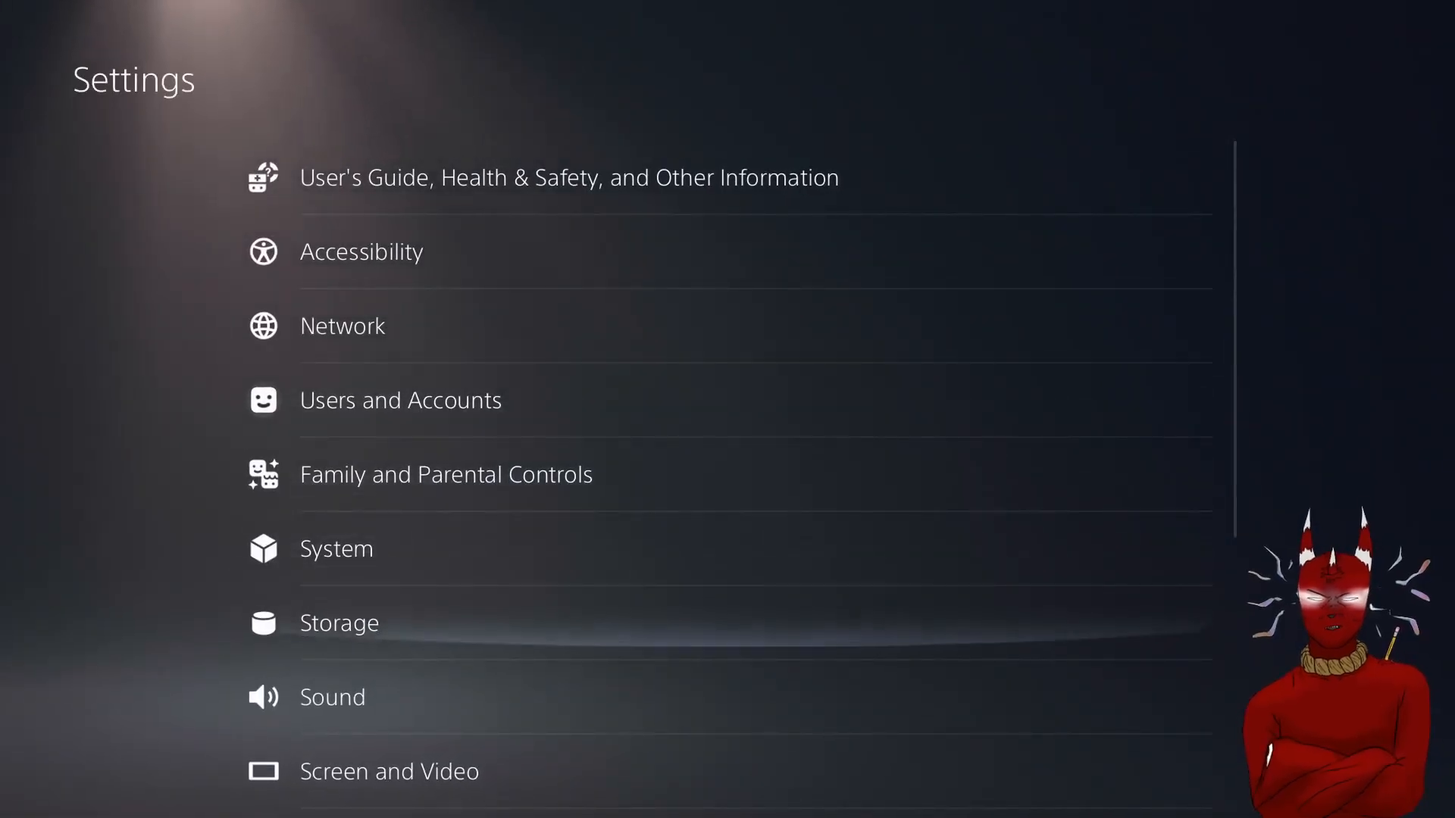
scroll(down, 3)
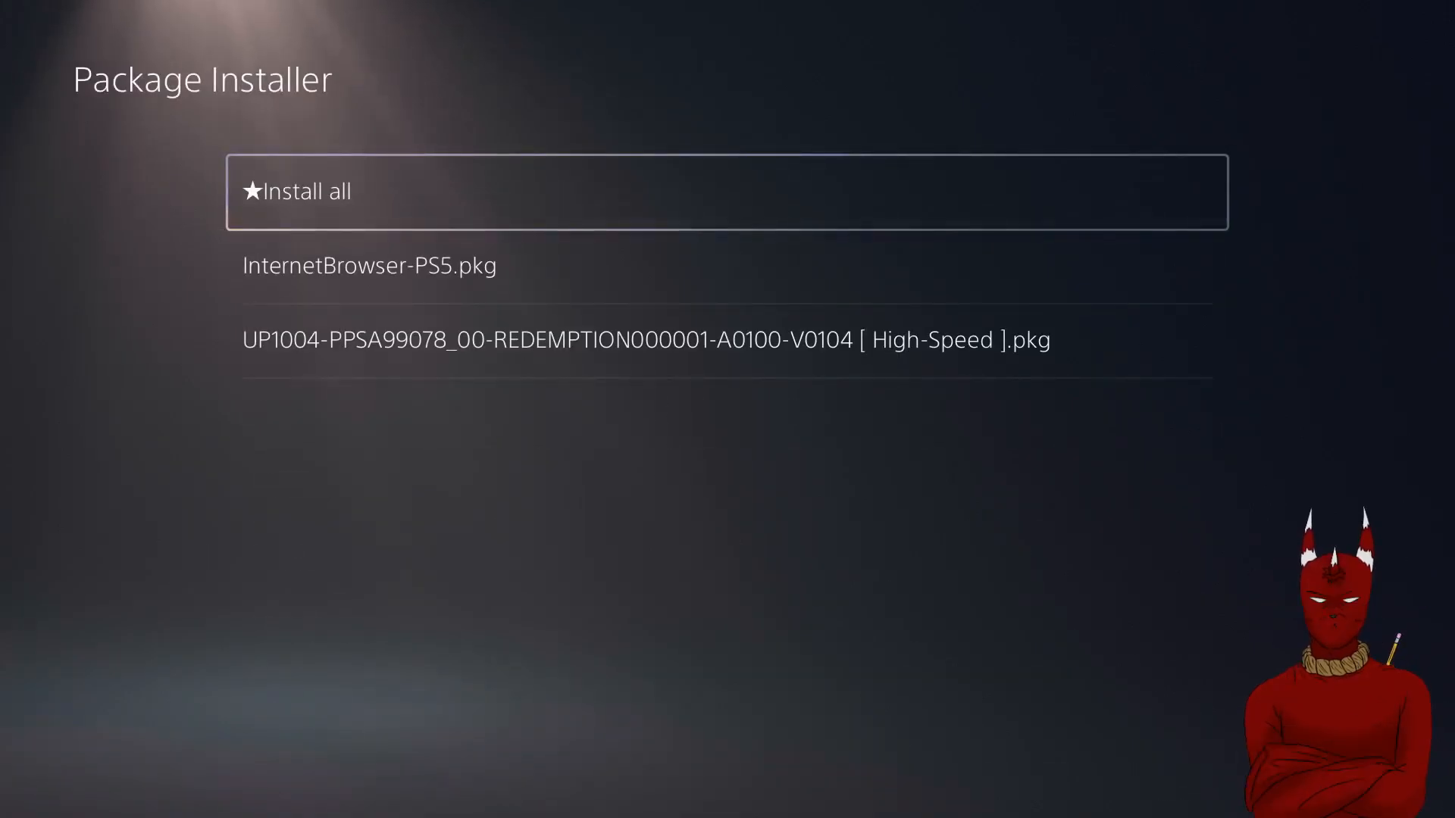
key(Down)
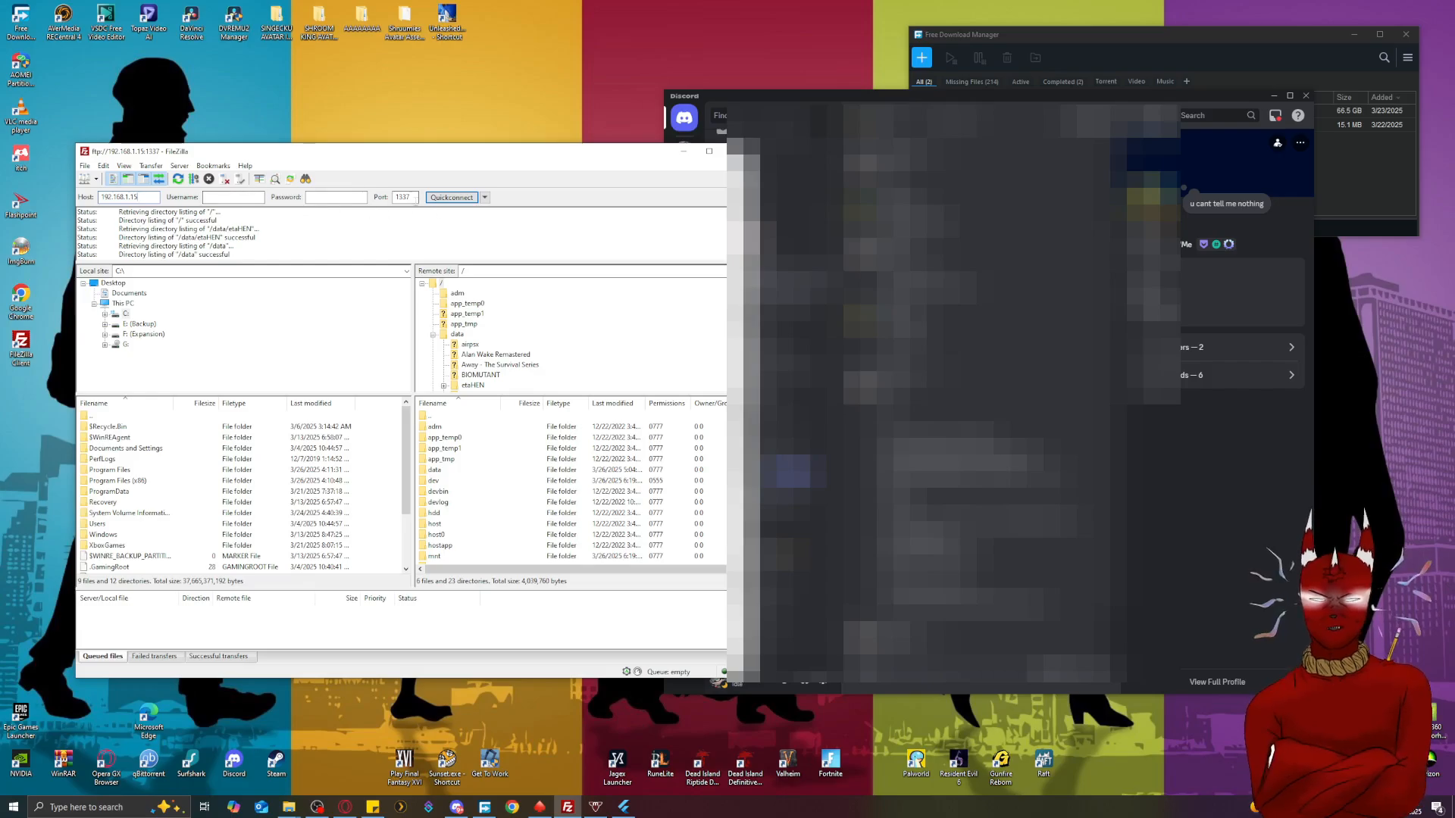
mouse_move(402, 197)
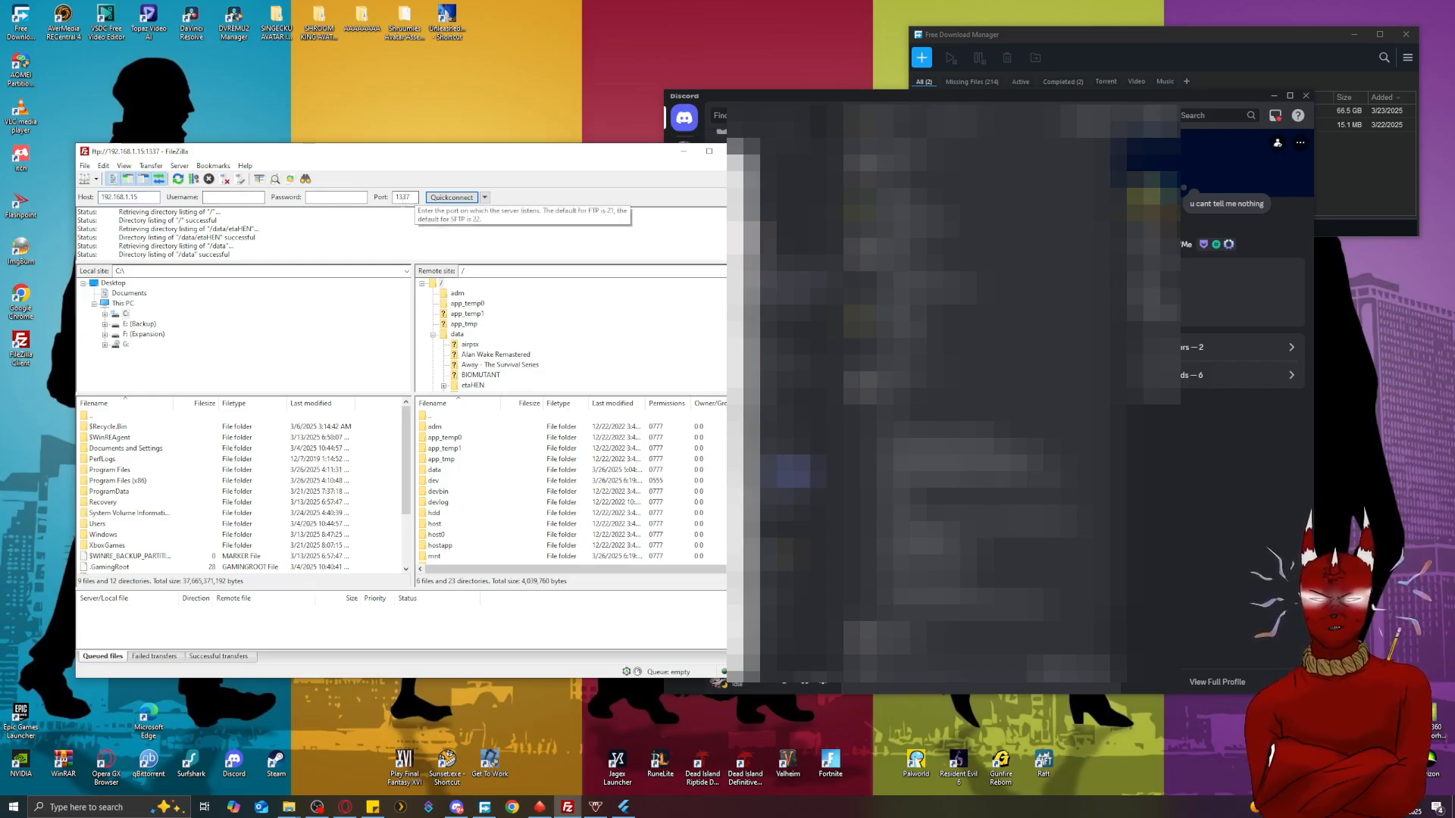
Scroll FileZilla's remote pane to data and open the etaHEN folder.
scroll(down, 3)
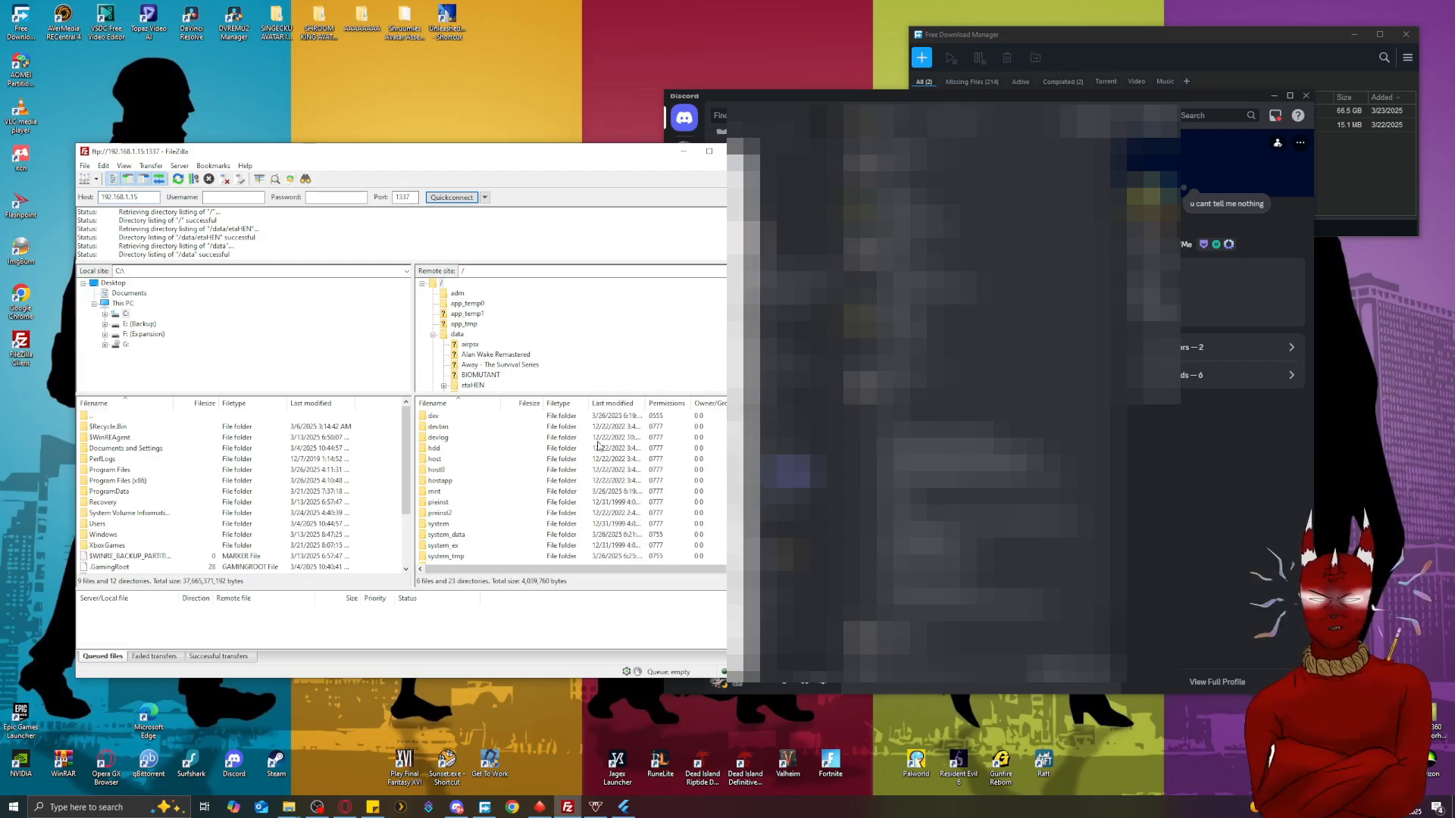
scroll(down, 3)
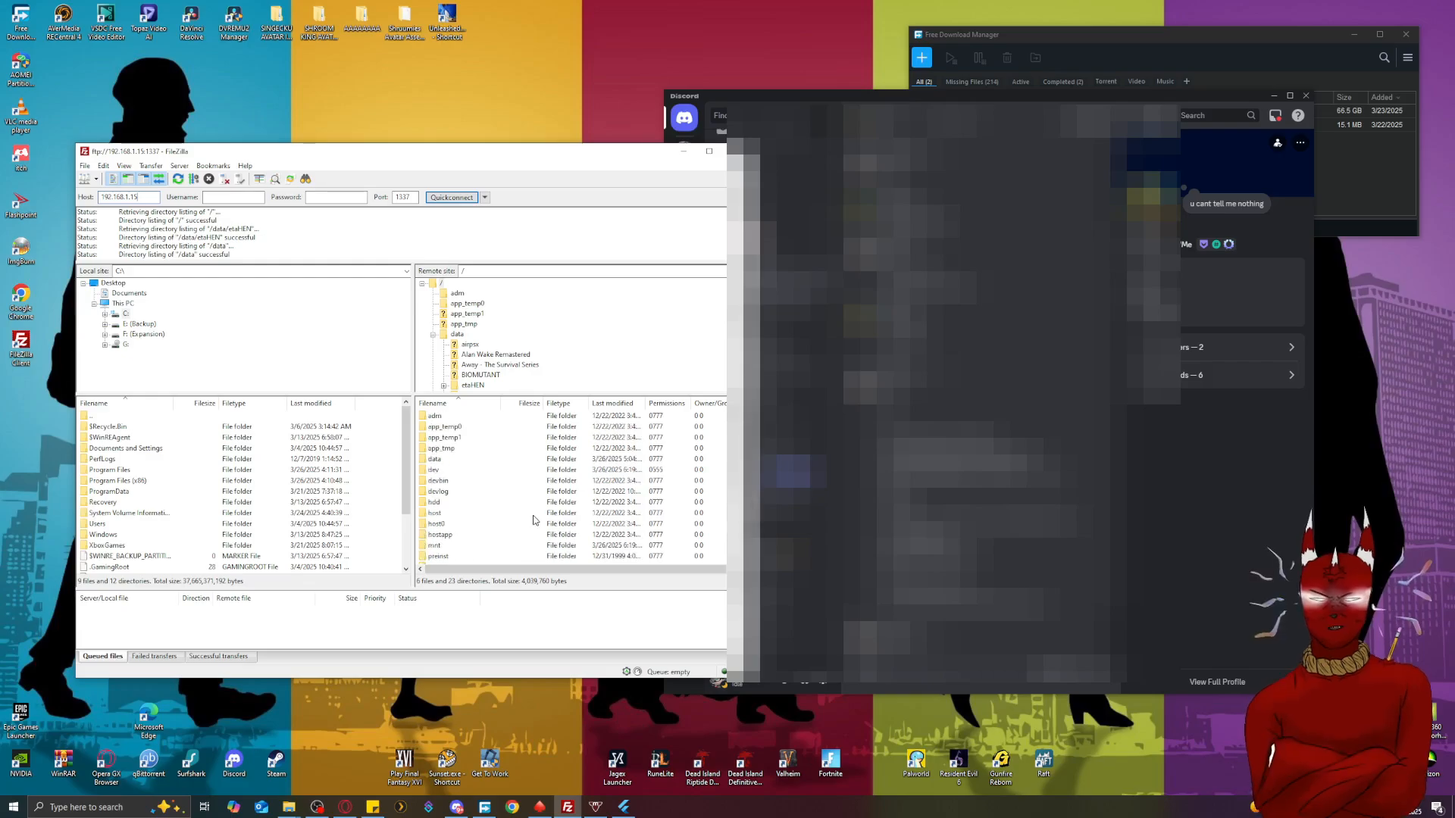
scroll(down, 3)
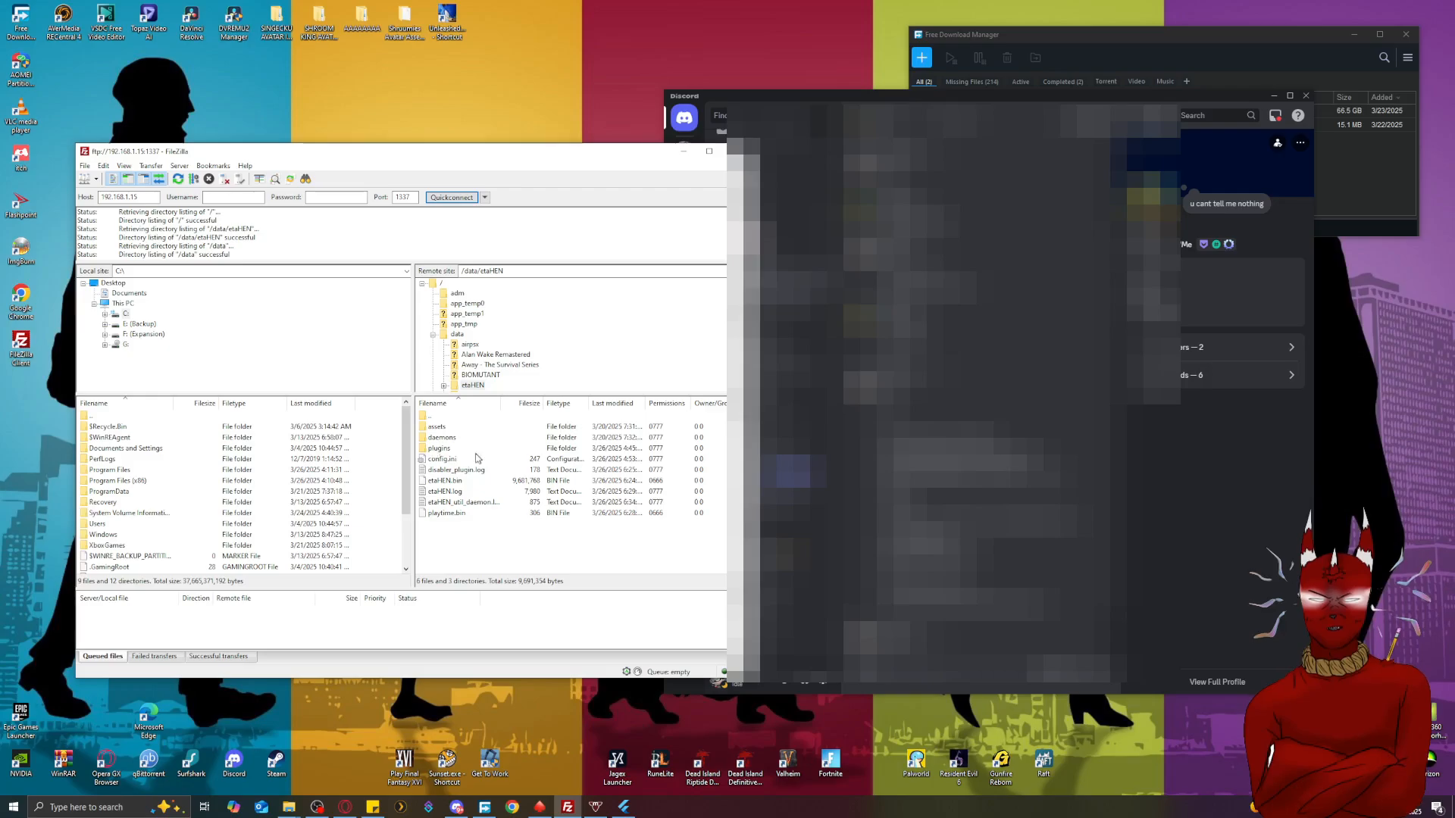
double_click(440, 448)
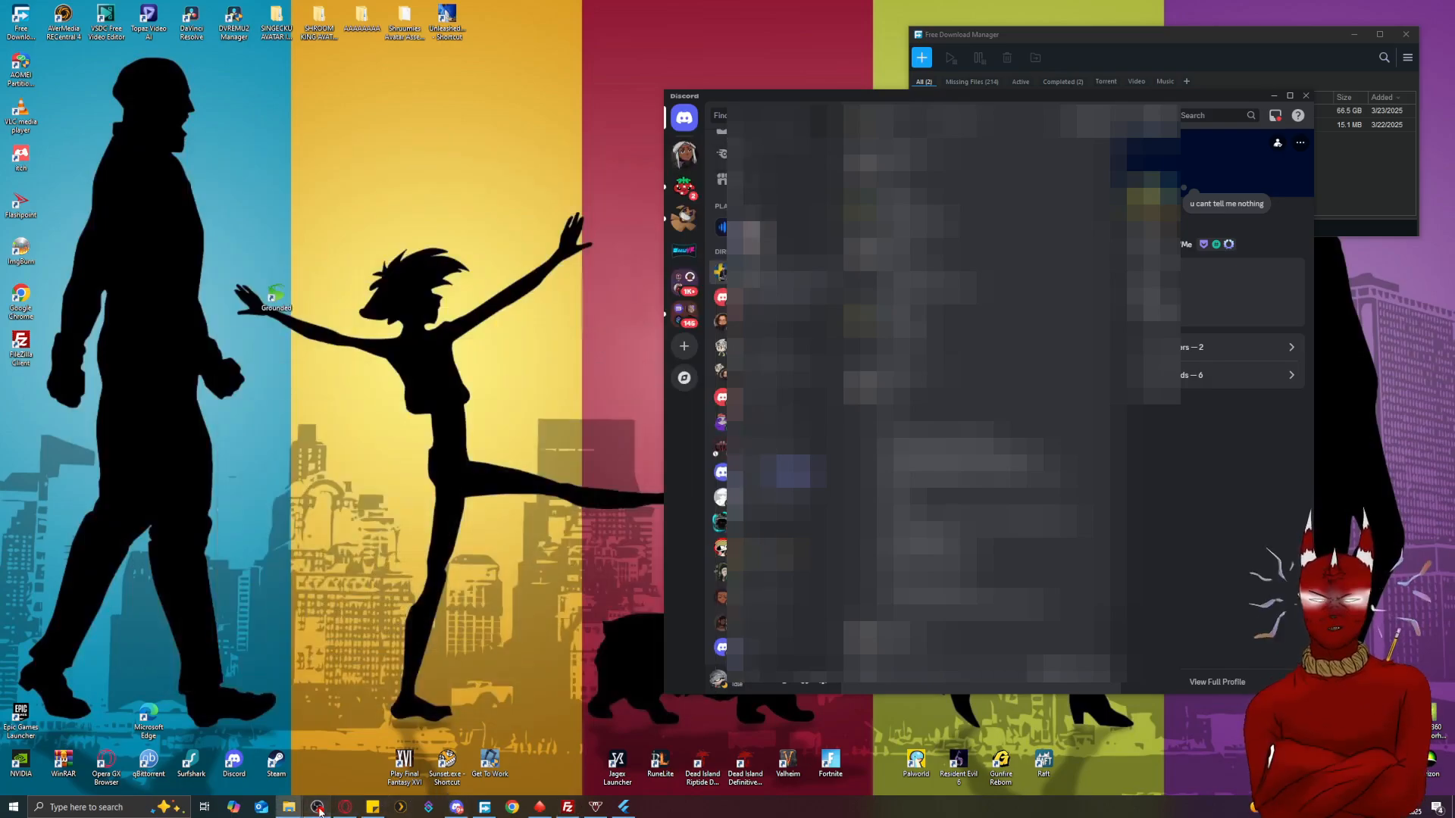
Open etaHEN Plugins in Settings and highlight Plugins - Startup Menu.
click(317, 806)
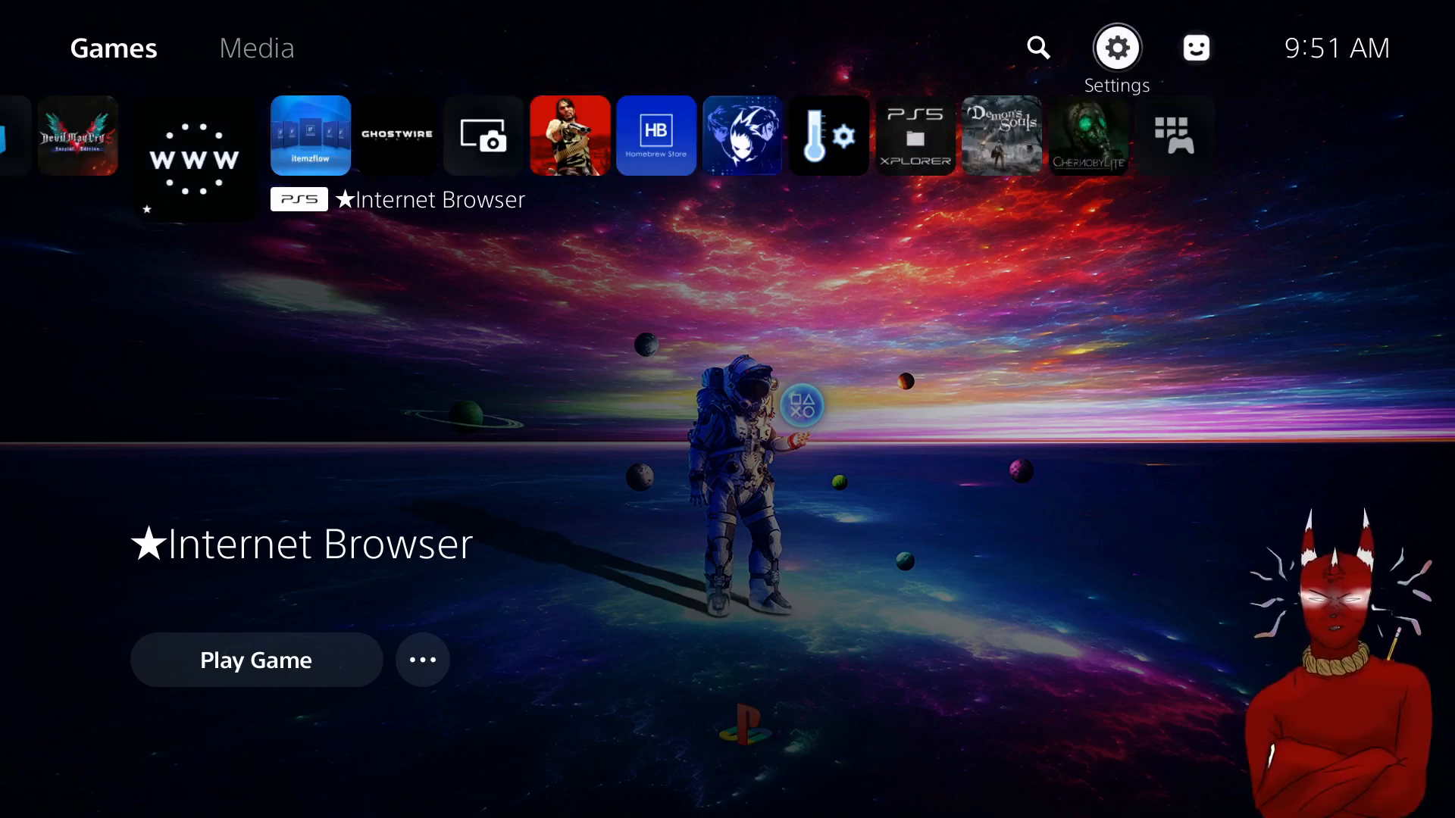
click(1116, 47)
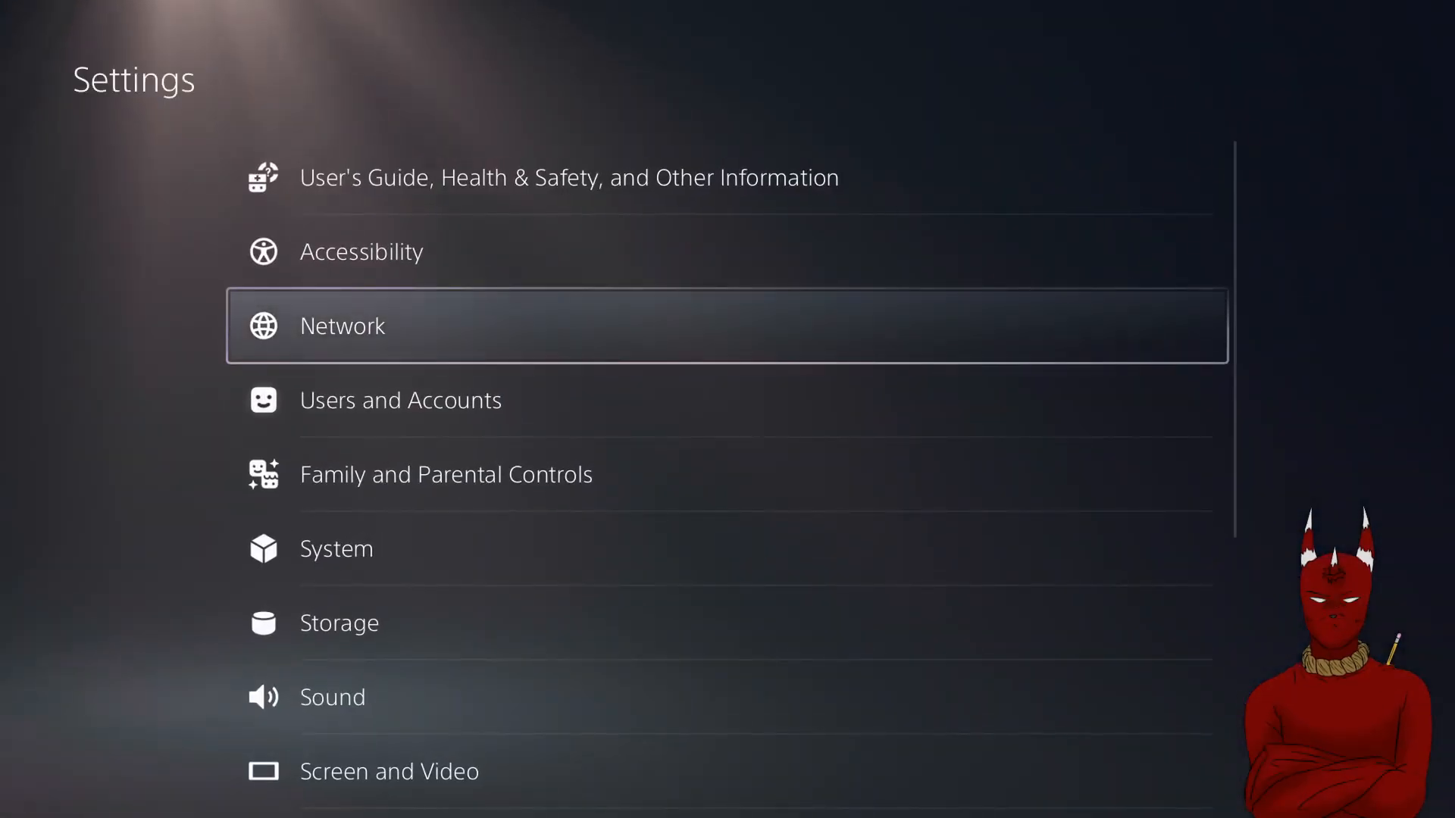
scroll(down, 3)
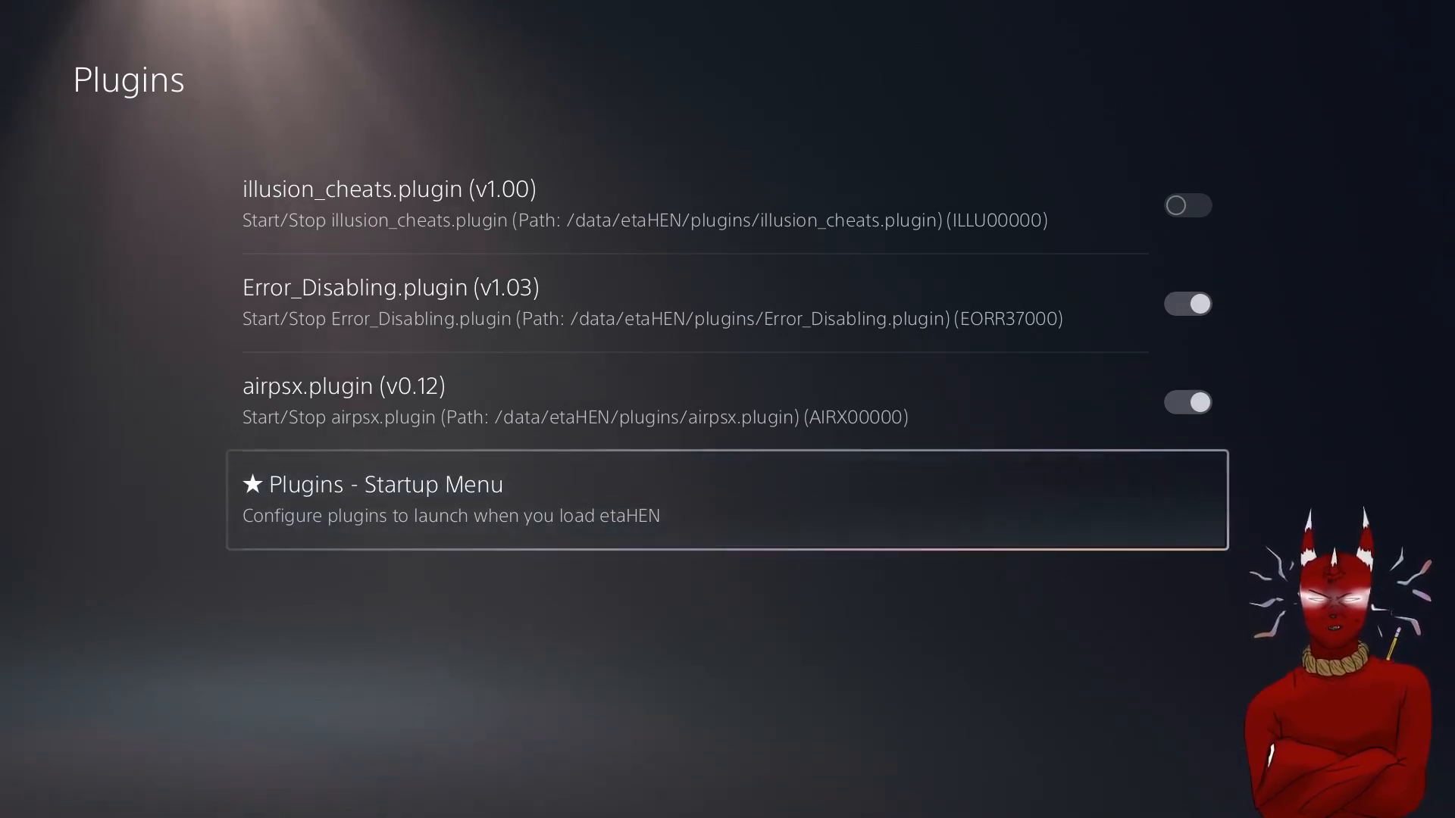
click(1186, 303)
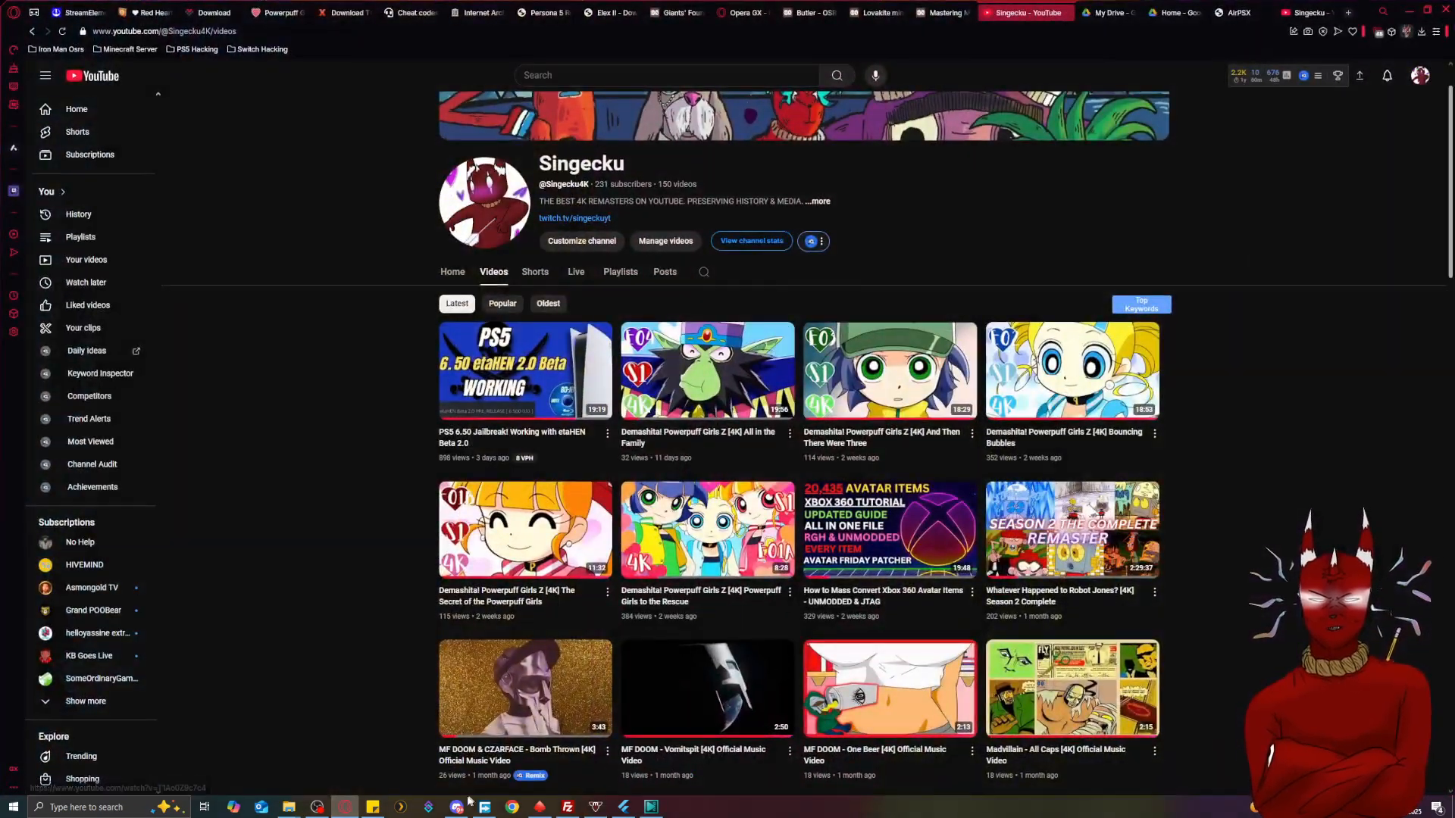
Confirm all three plugins have auto-start off, then go back home.
click(317, 806)
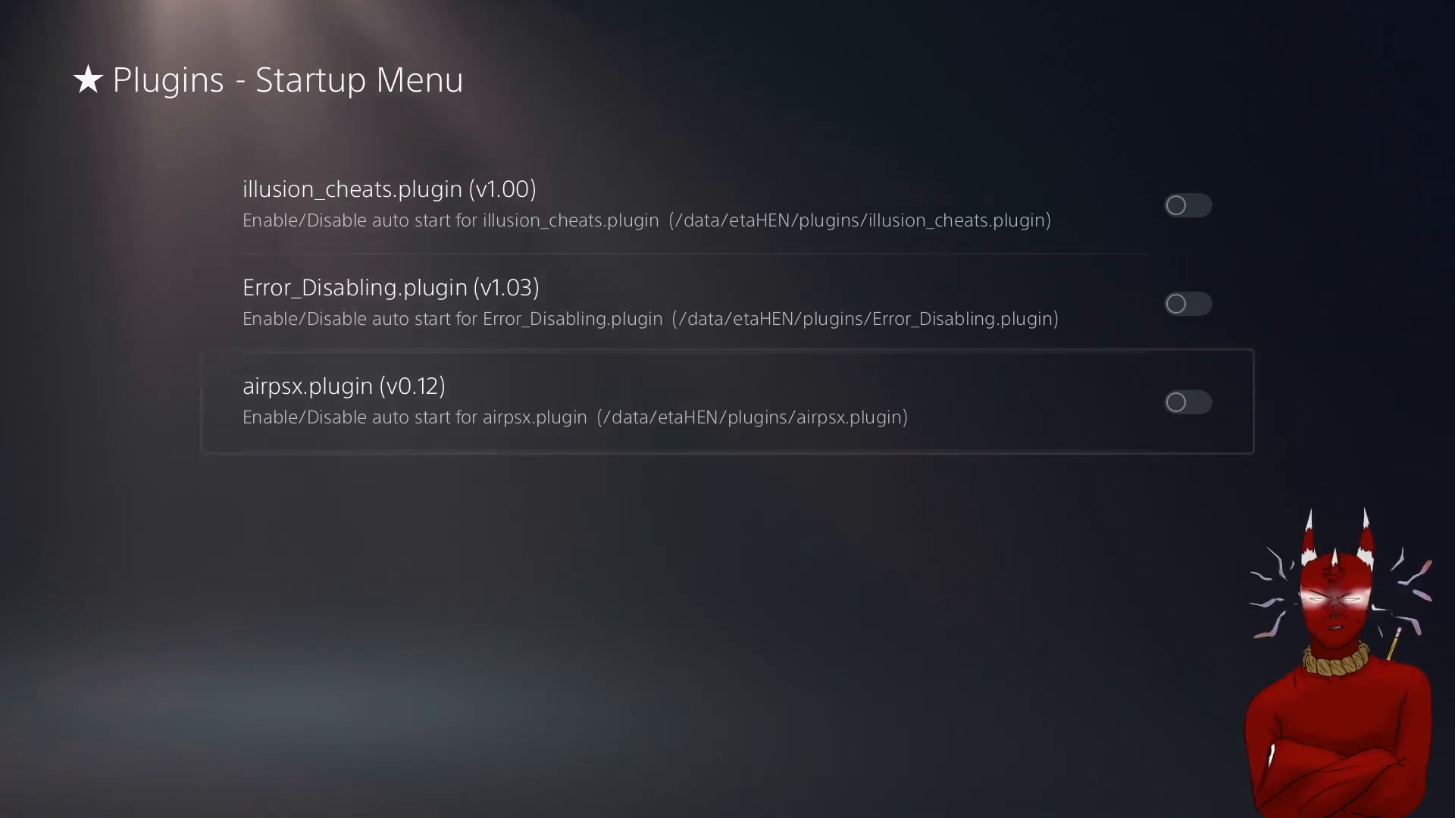
click(1186, 401)
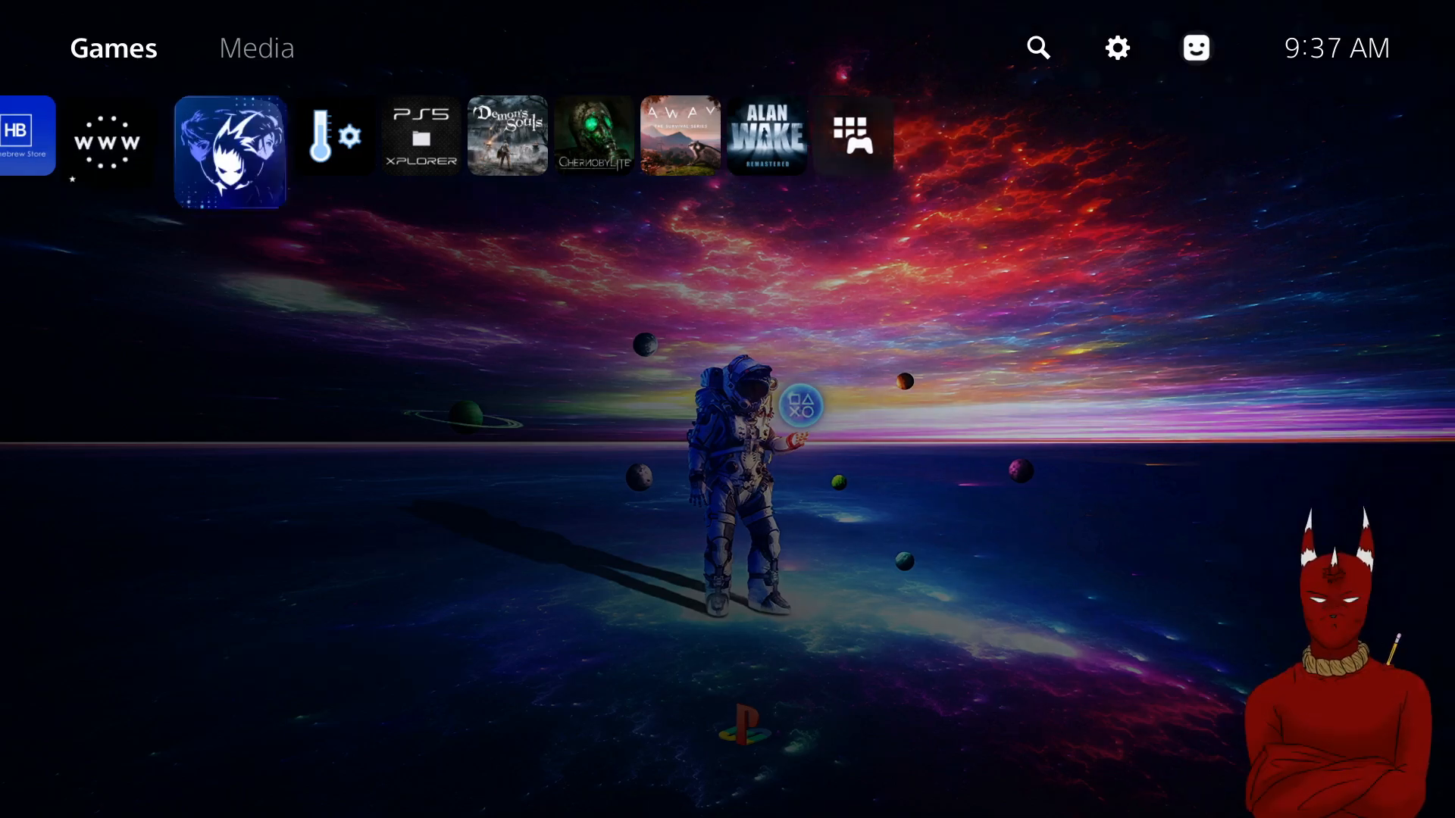
Launch the Internet Browser app from the PS5 home row.
click(335, 136)
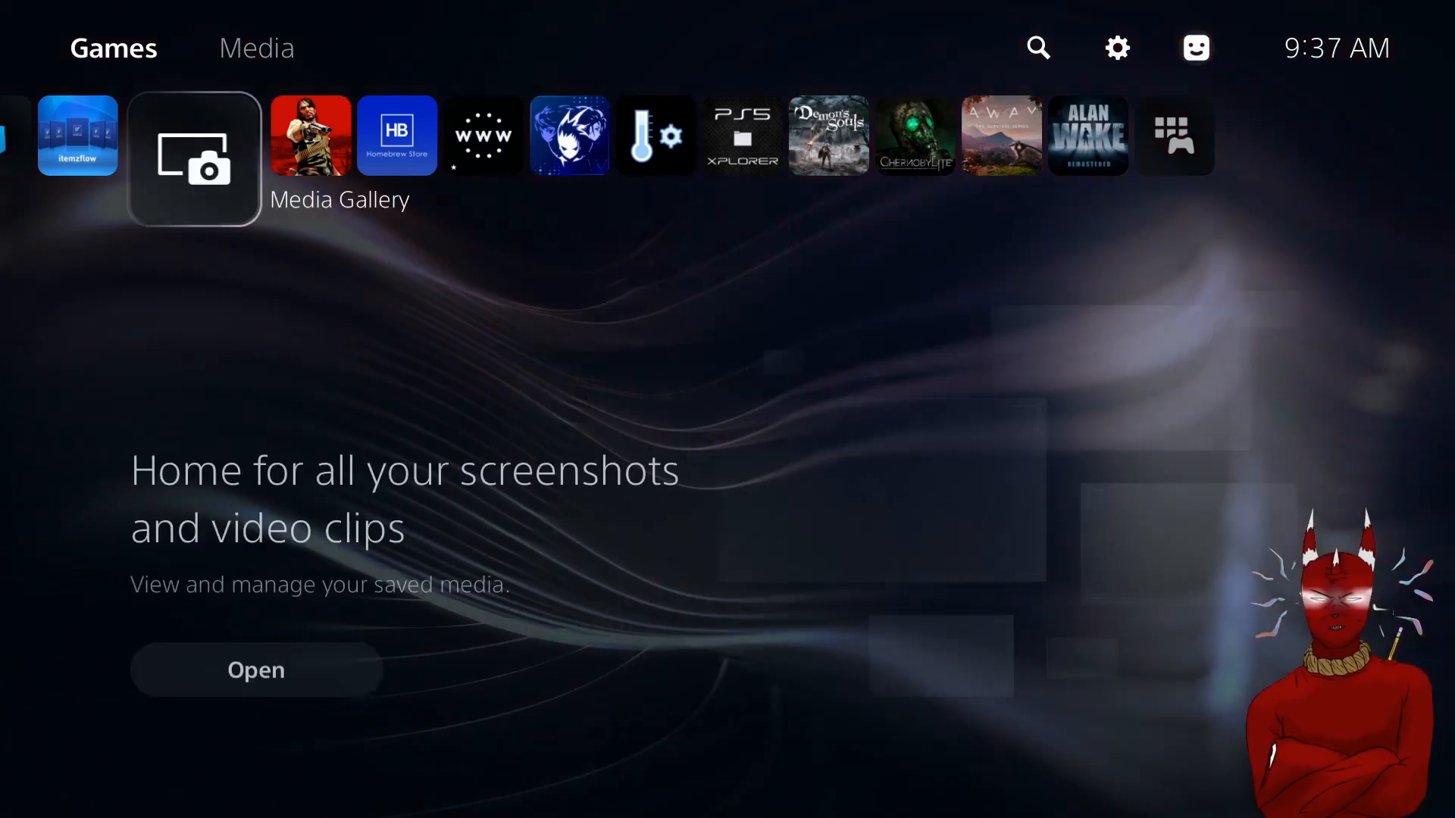
scroll(right, 3)
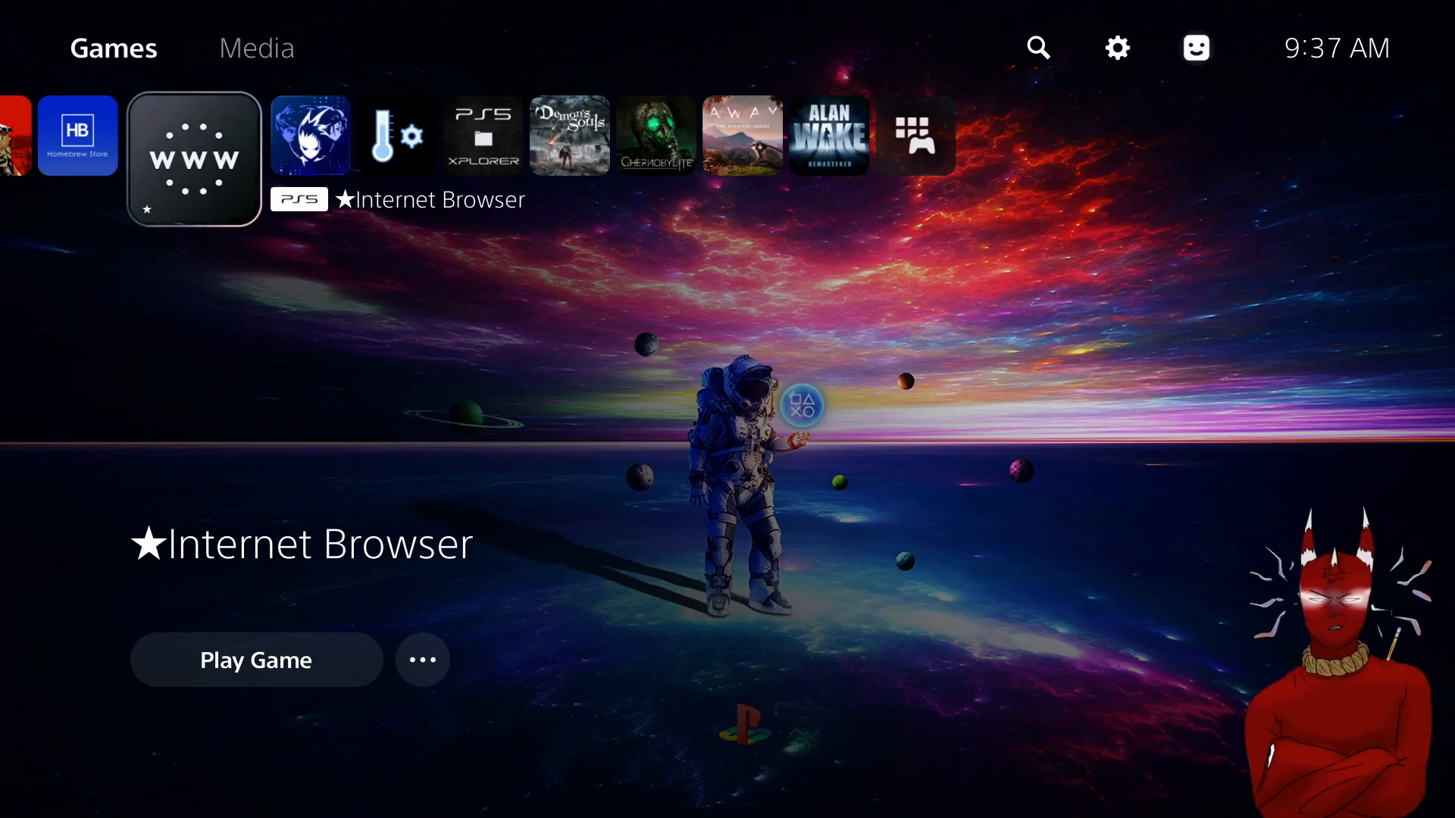
click(255, 660)
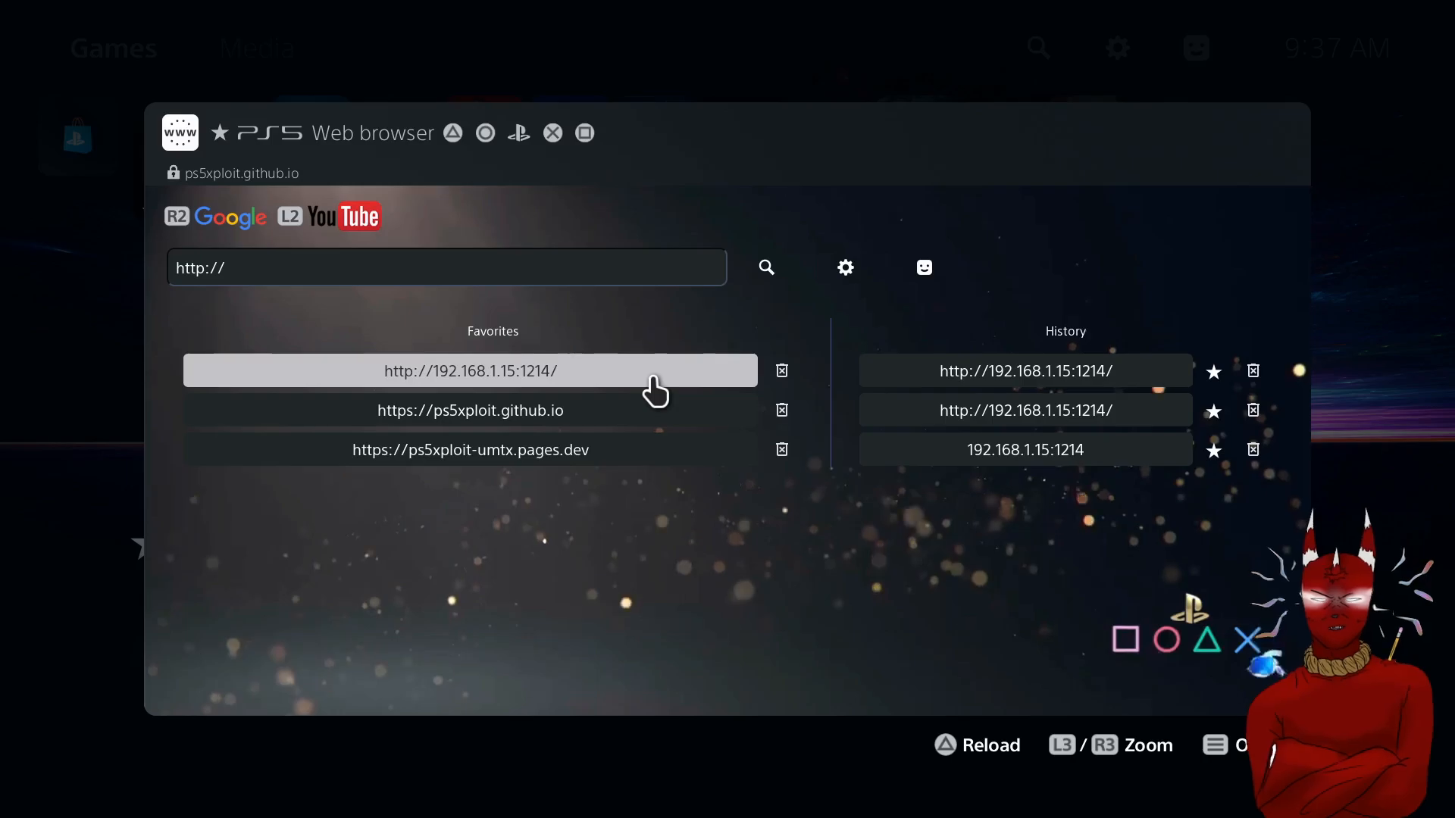
mouse_move(515, 402)
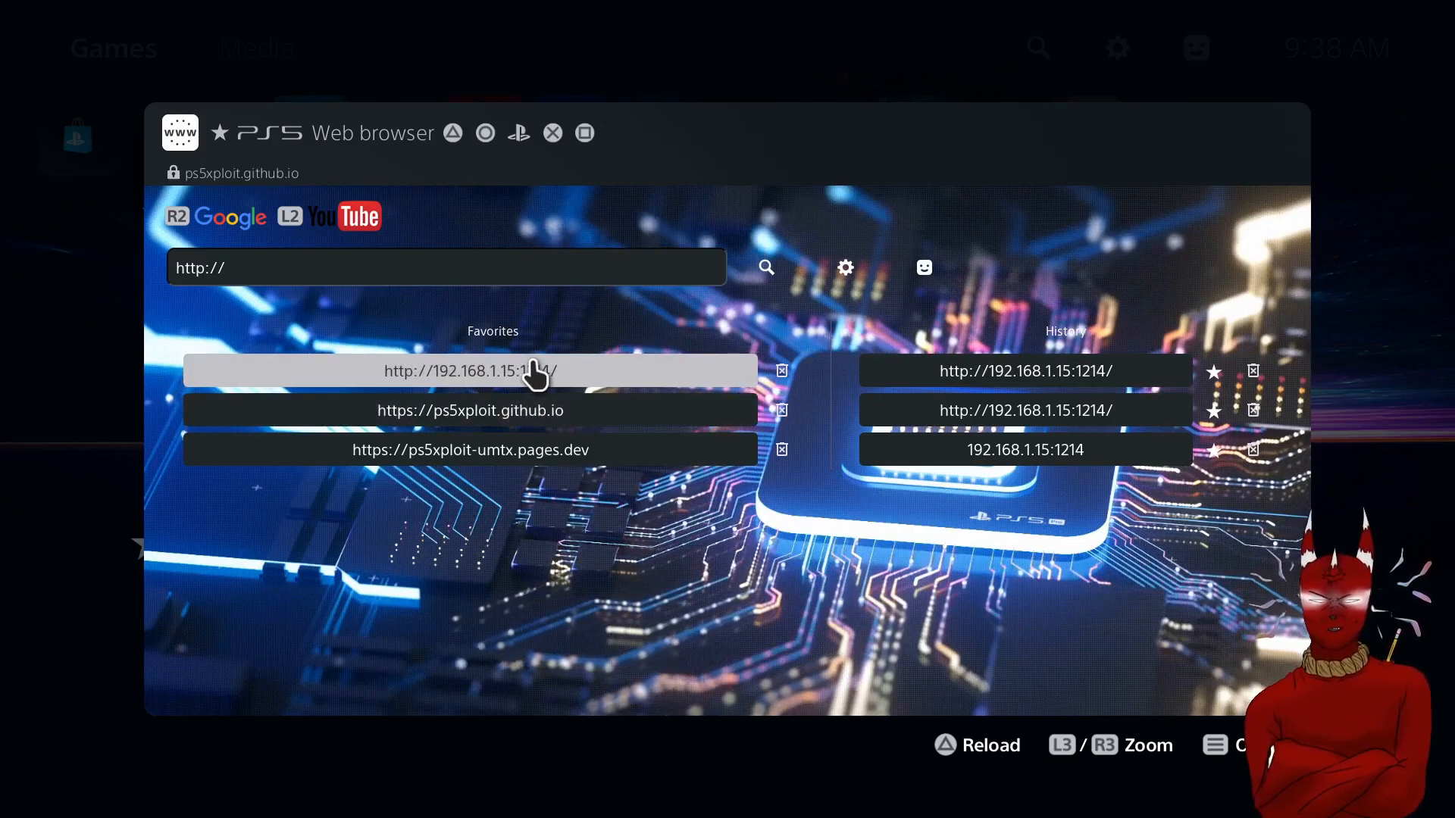
mouse_move(629, 388)
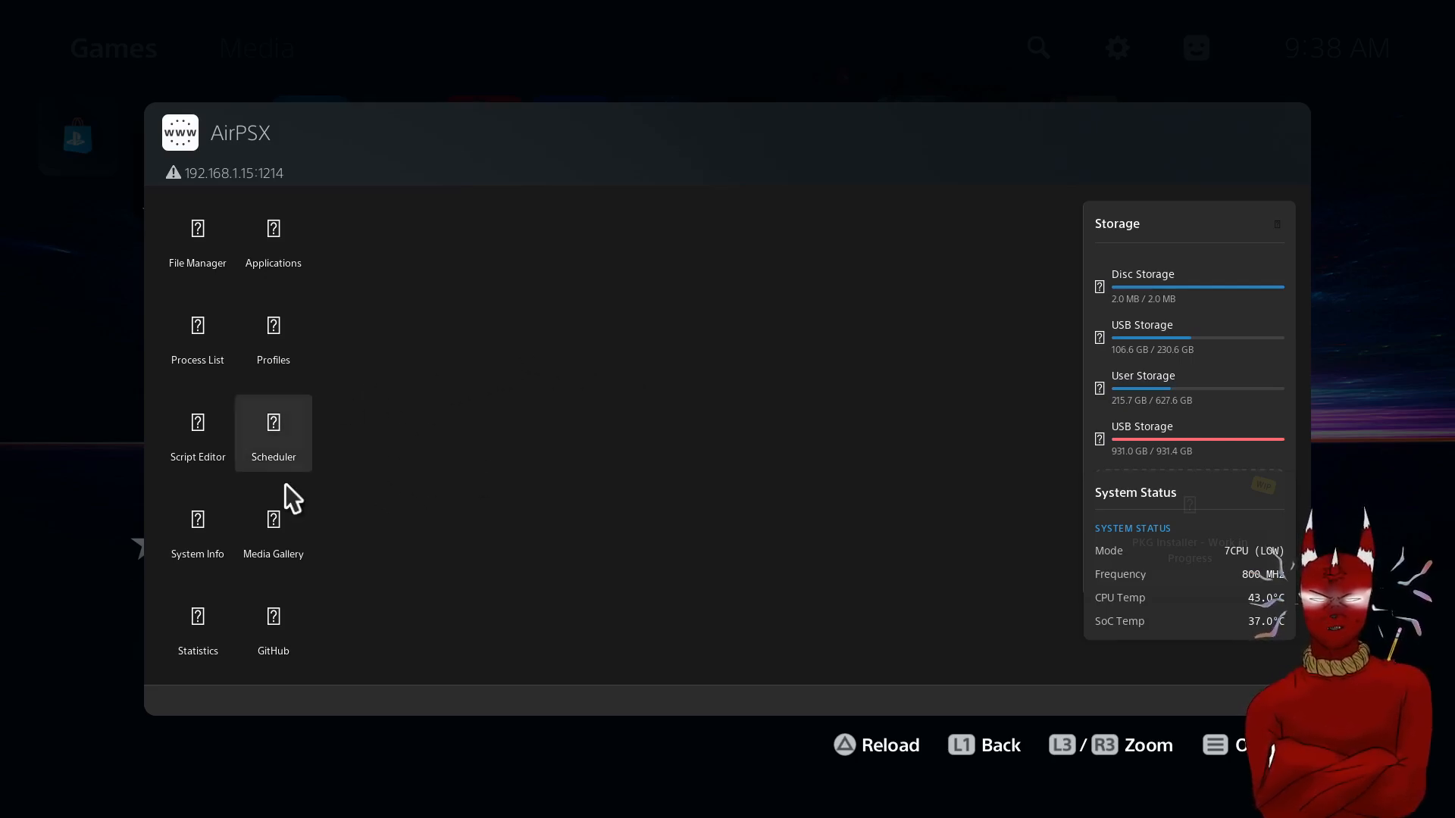
mouse_move(294, 508)
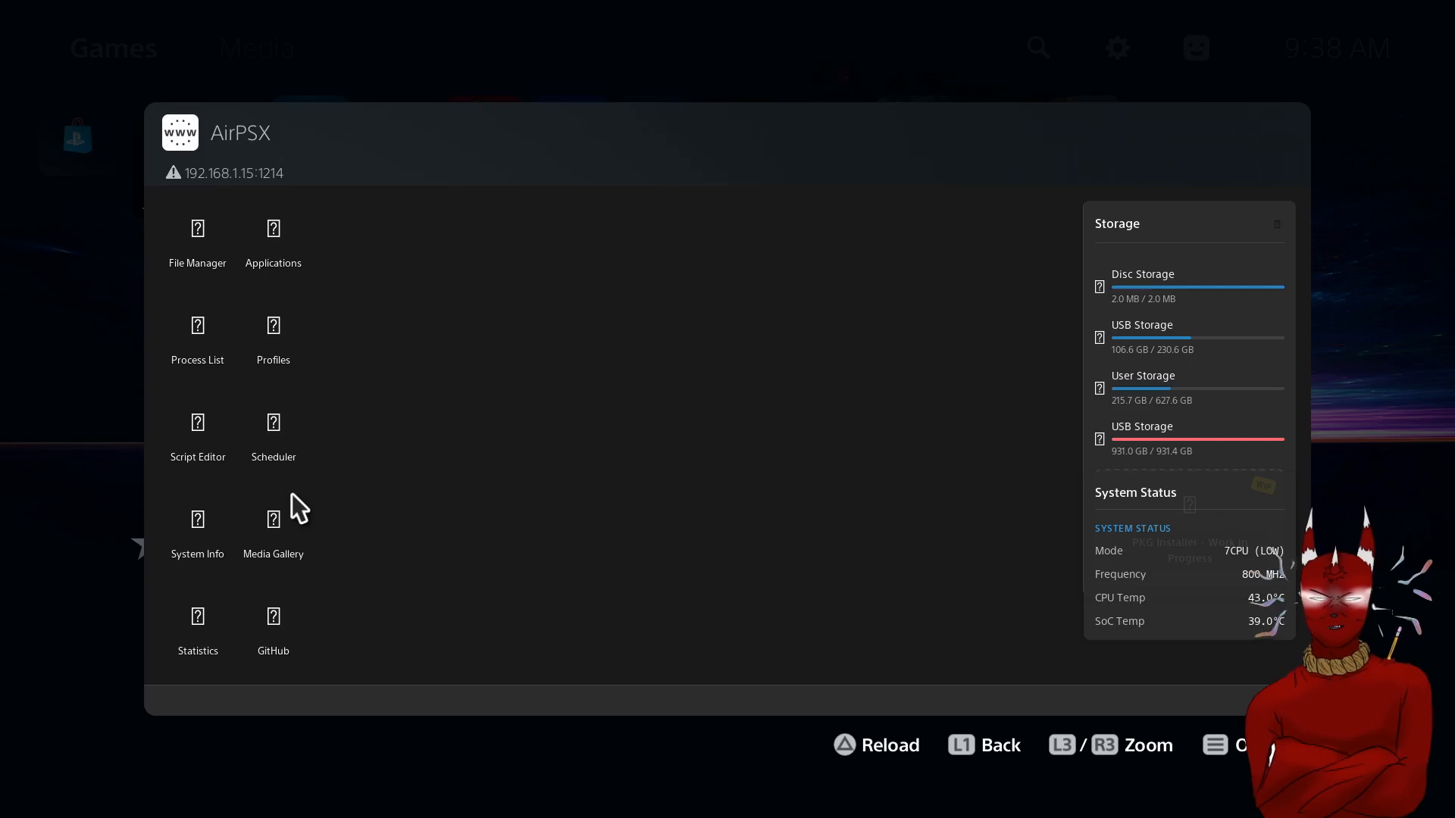
mouse_move(273, 236)
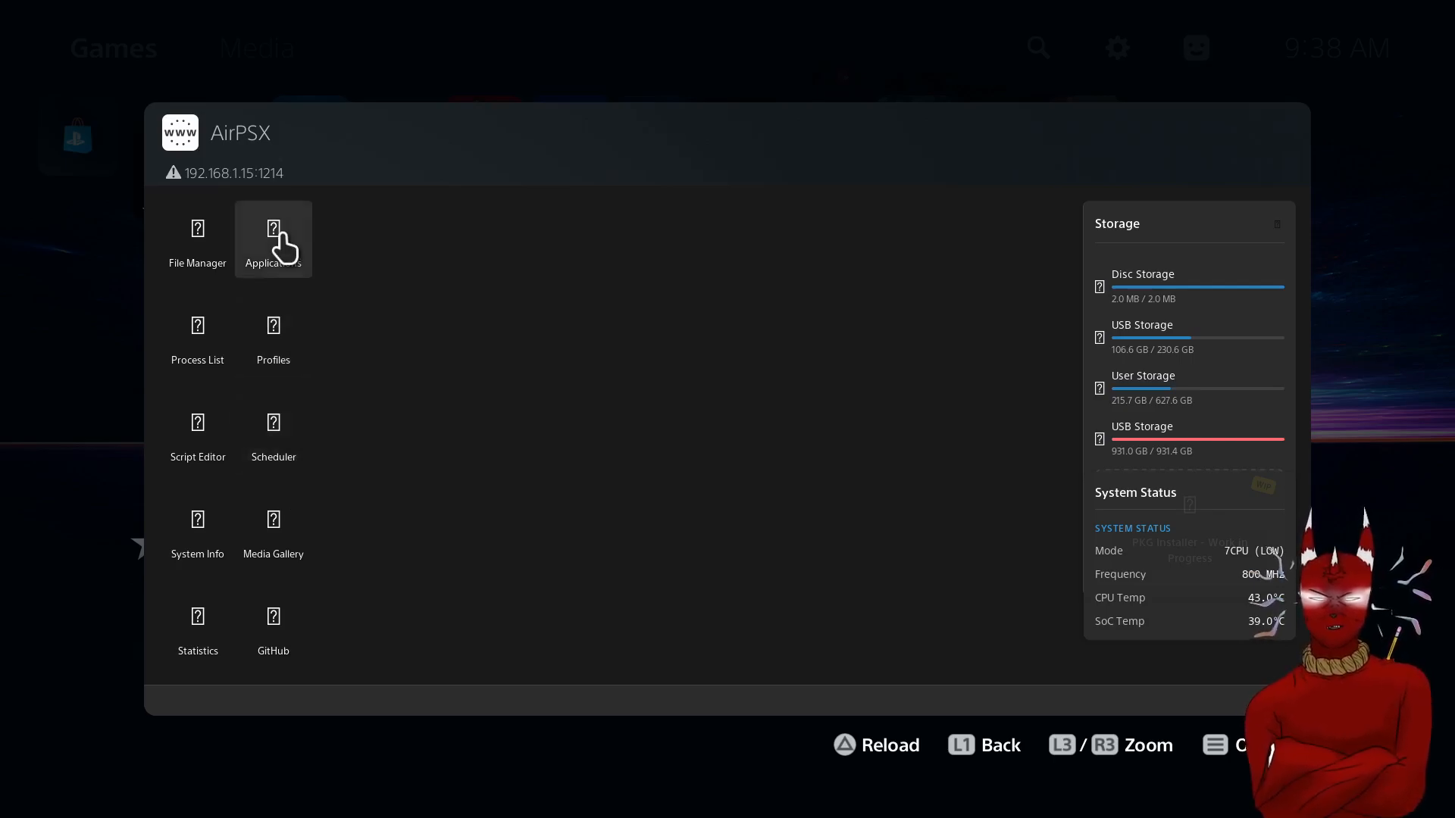
Open AirPSX Applications and scroll down to the *FG* titles, including Ghostwire: Tokyo.
click(273, 239)
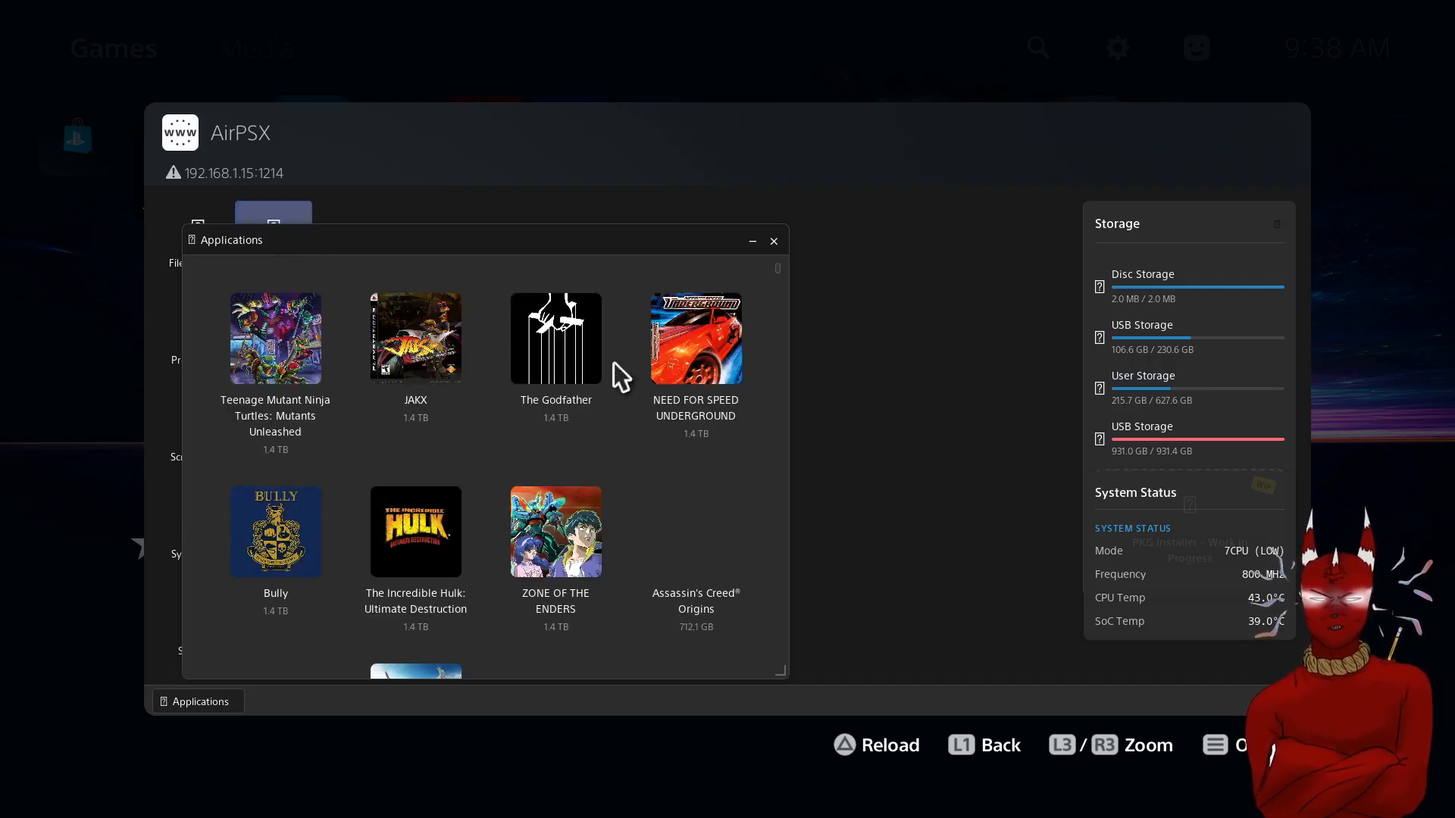
scroll(down, 3)
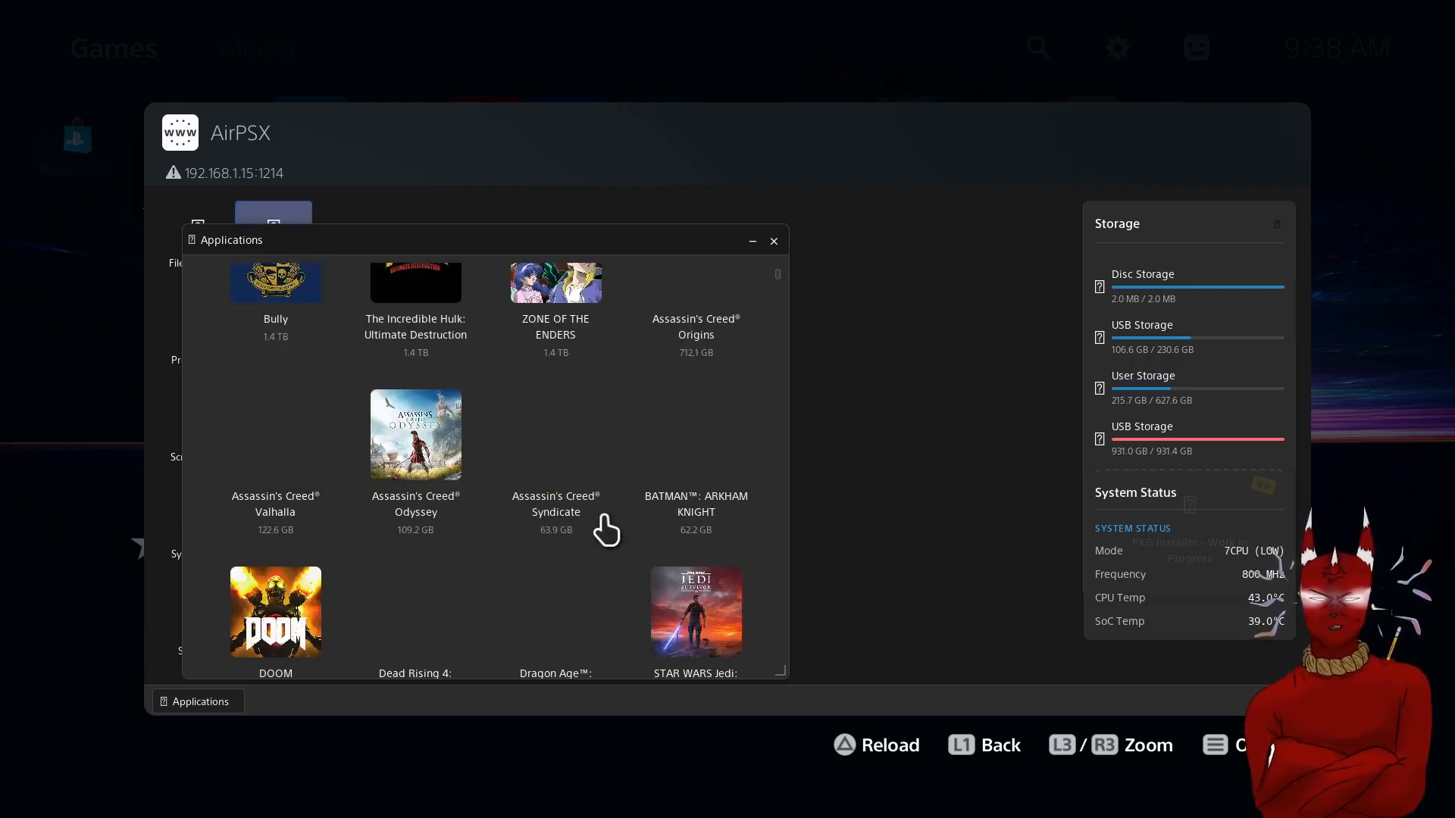
scroll(down, 3)
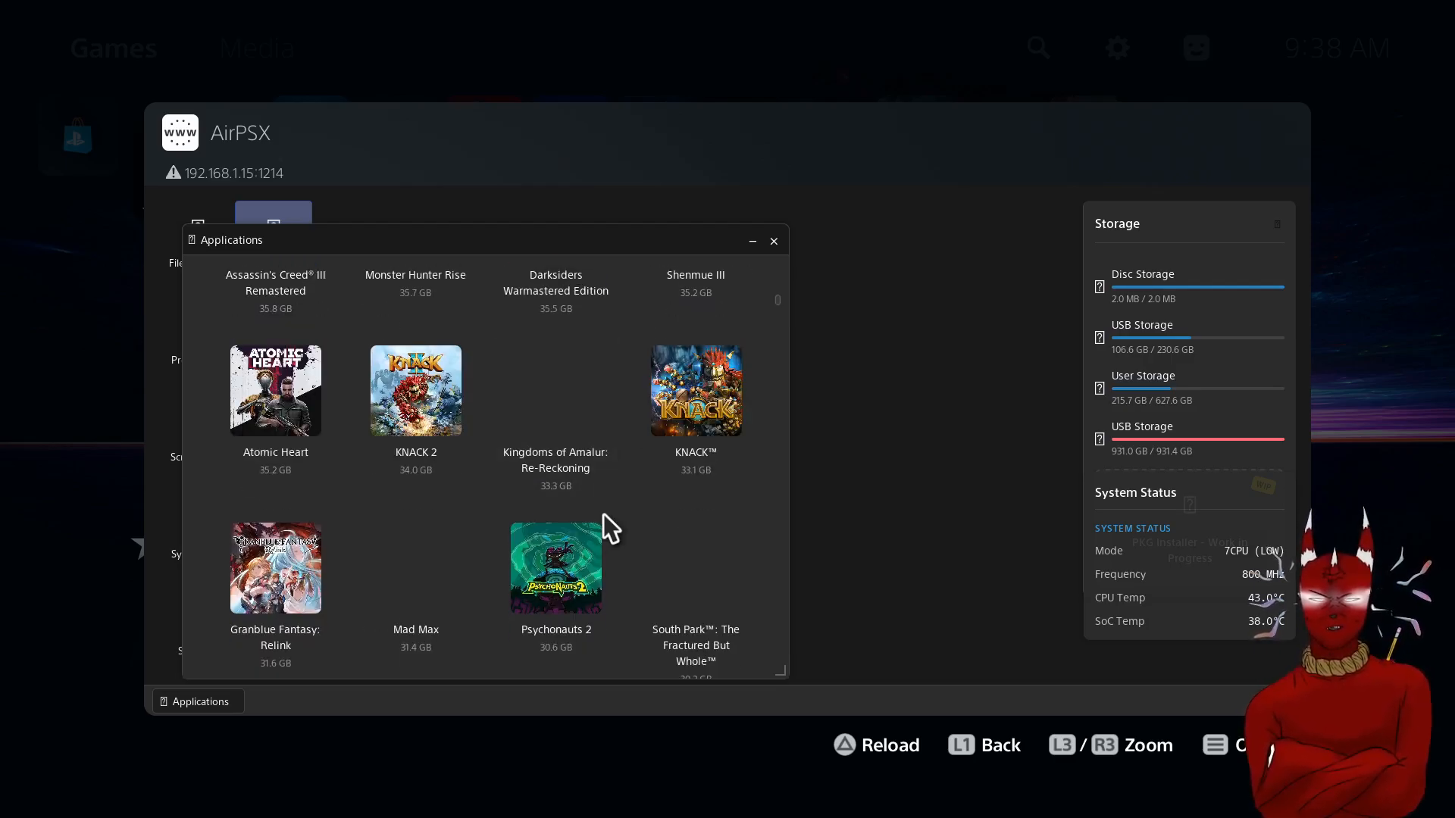
scroll(down, 3)
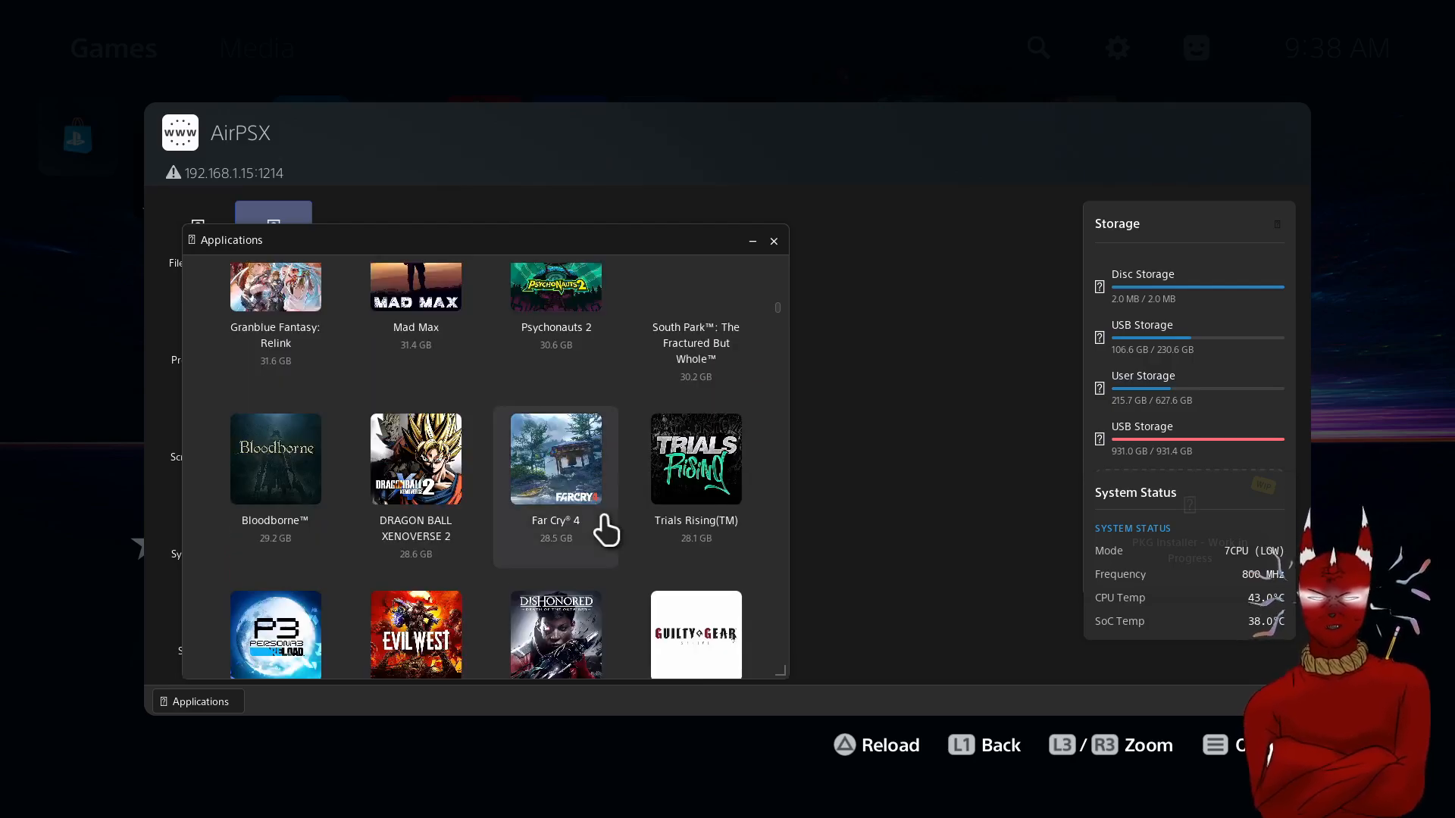
scroll(down, 3)
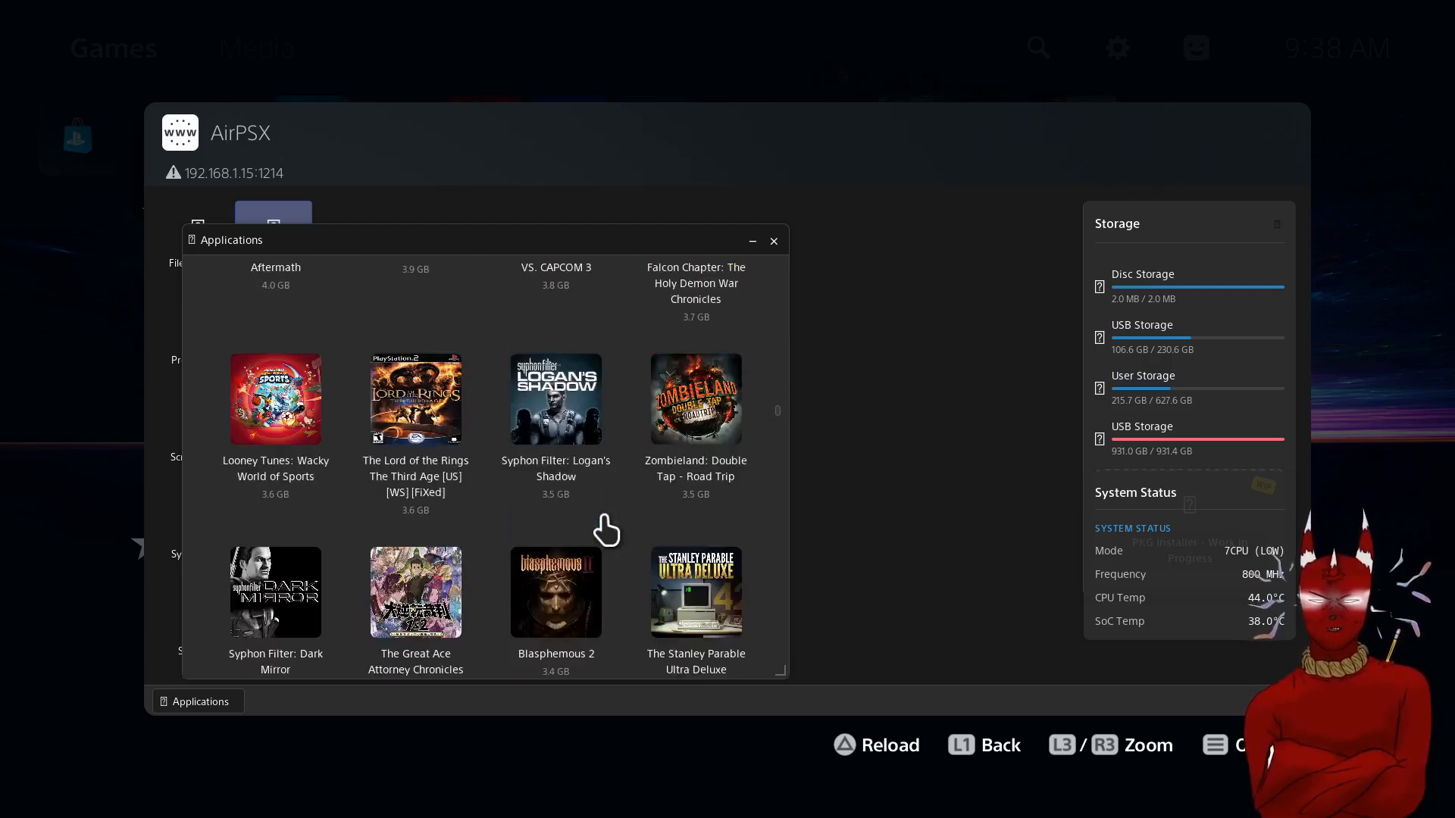
scroll(down, 3)
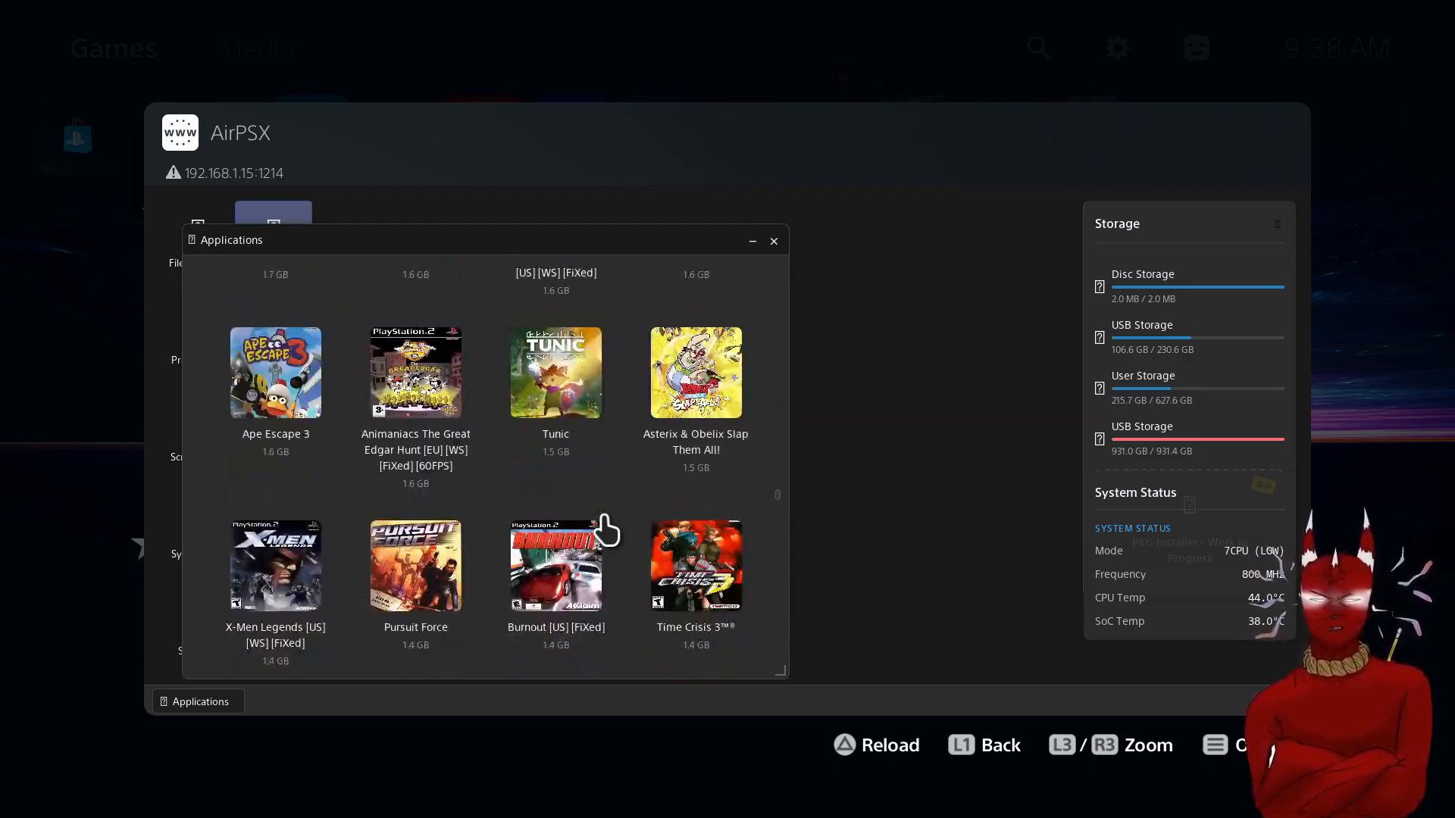
scroll(up, 3)
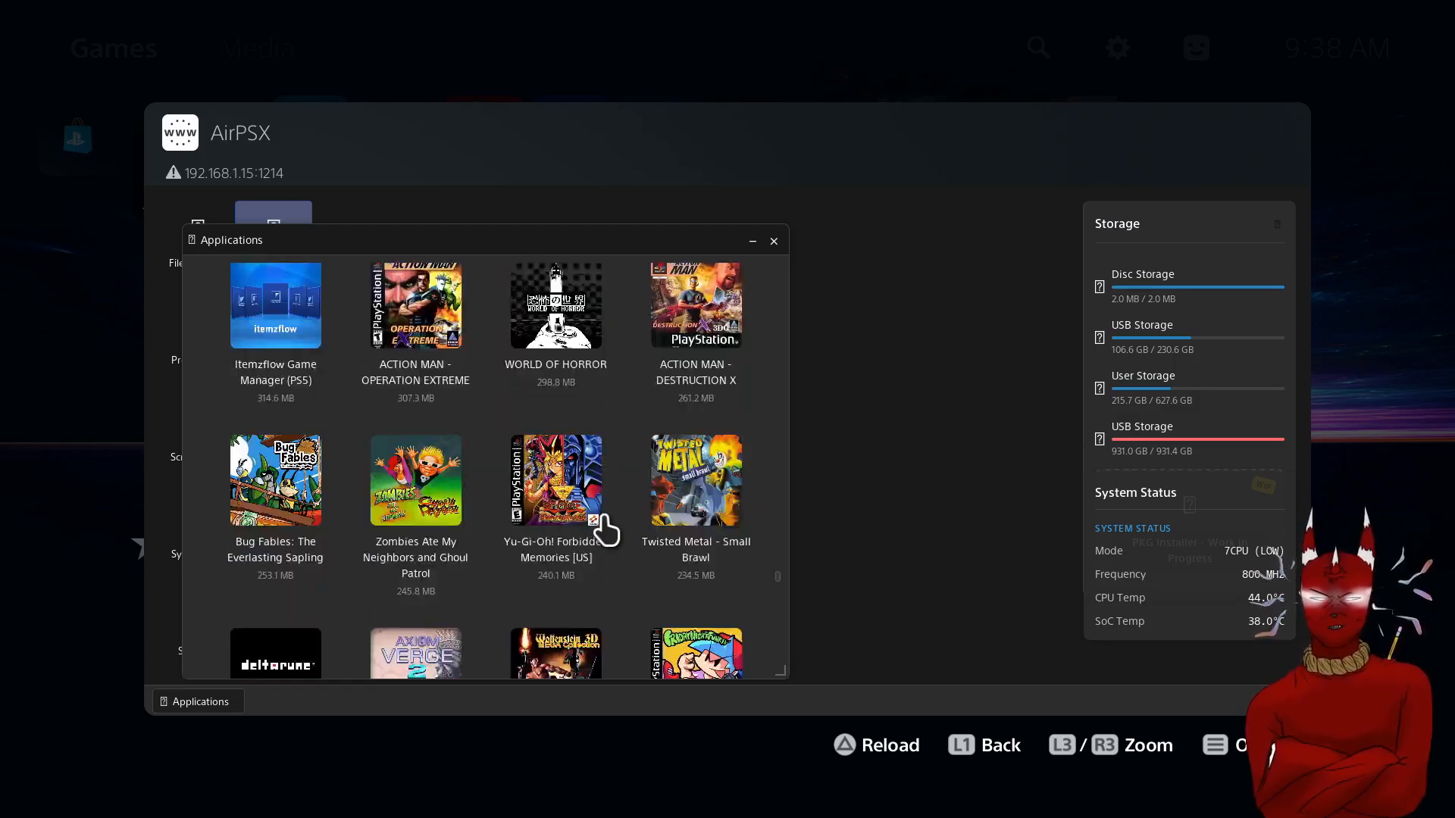
scroll(down, 3)
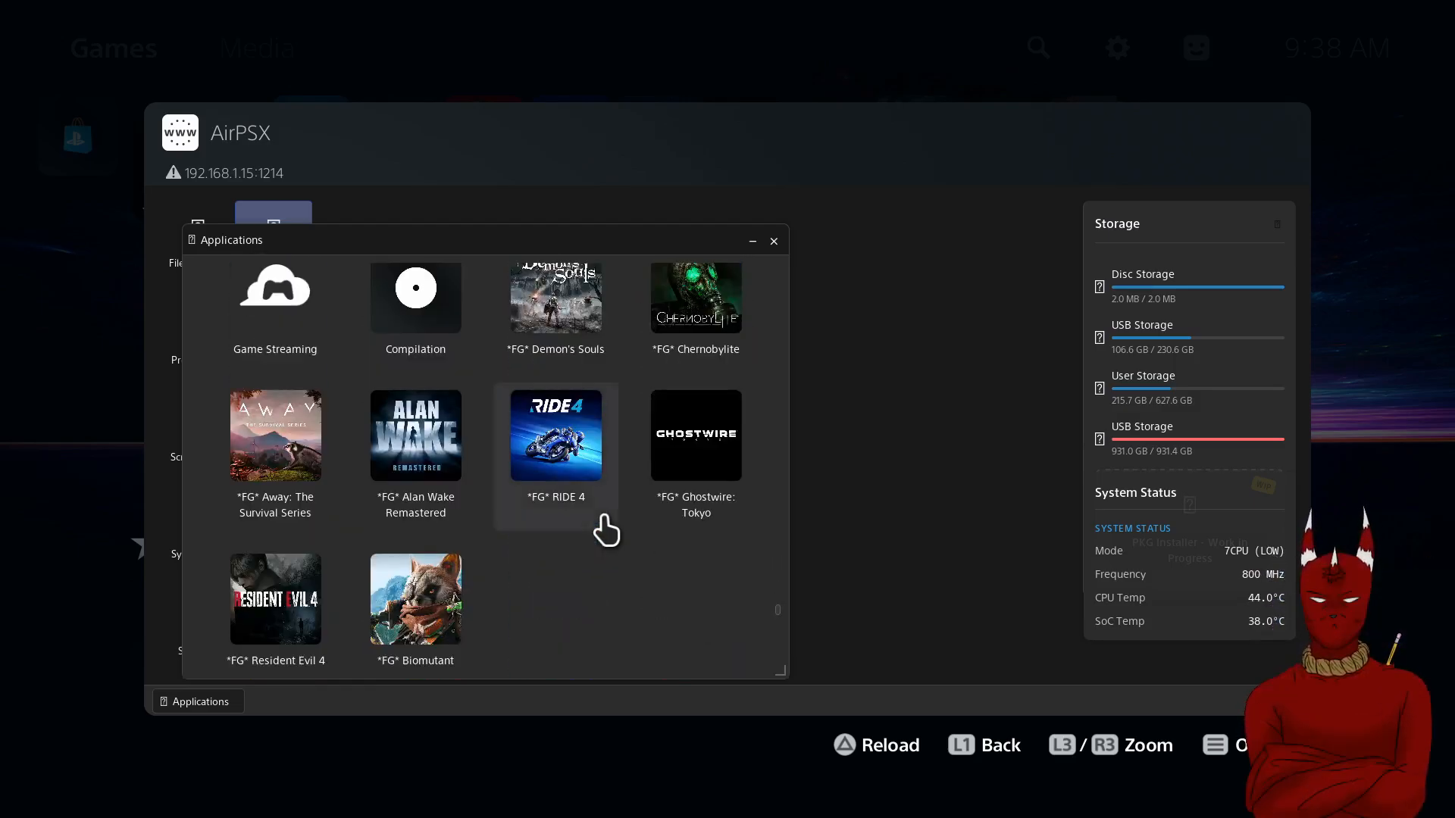
mouse_move(385, 560)
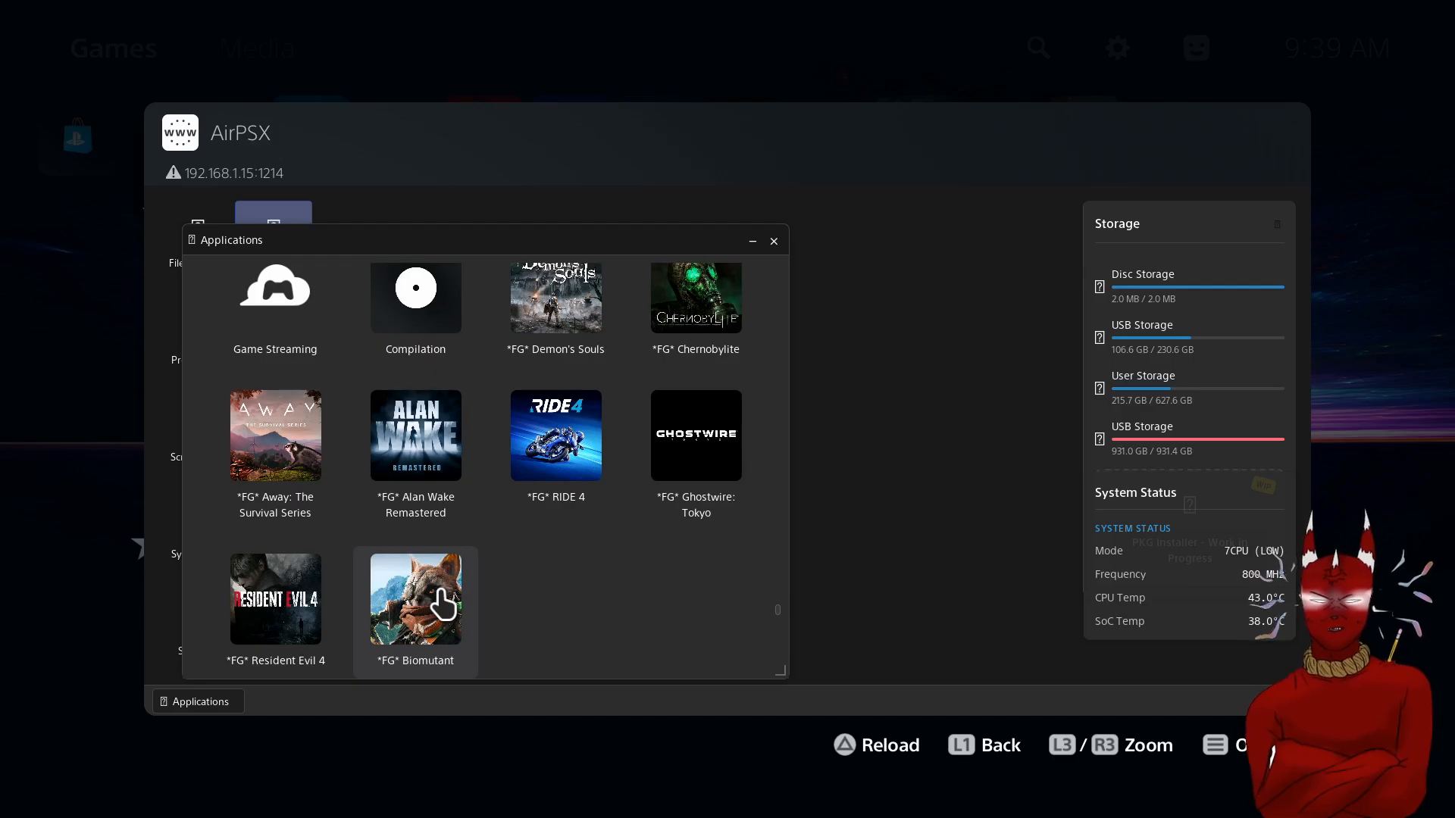
mouse_move(652, 488)
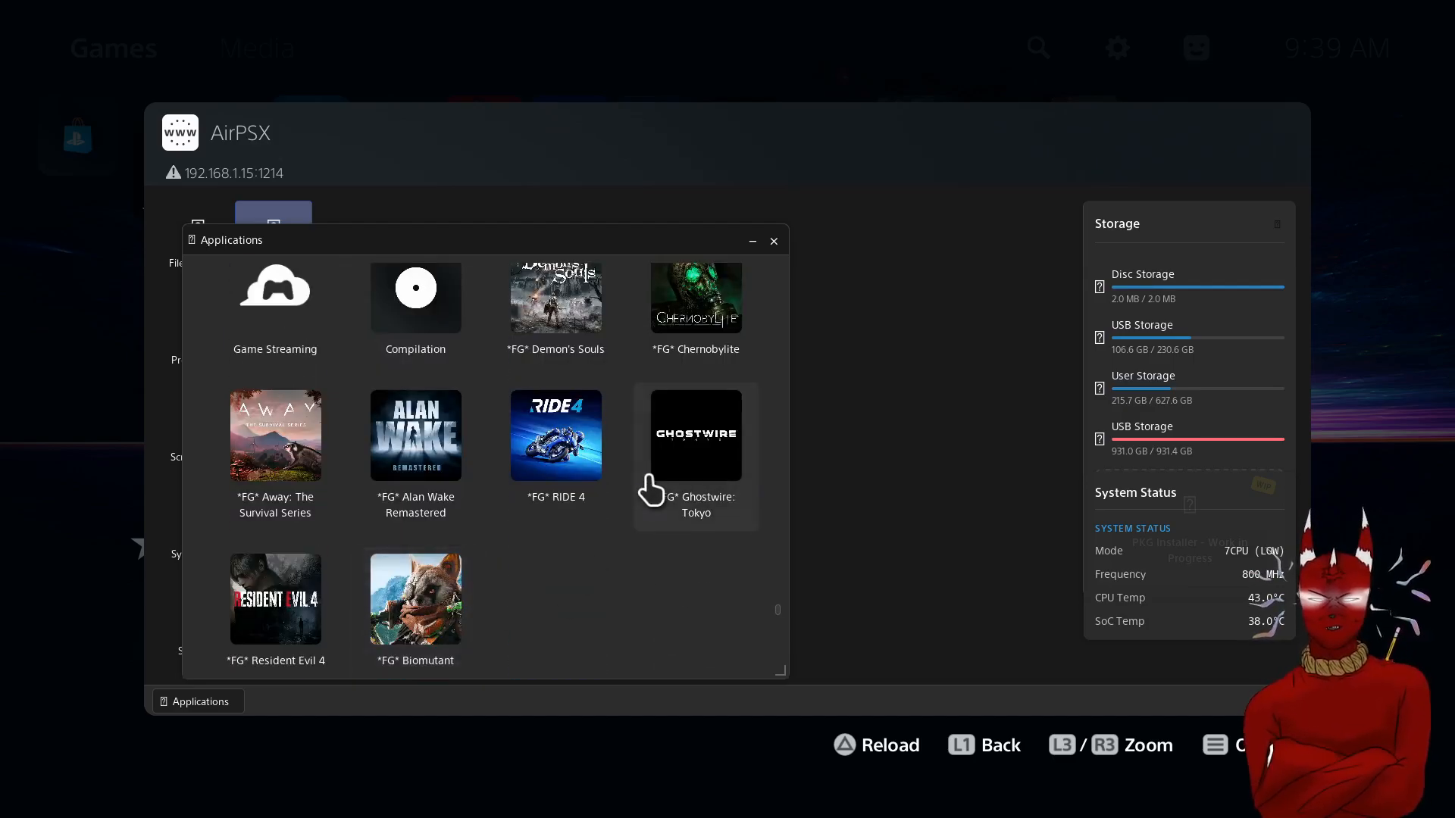
mouse_move(710, 483)
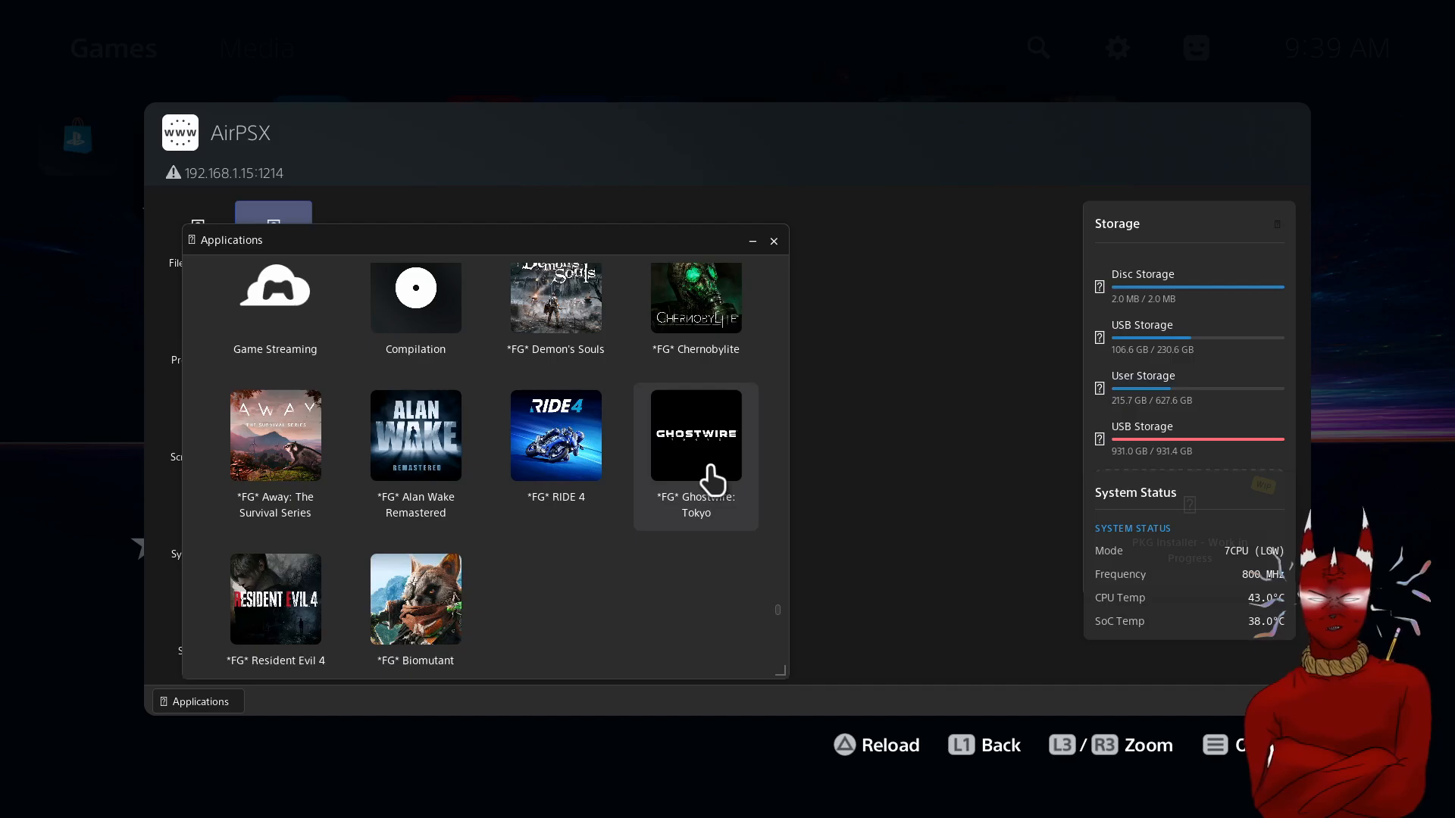
Open Ghostwire: Tokyo's details and run it, retrying Run Application twice.
click(694, 434)
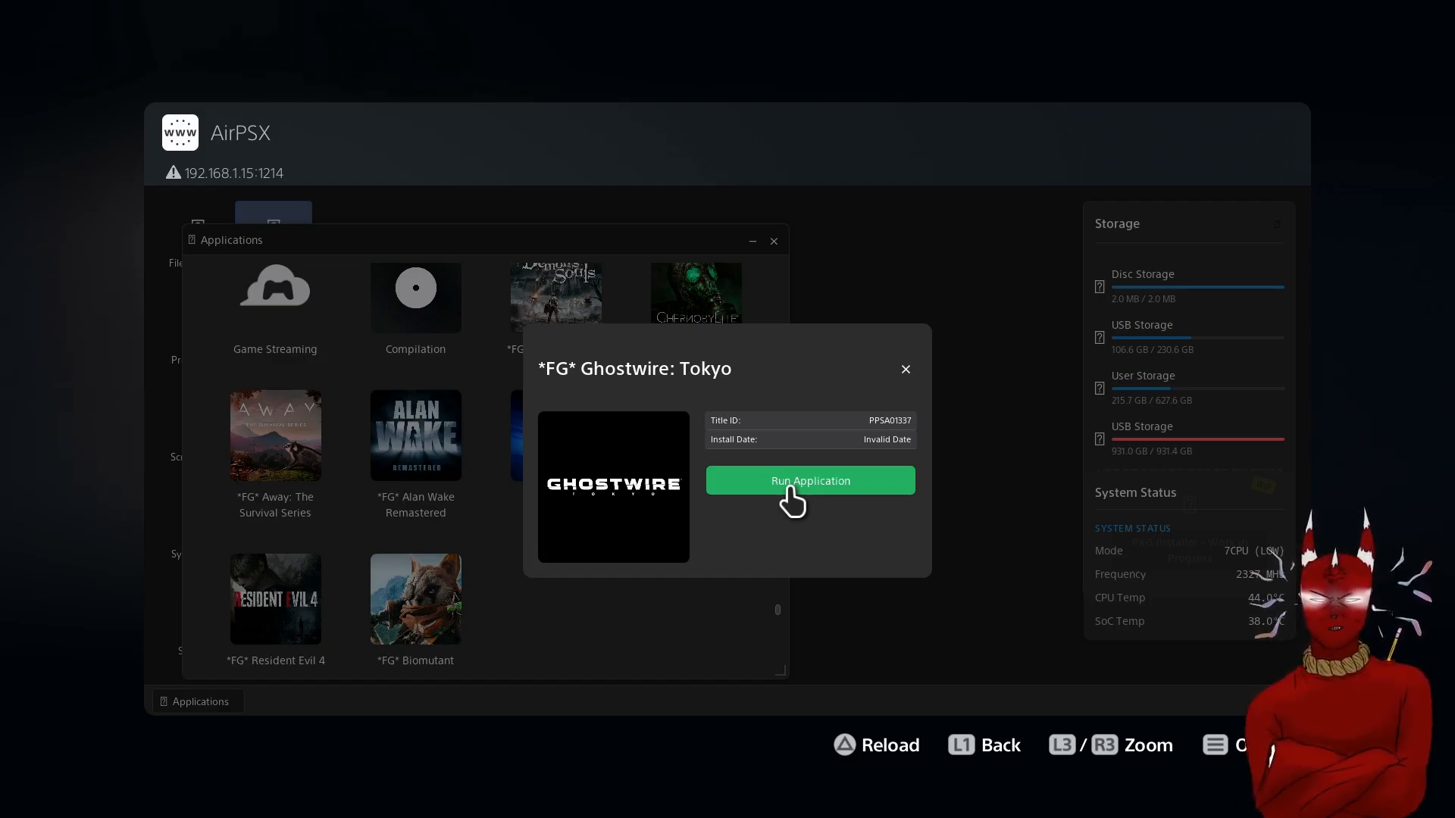
click(809, 481)
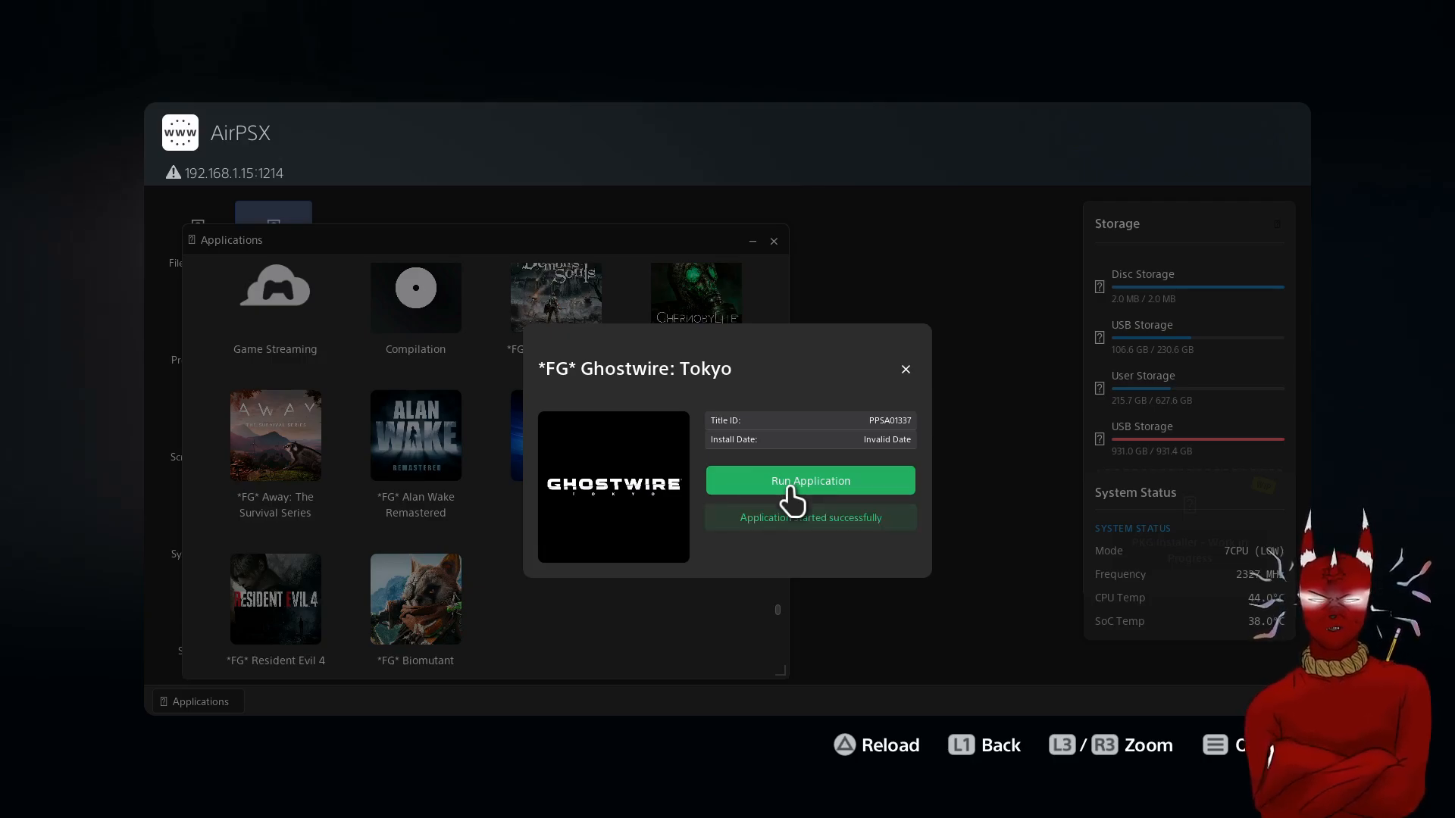
click(808, 480)
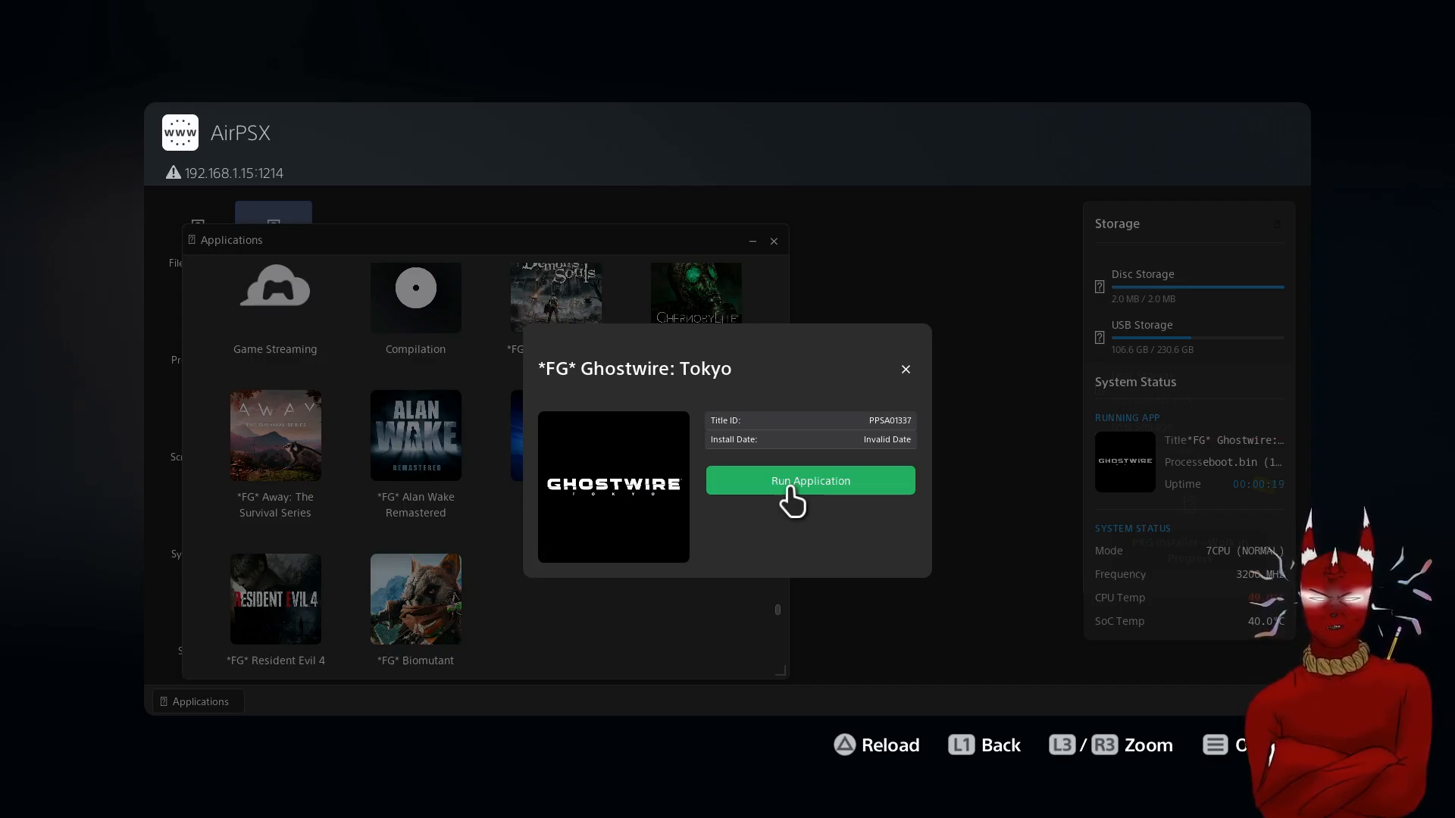
click(808, 480)
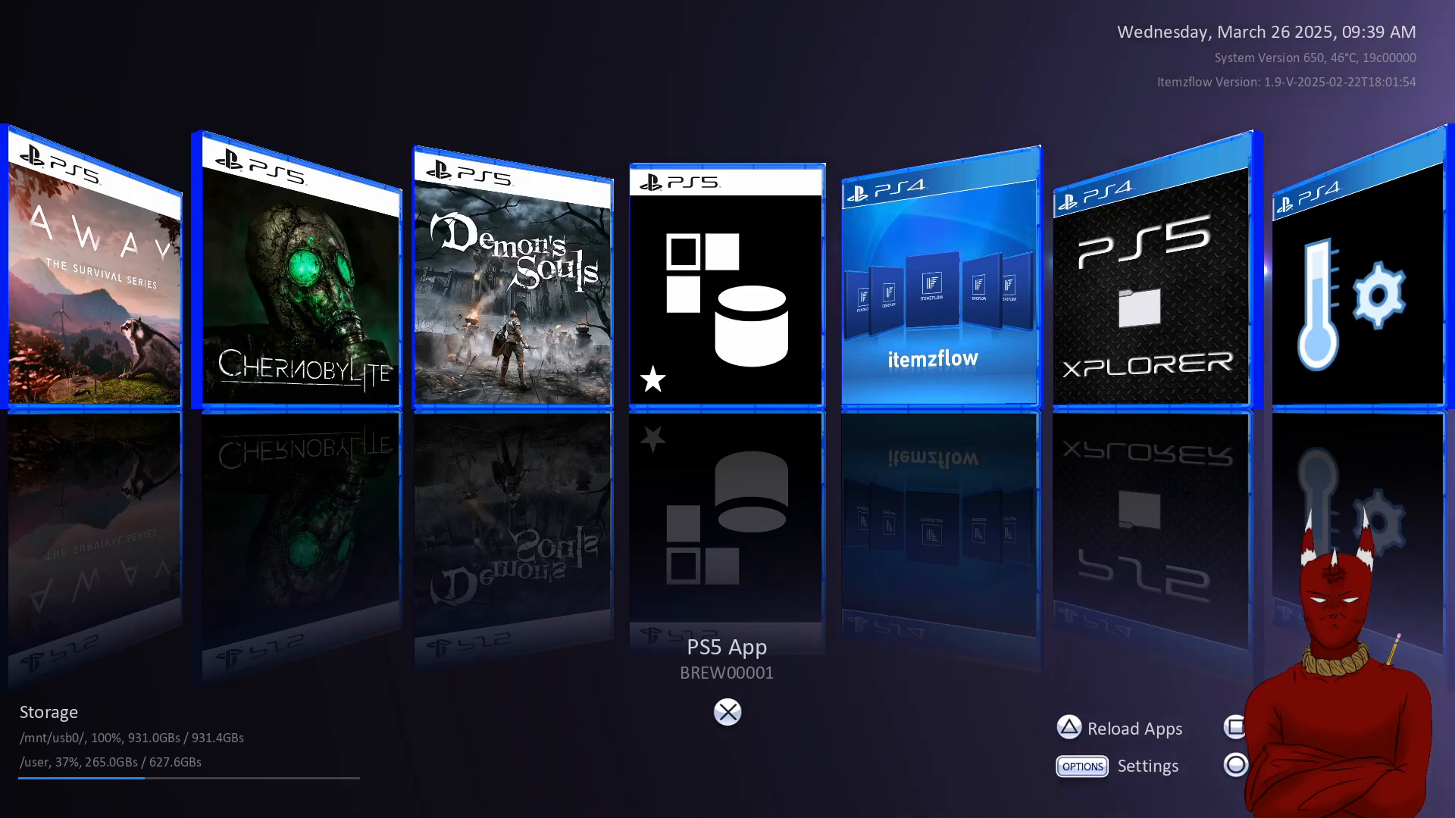
Point the PS5 App entry at Devil May Cry 5 on usb0, then dismiss fatal error 11.
scroll(right, 3)
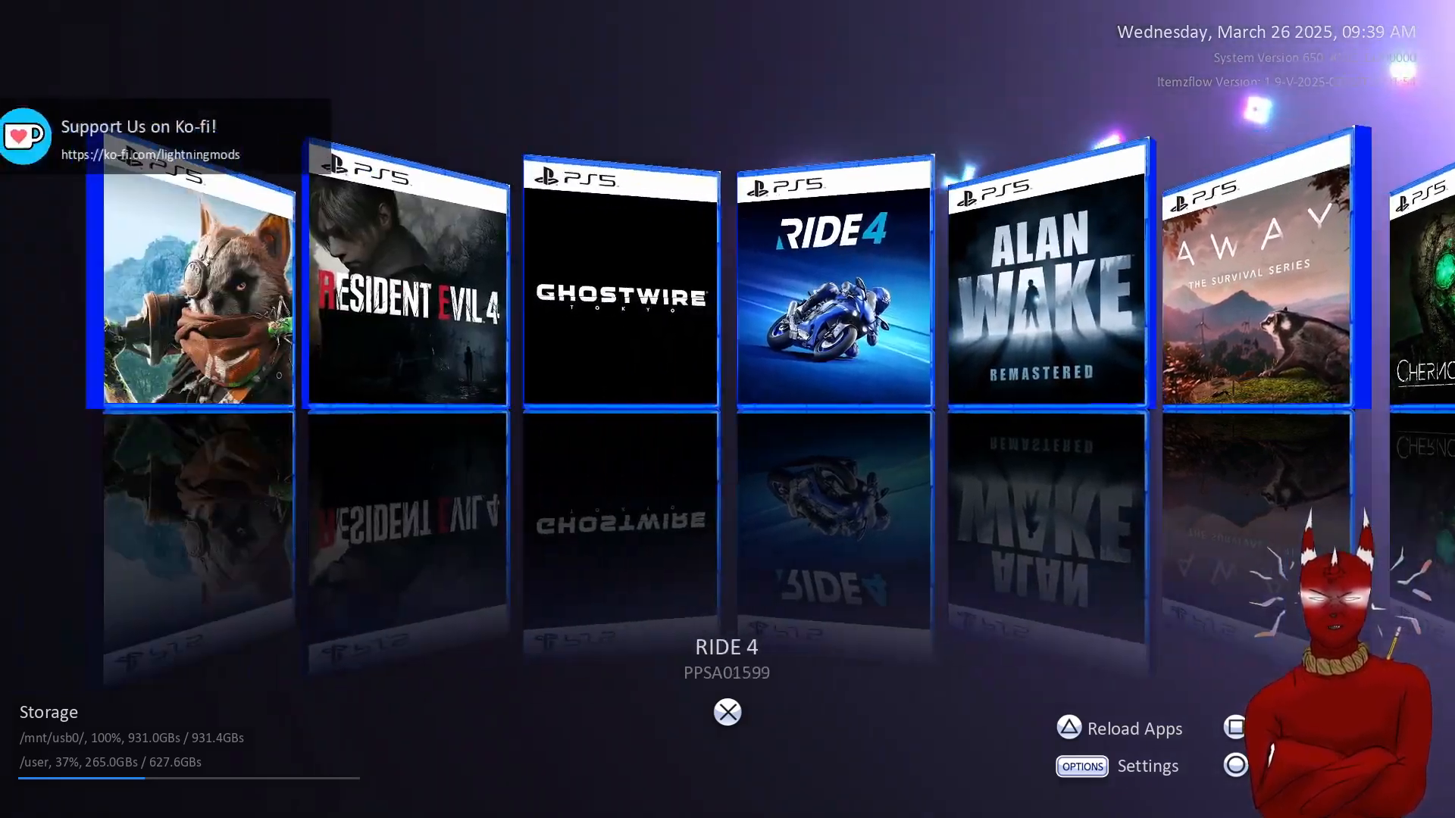
scroll(right, 3)
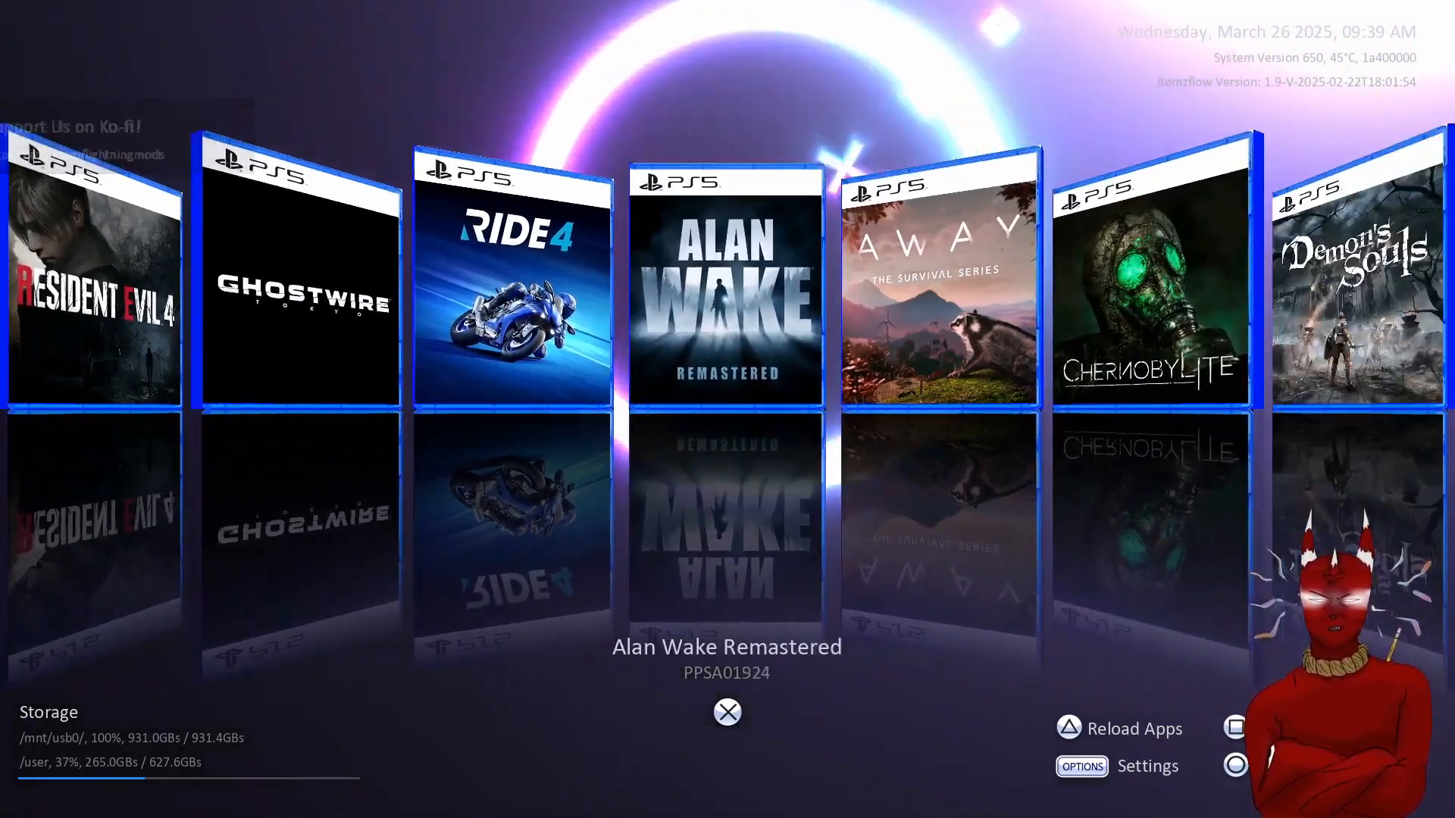
scroll(right, 3)
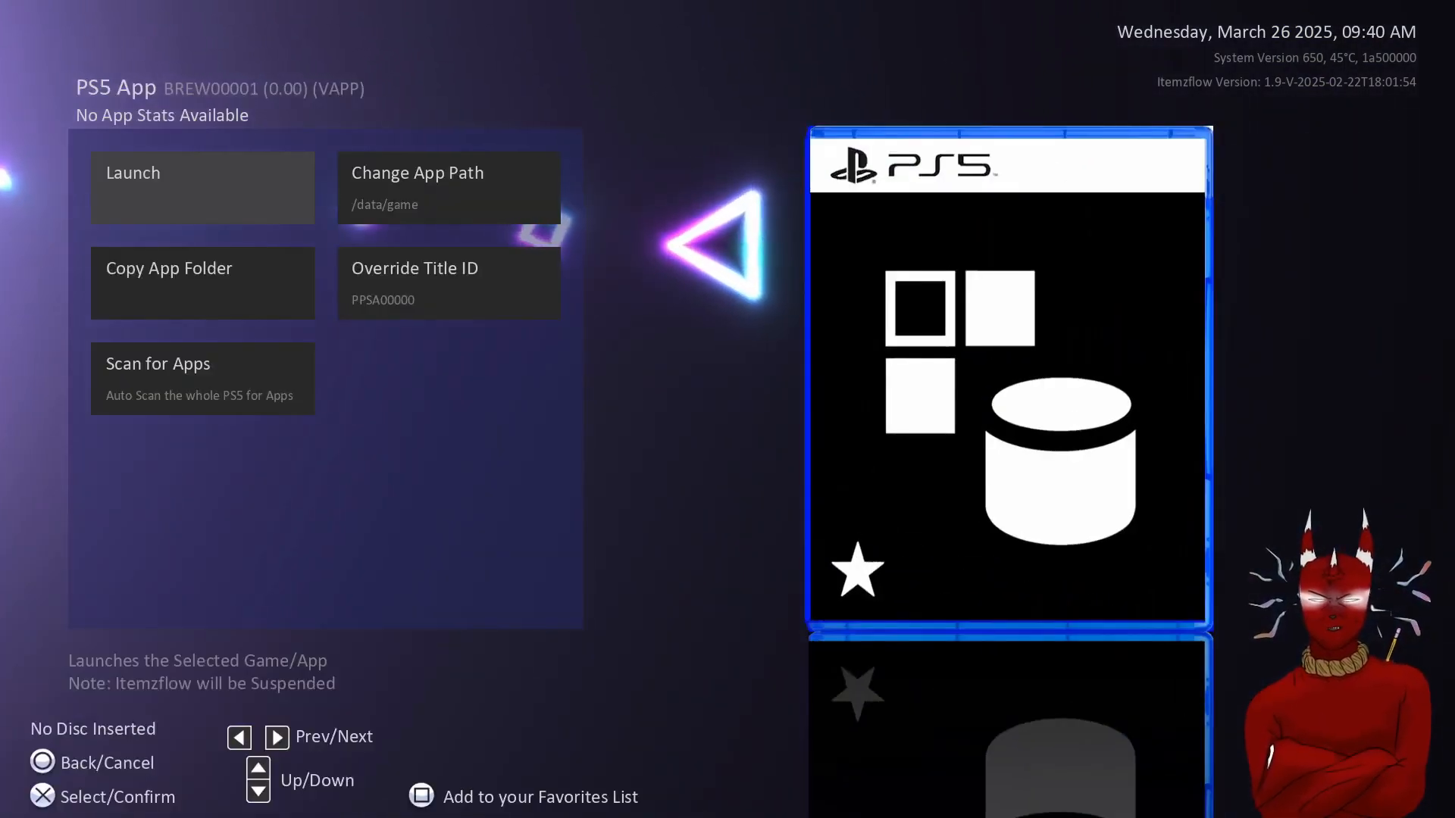
click(417, 173)
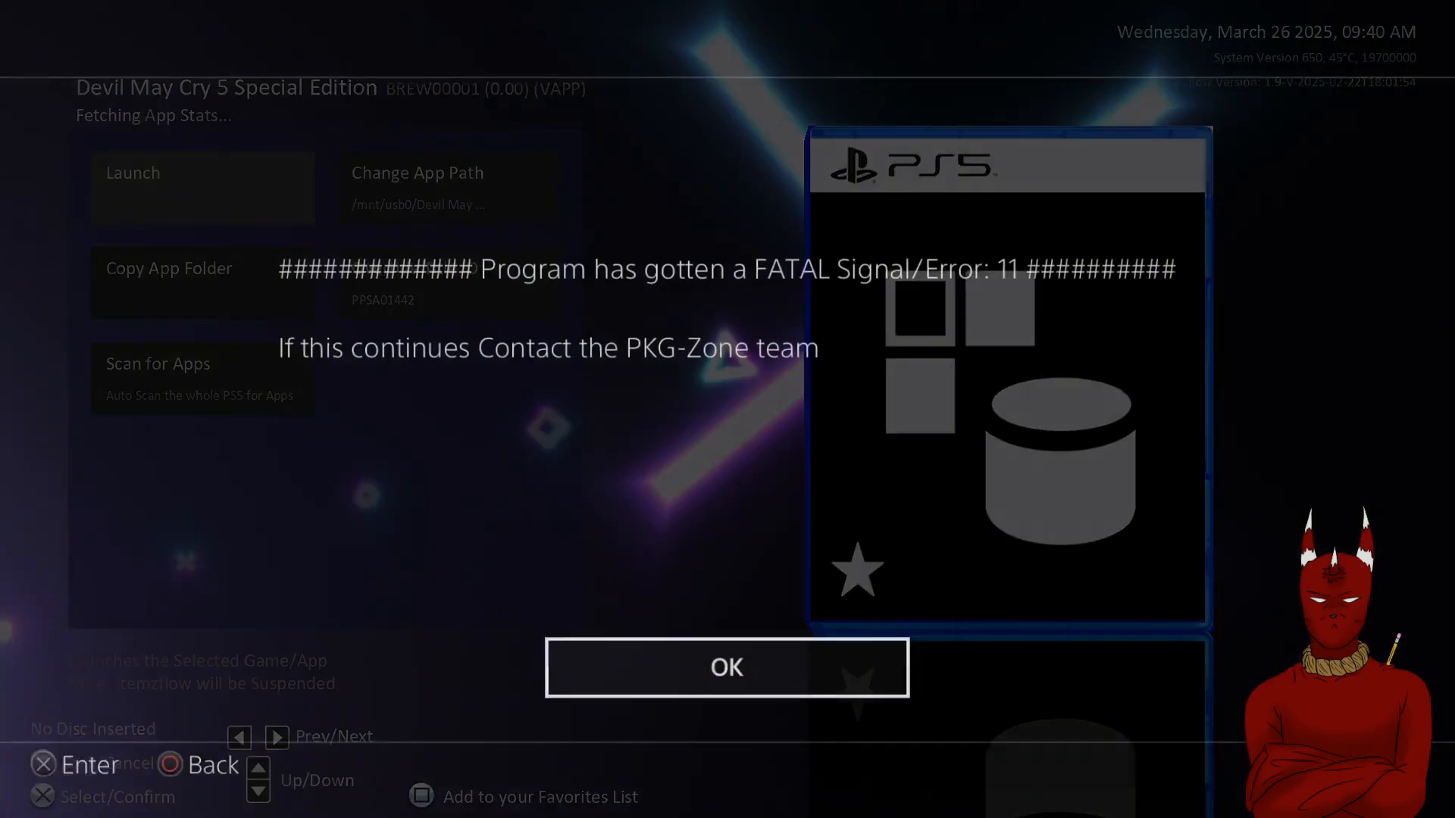
click(727, 666)
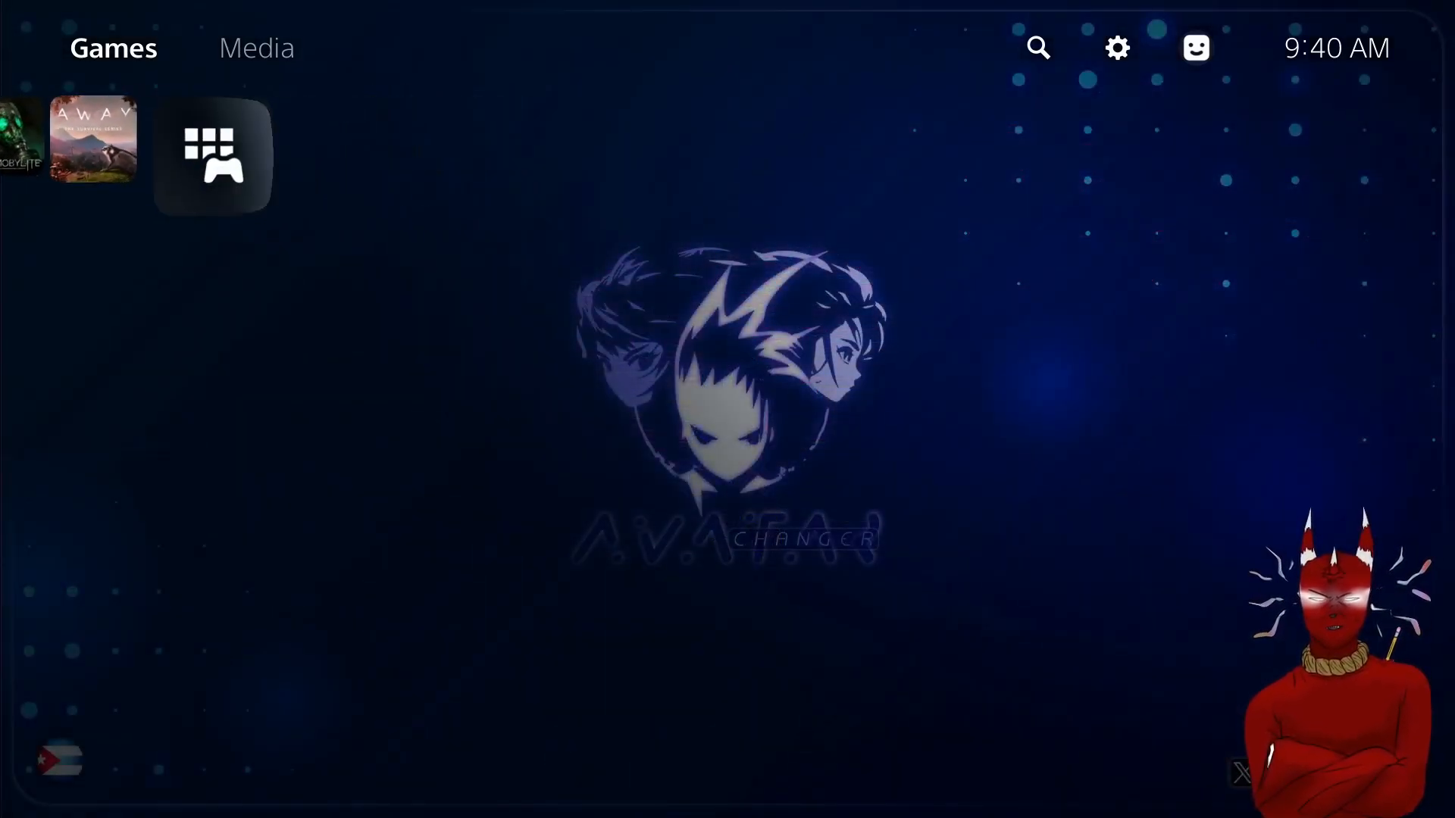
See Devil May Cry 5 atop the Game Library, return home, reopen the browser.
click(215, 154)
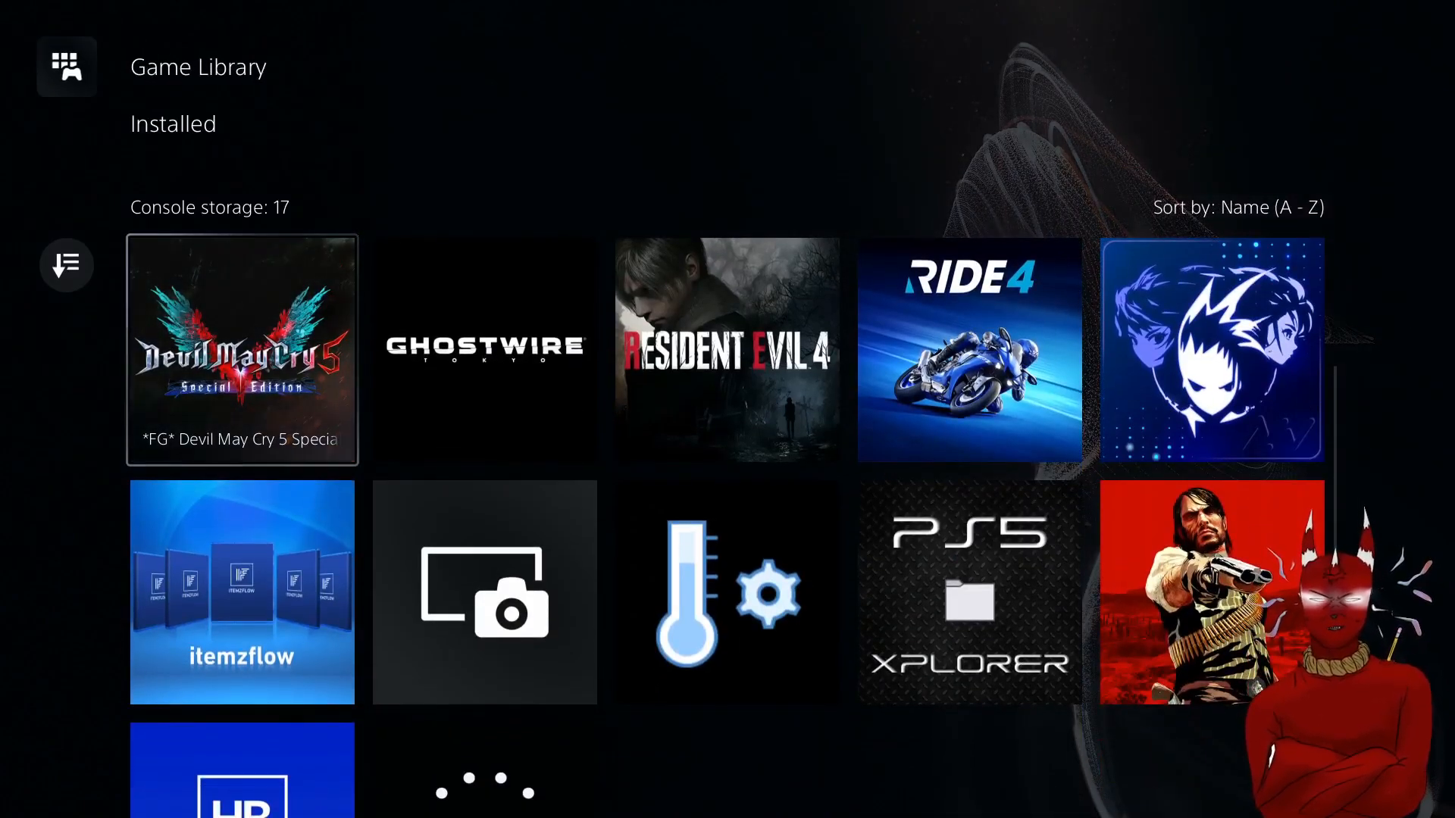
click(241, 351)
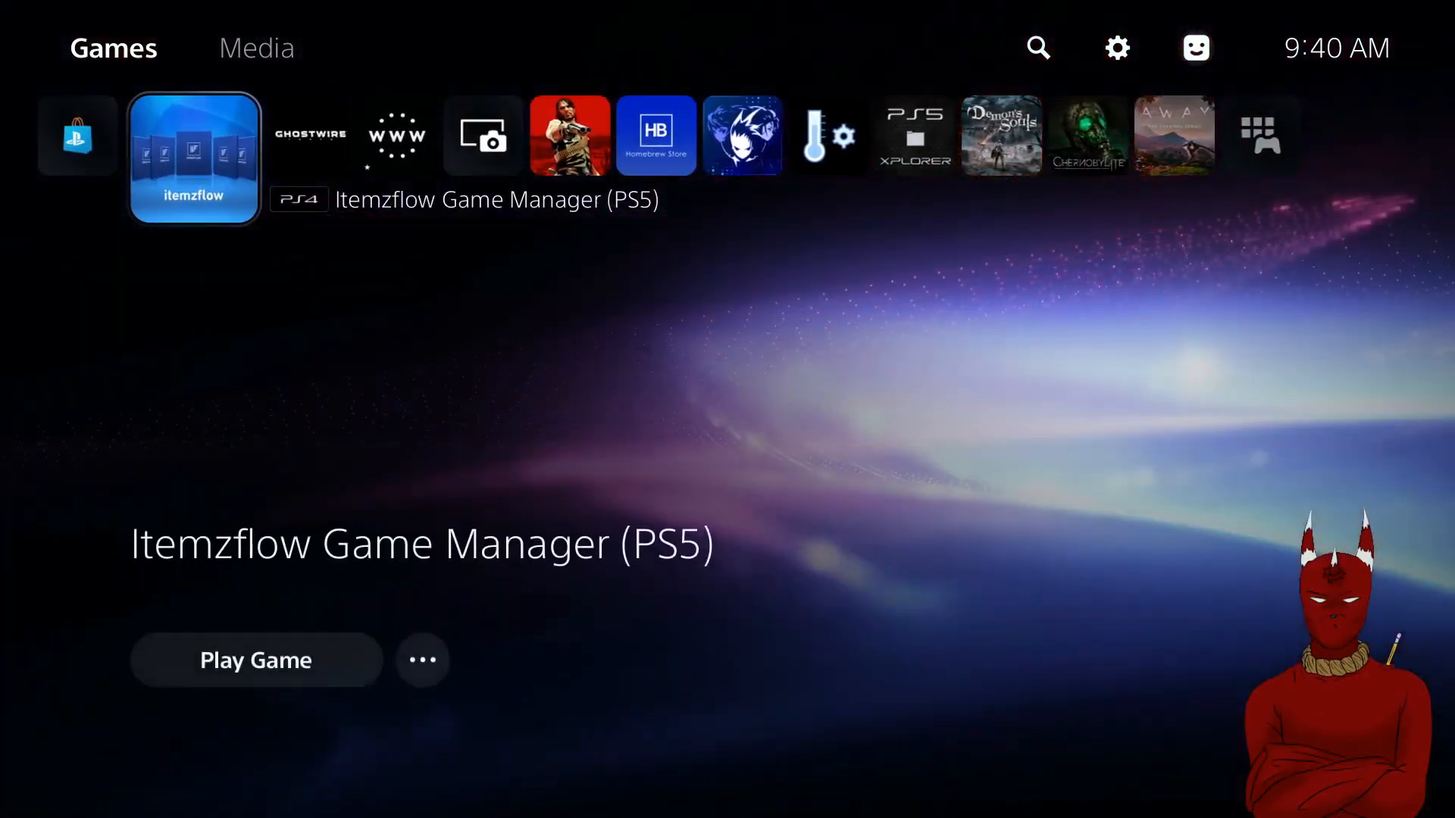
click(396, 136)
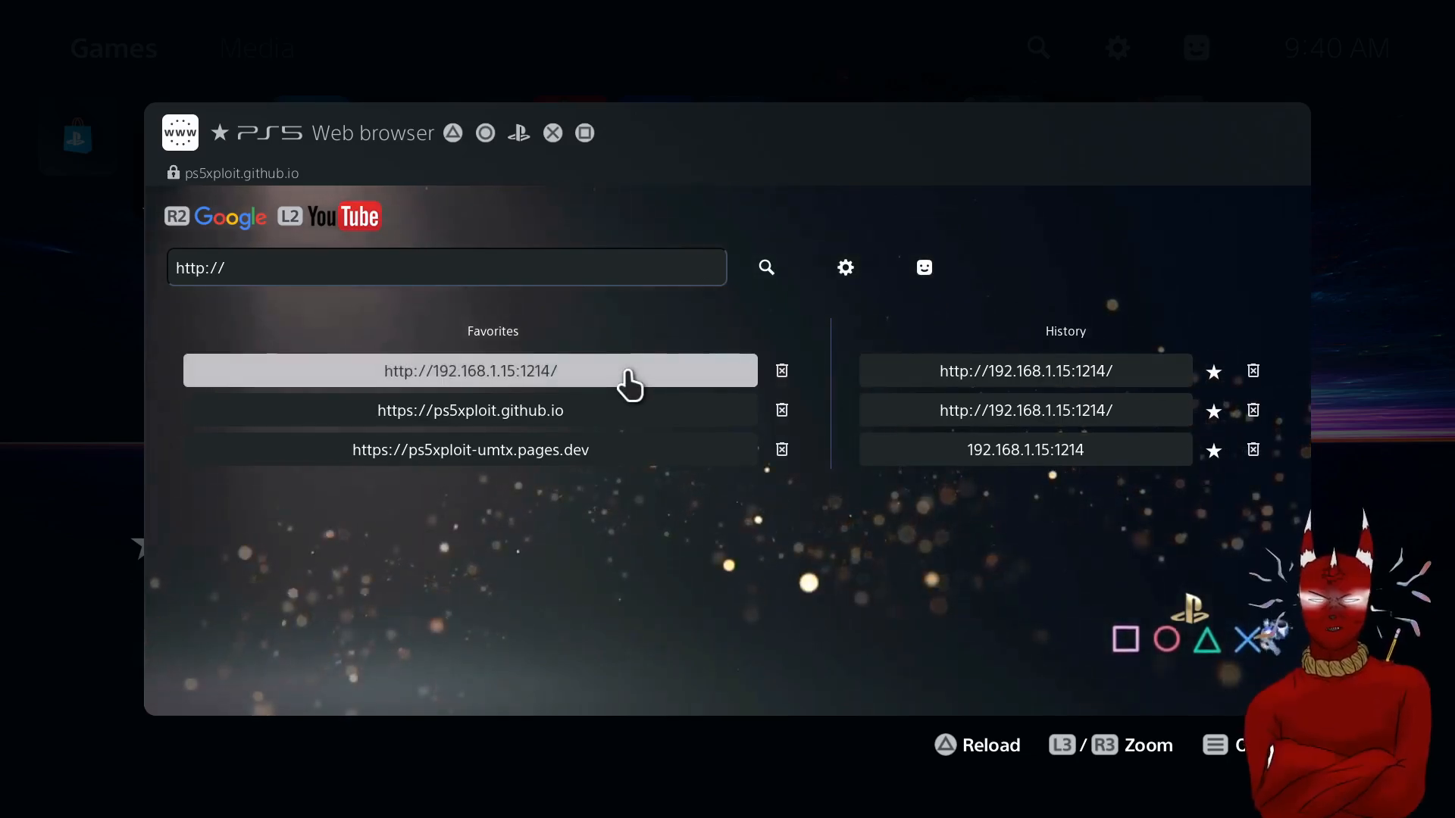
Load the saved AirPSX address and scroll Applications to Devil May Cry 5 Special Edition.
click(468, 370)
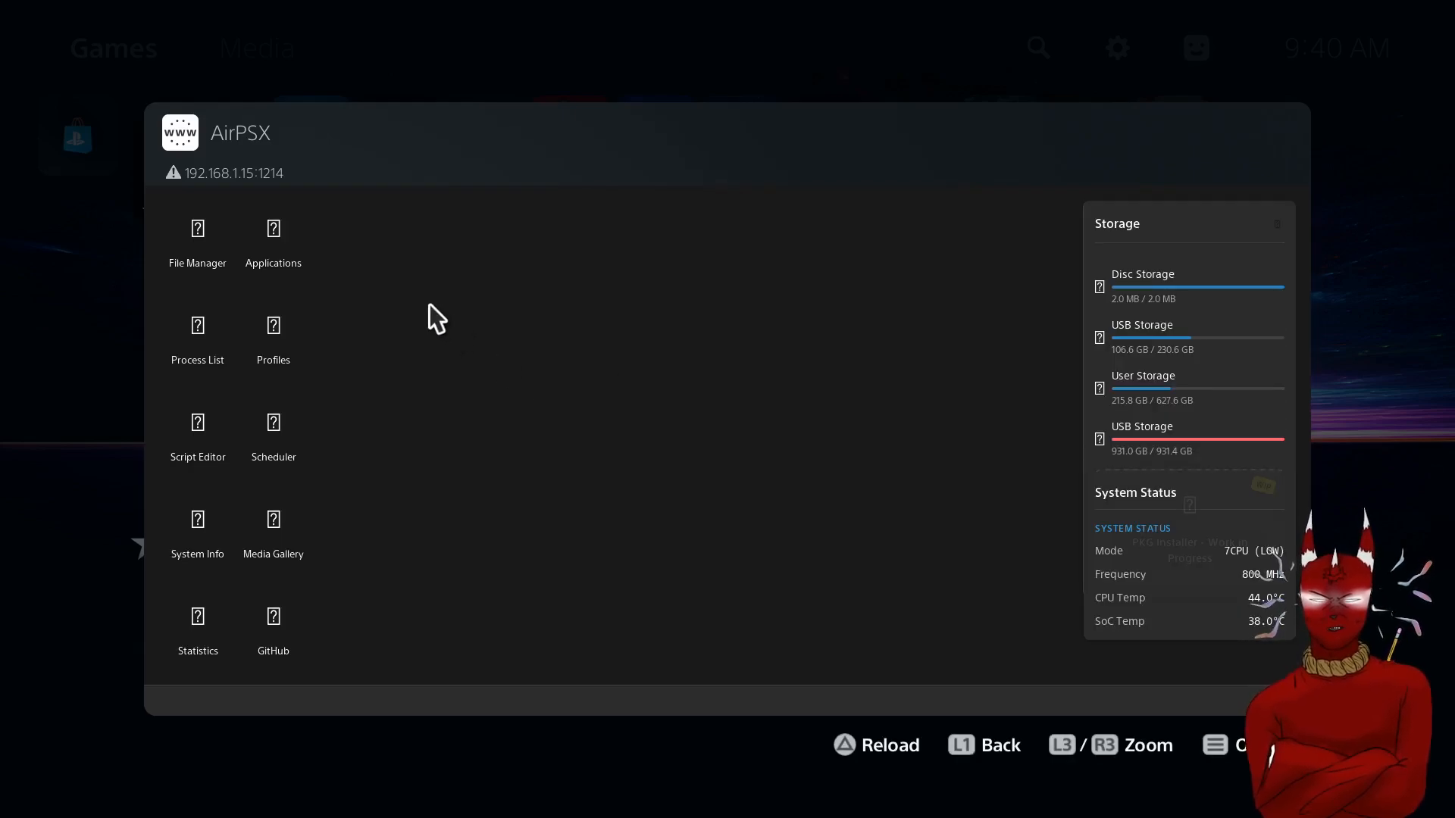
click(272, 241)
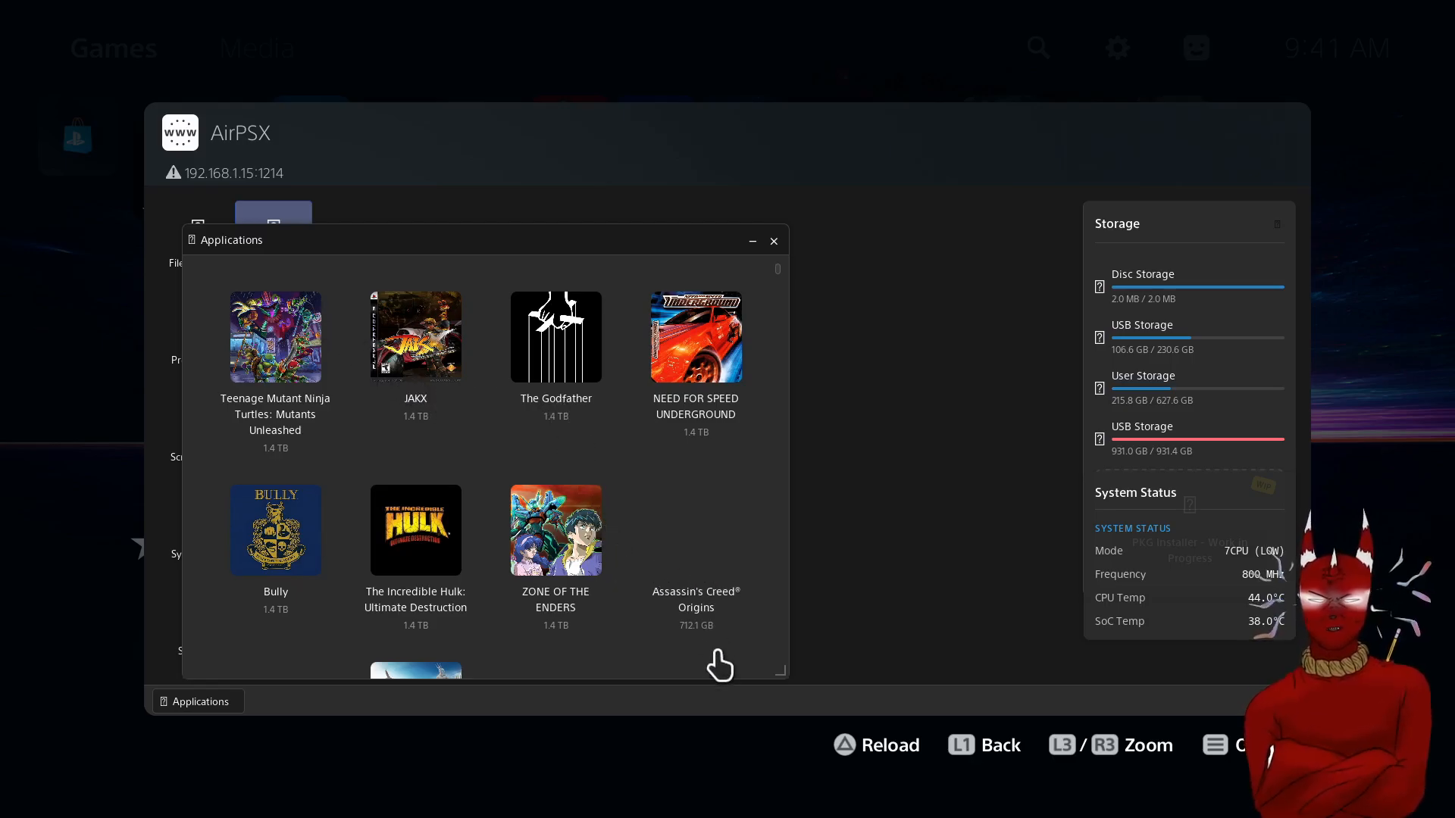
scroll(down, 3)
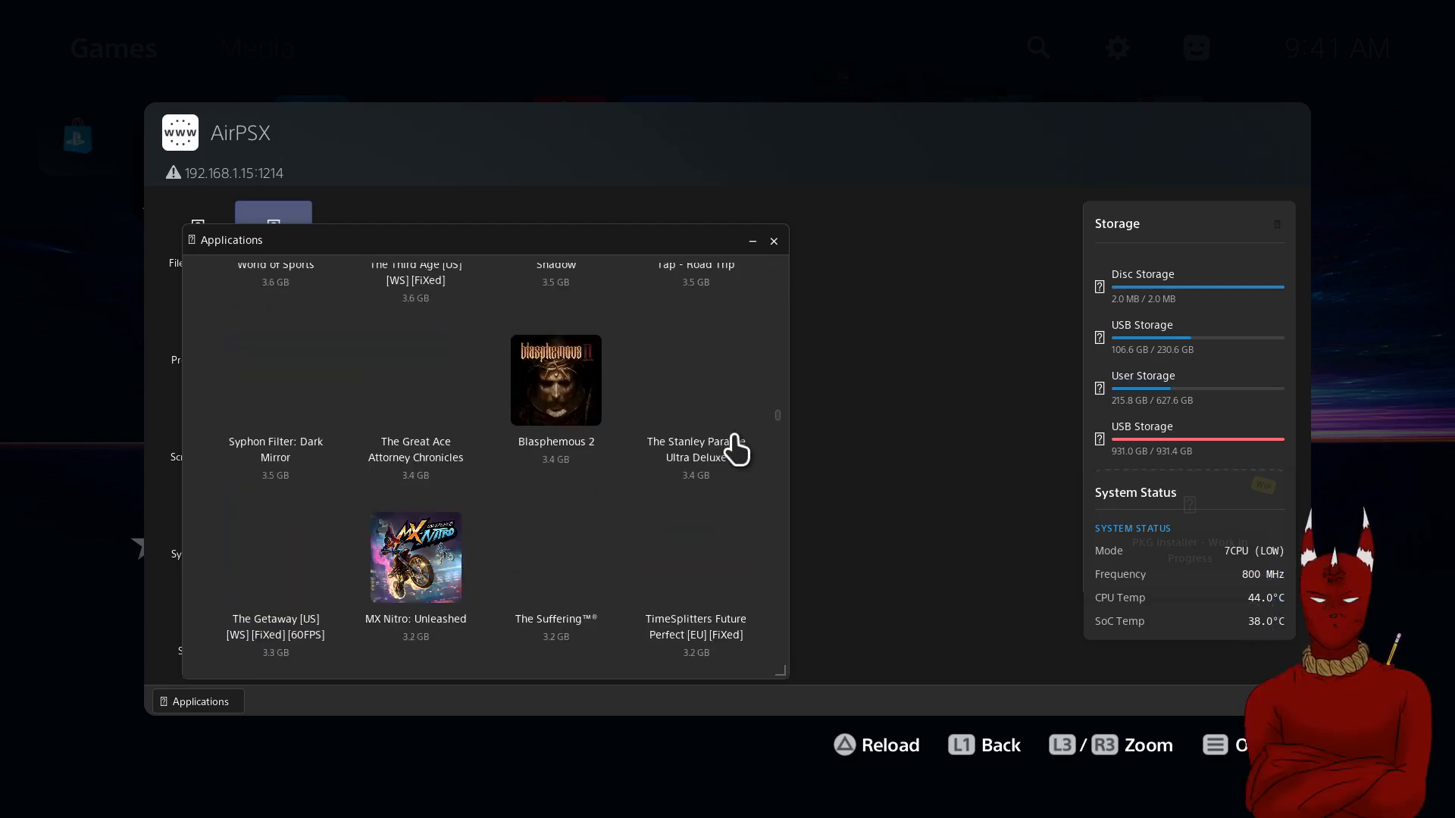
scroll(down, 3)
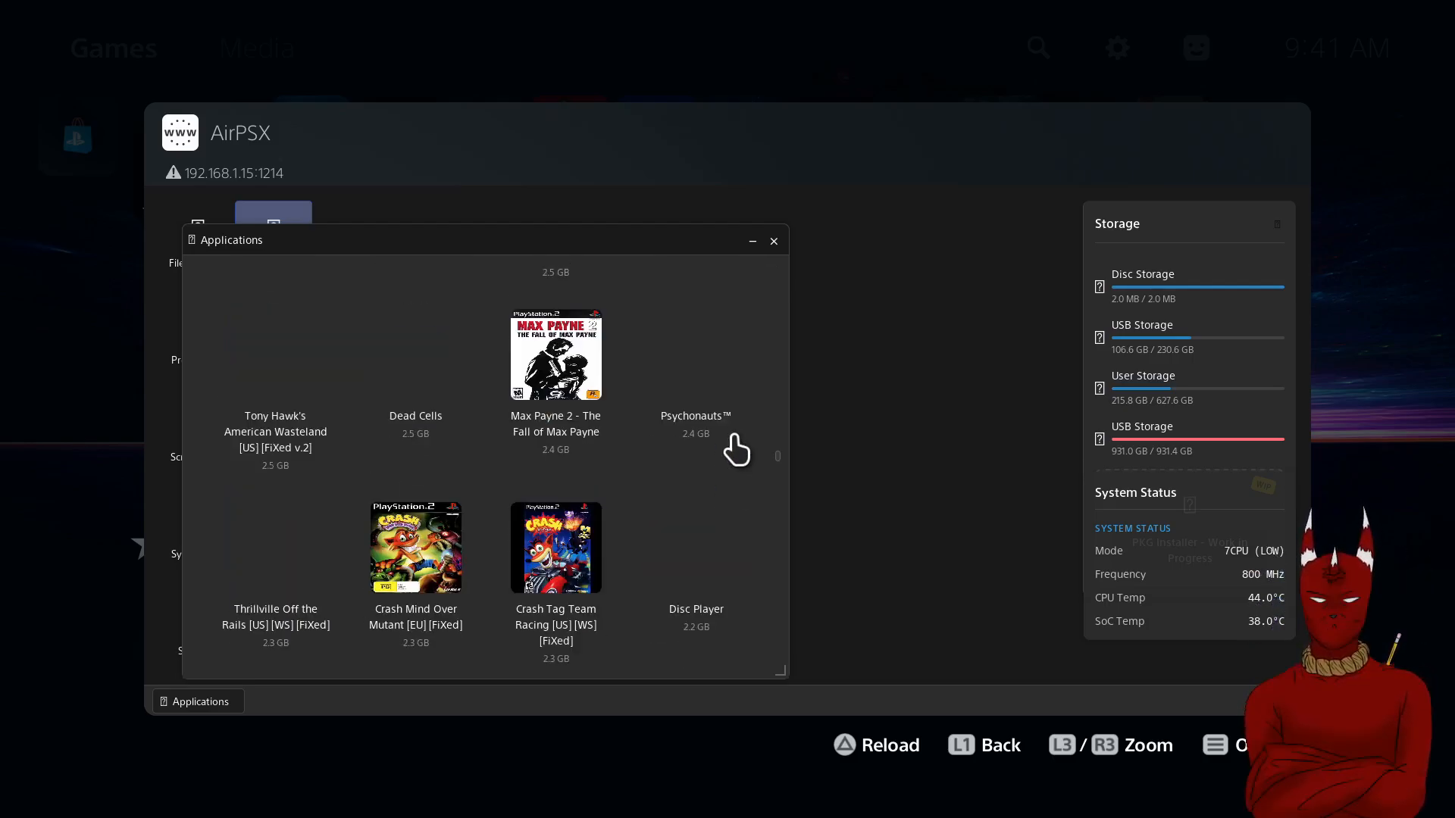
scroll(down, 3)
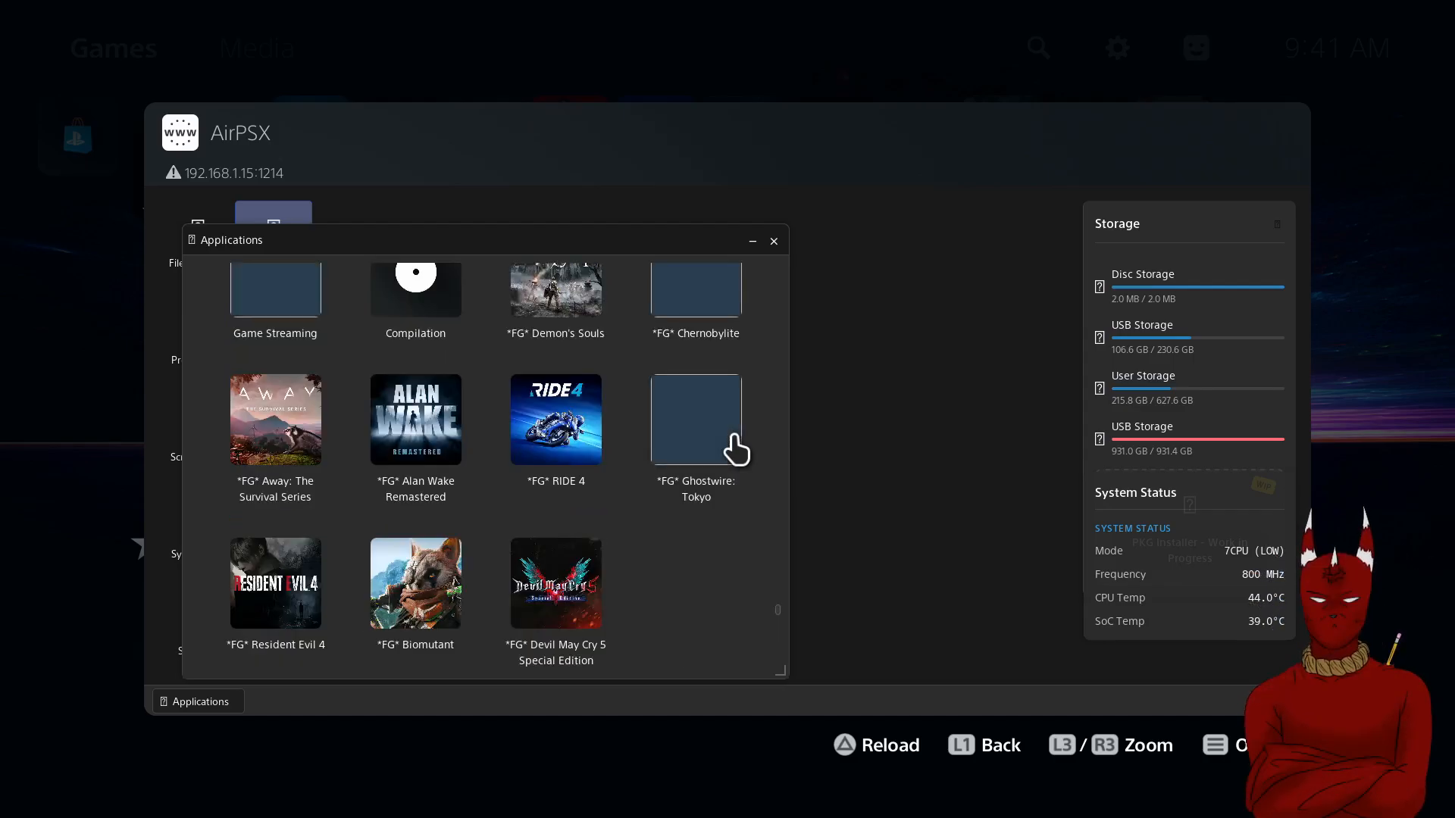
scroll(up, 3)
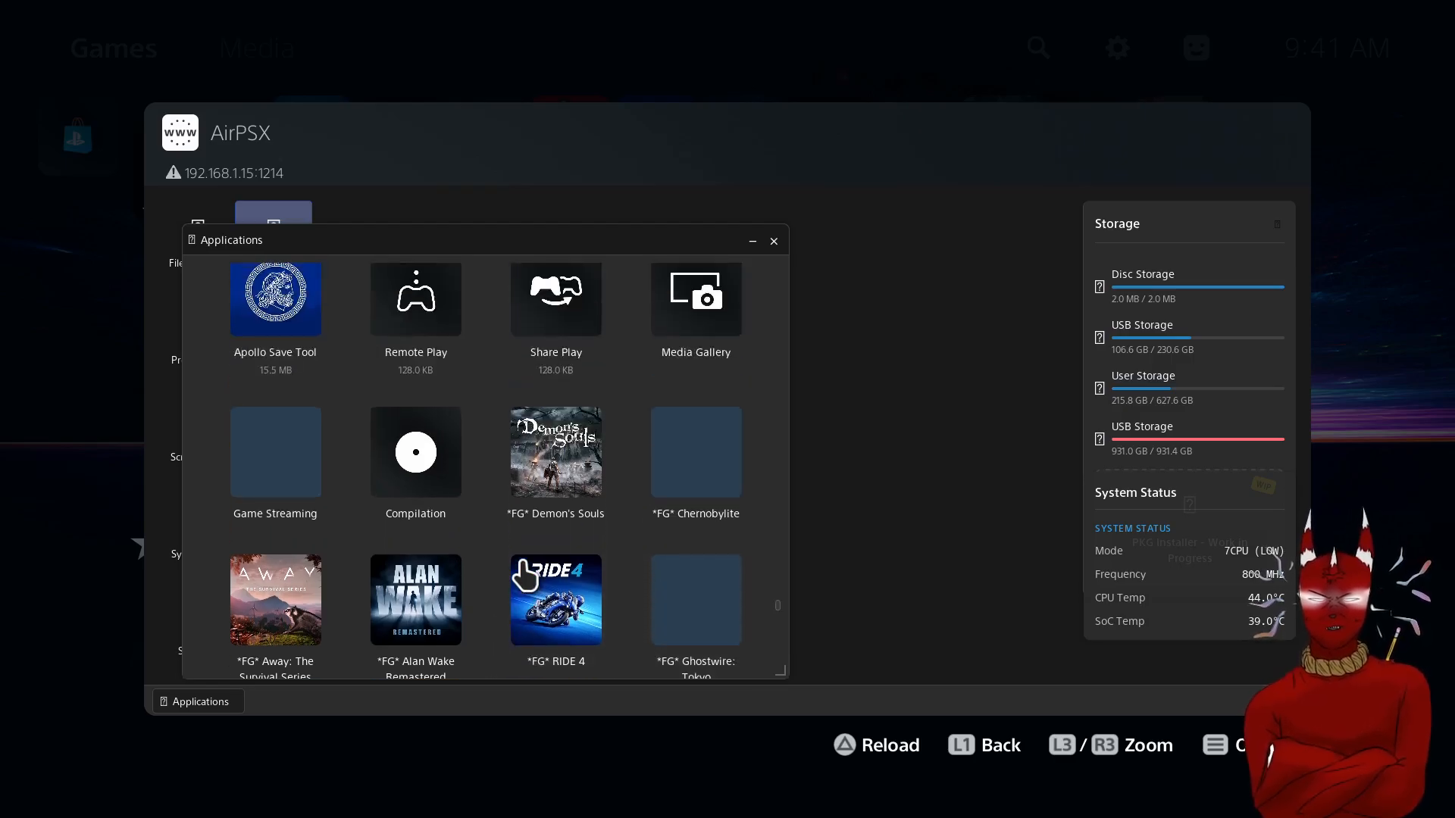
scroll(down, 3)
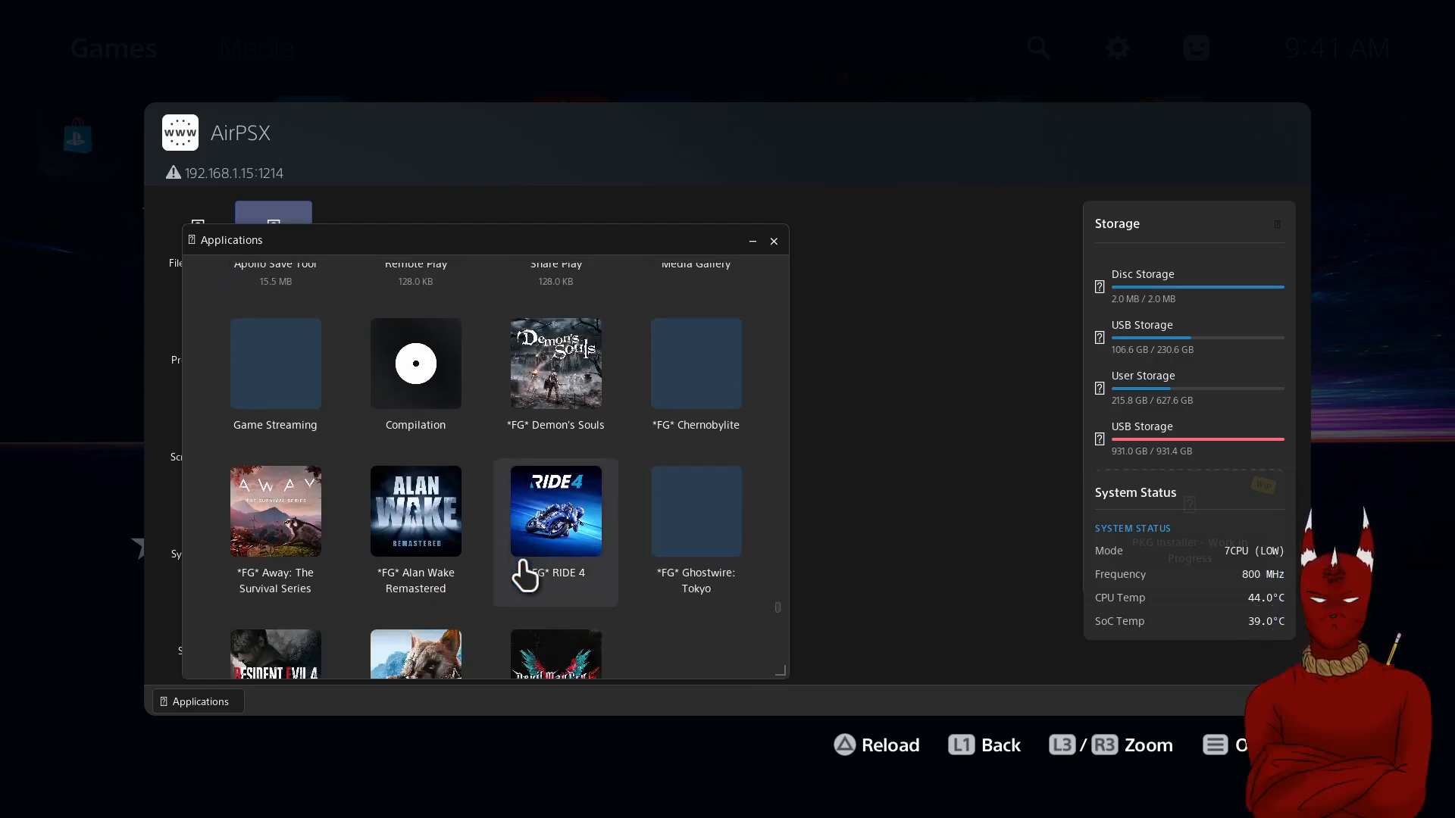
scroll(down, 3)
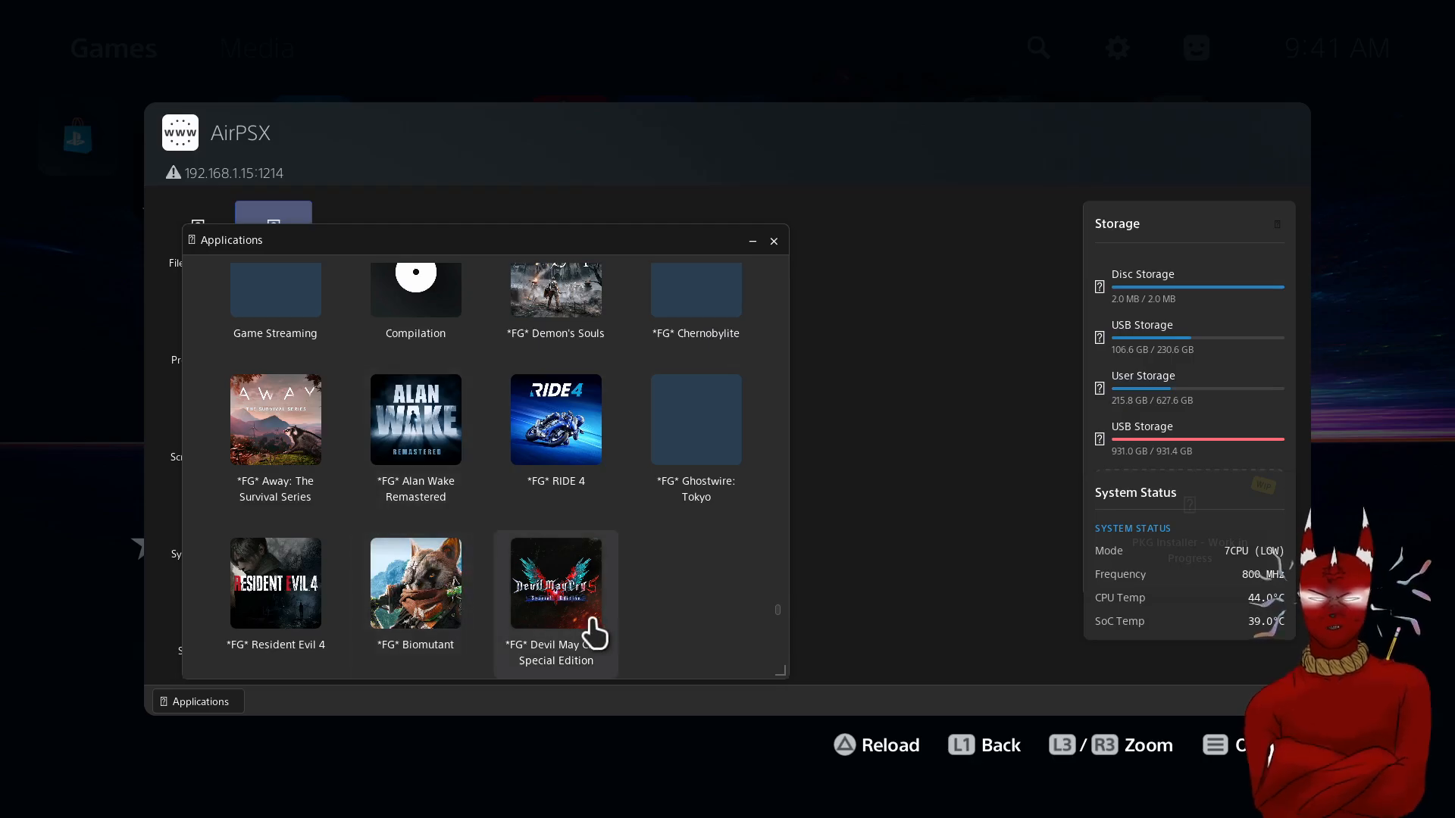
mouse_move(628, 413)
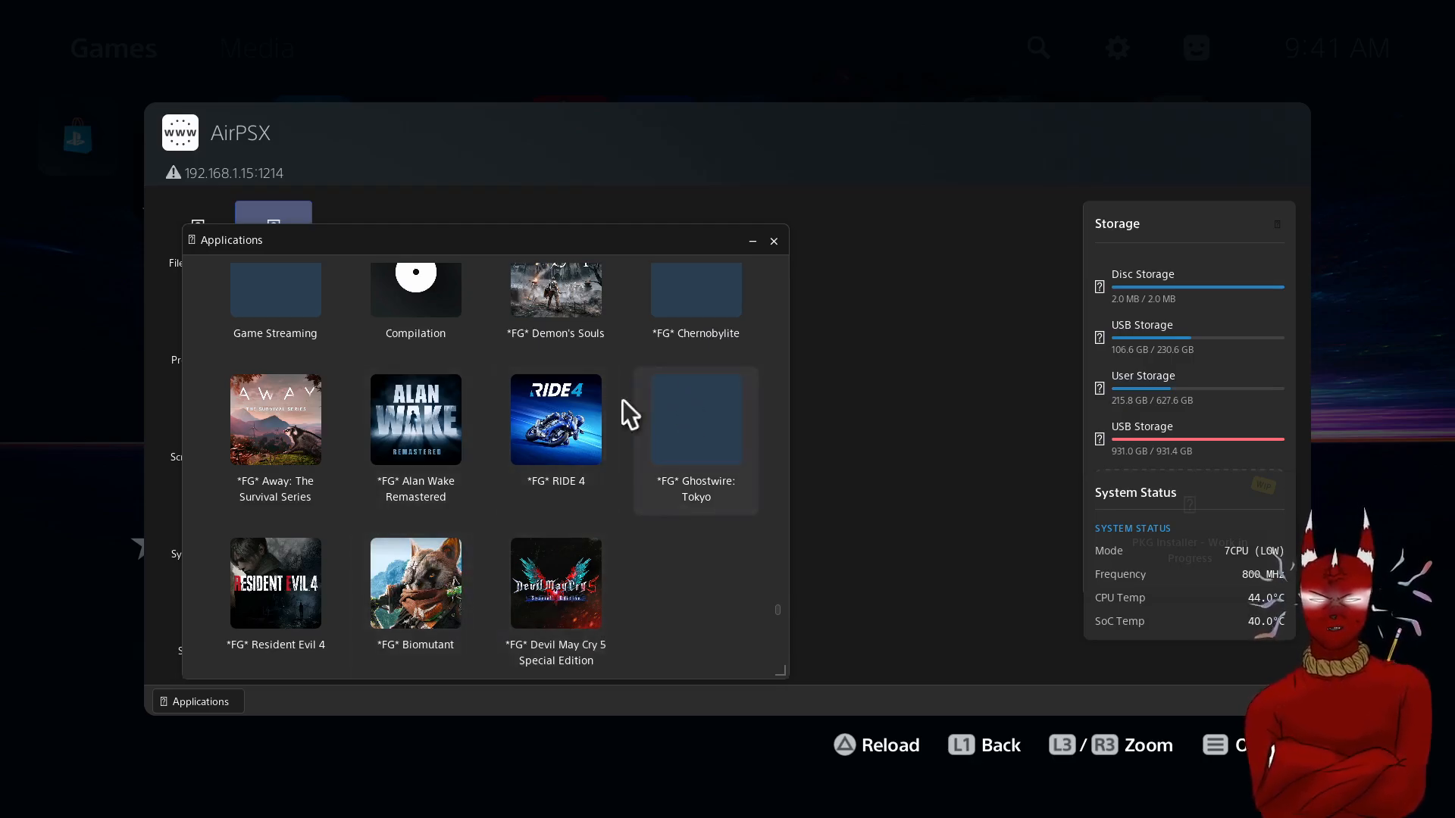
mouse_move(540, 620)
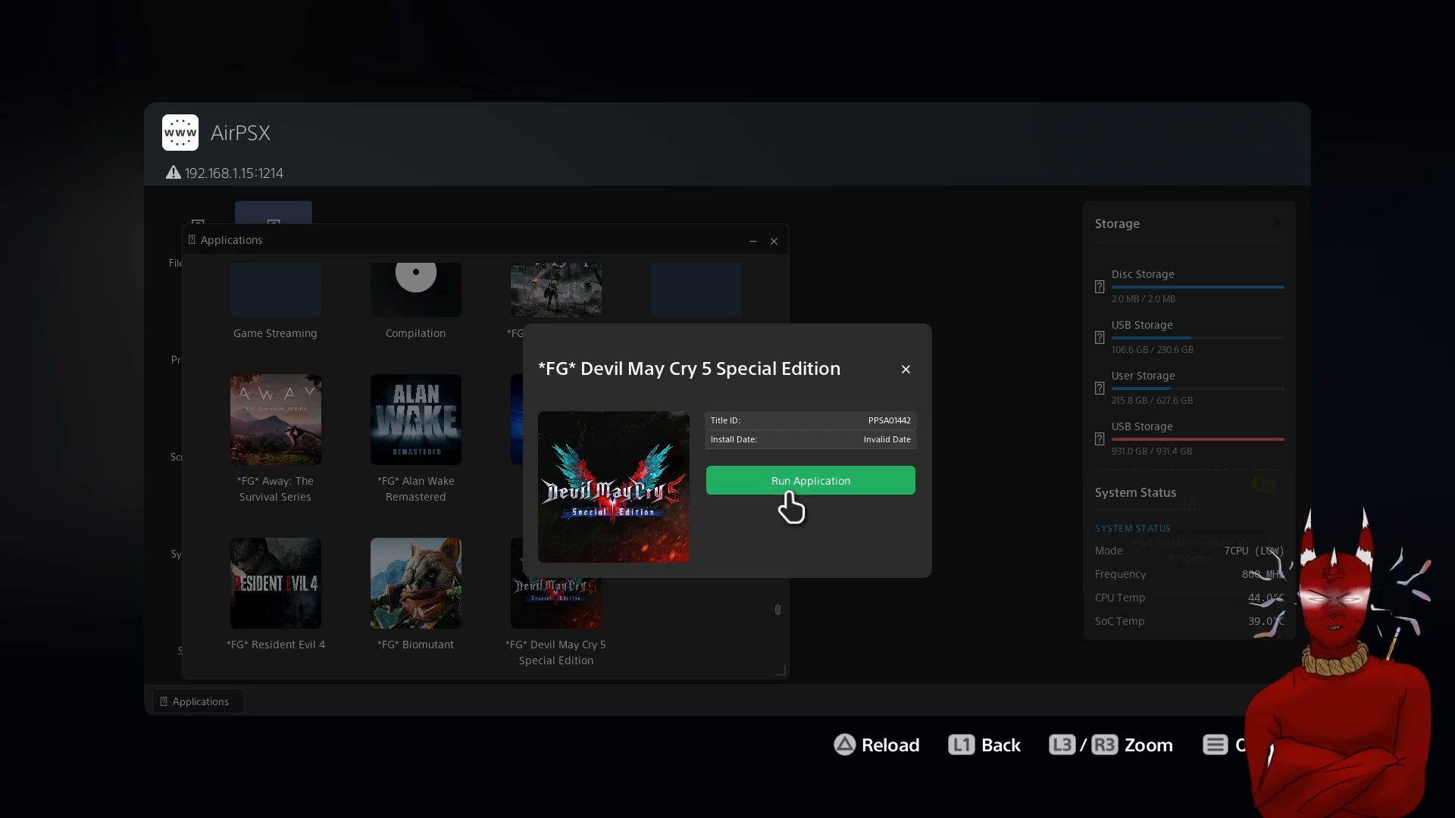
Run Devil May Cry 5 Special Edition, retrying twice after the registration error.
click(808, 481)
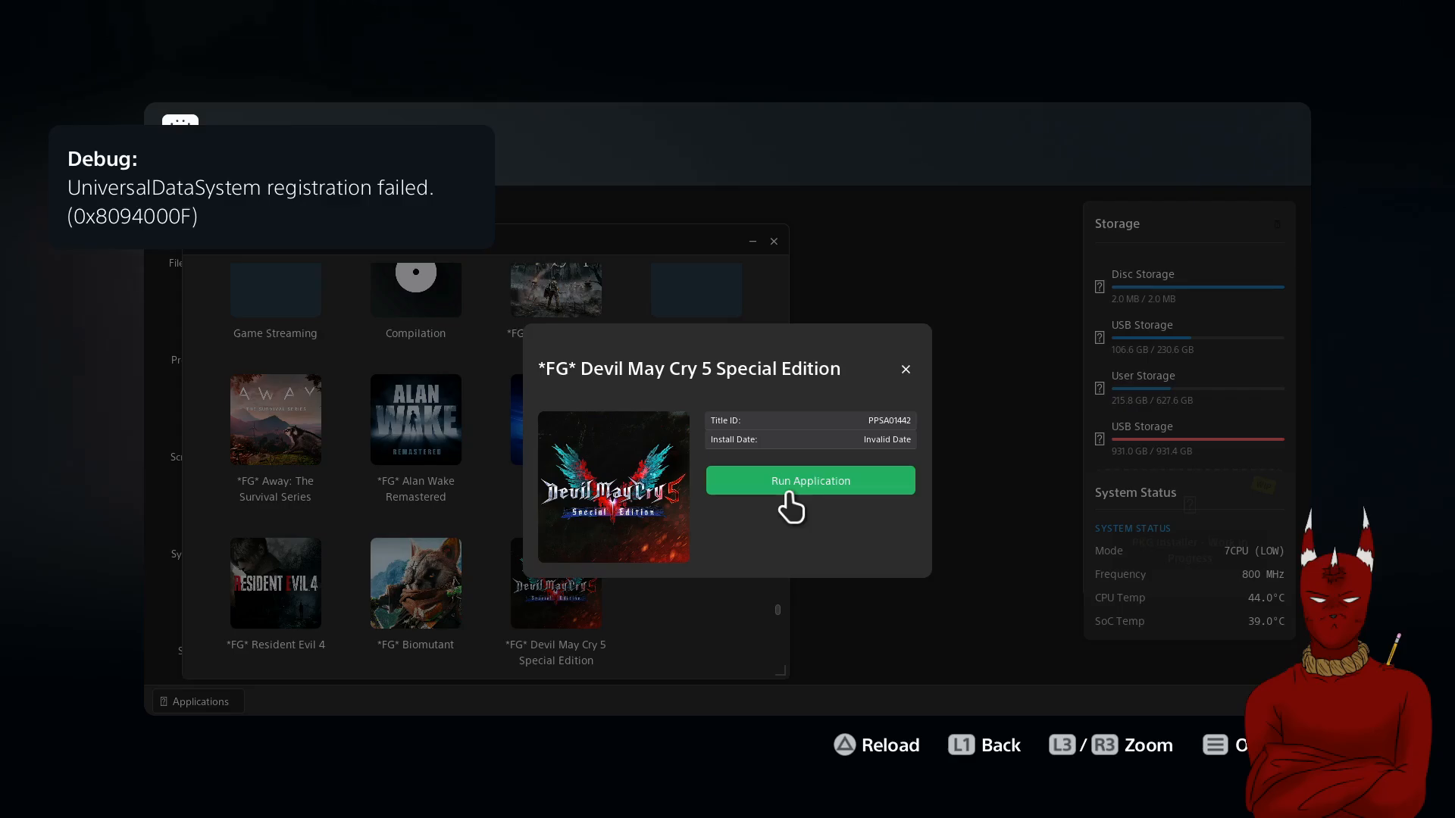
click(809, 480)
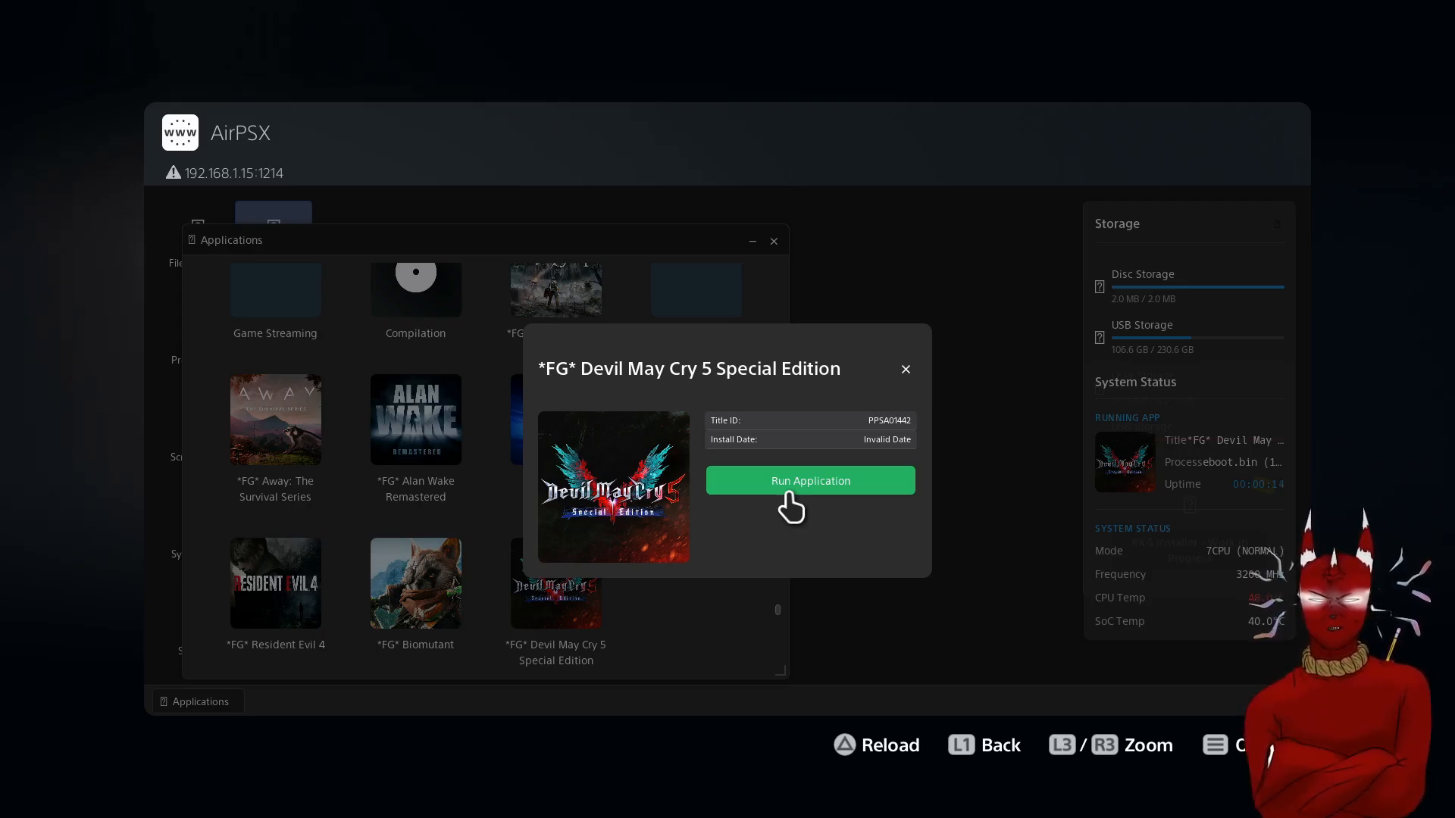
click(808, 480)
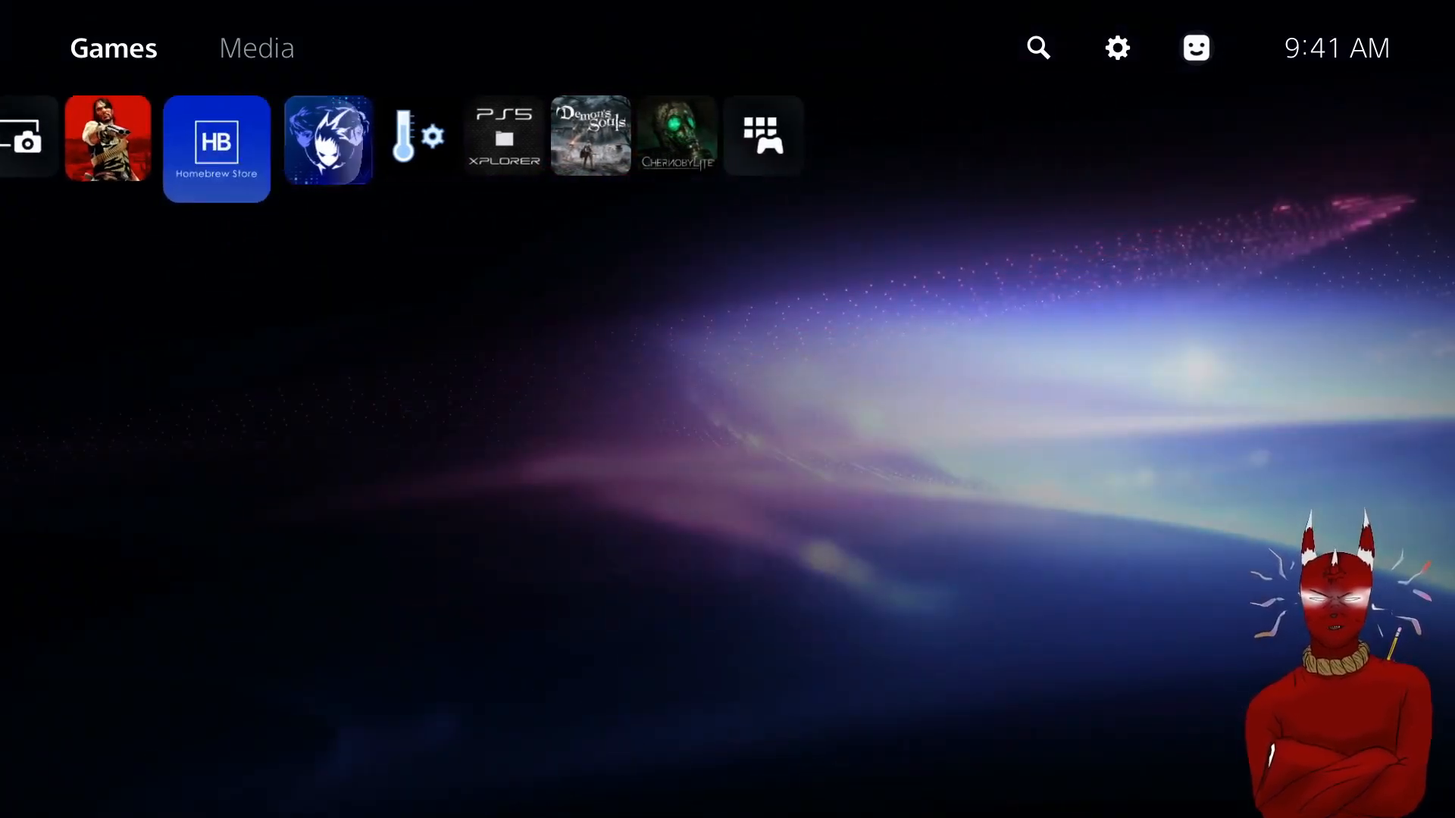
Go from the Game Library to Settings, System, then System Software.
click(763, 135)
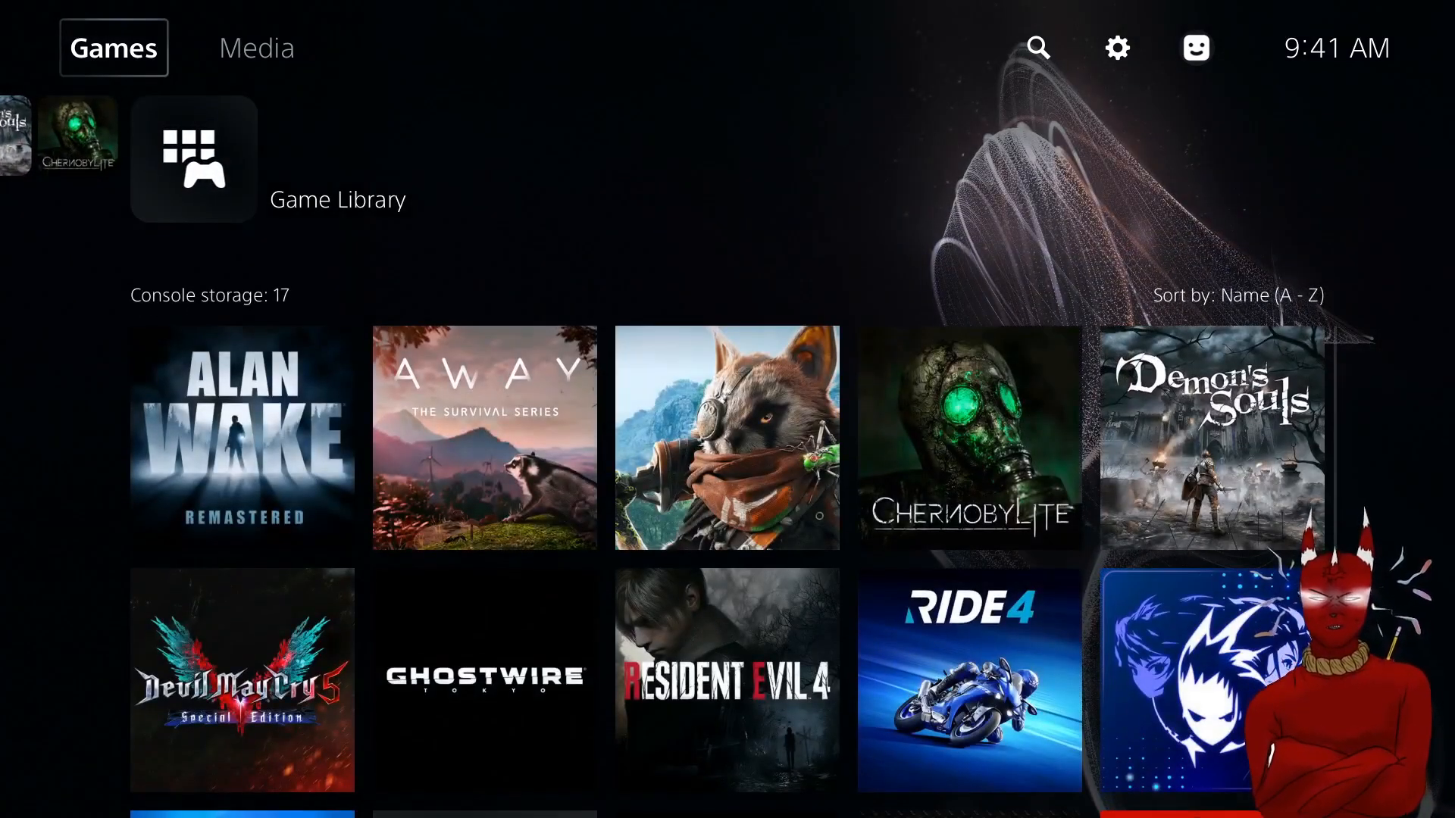
mouse_move(1116, 49)
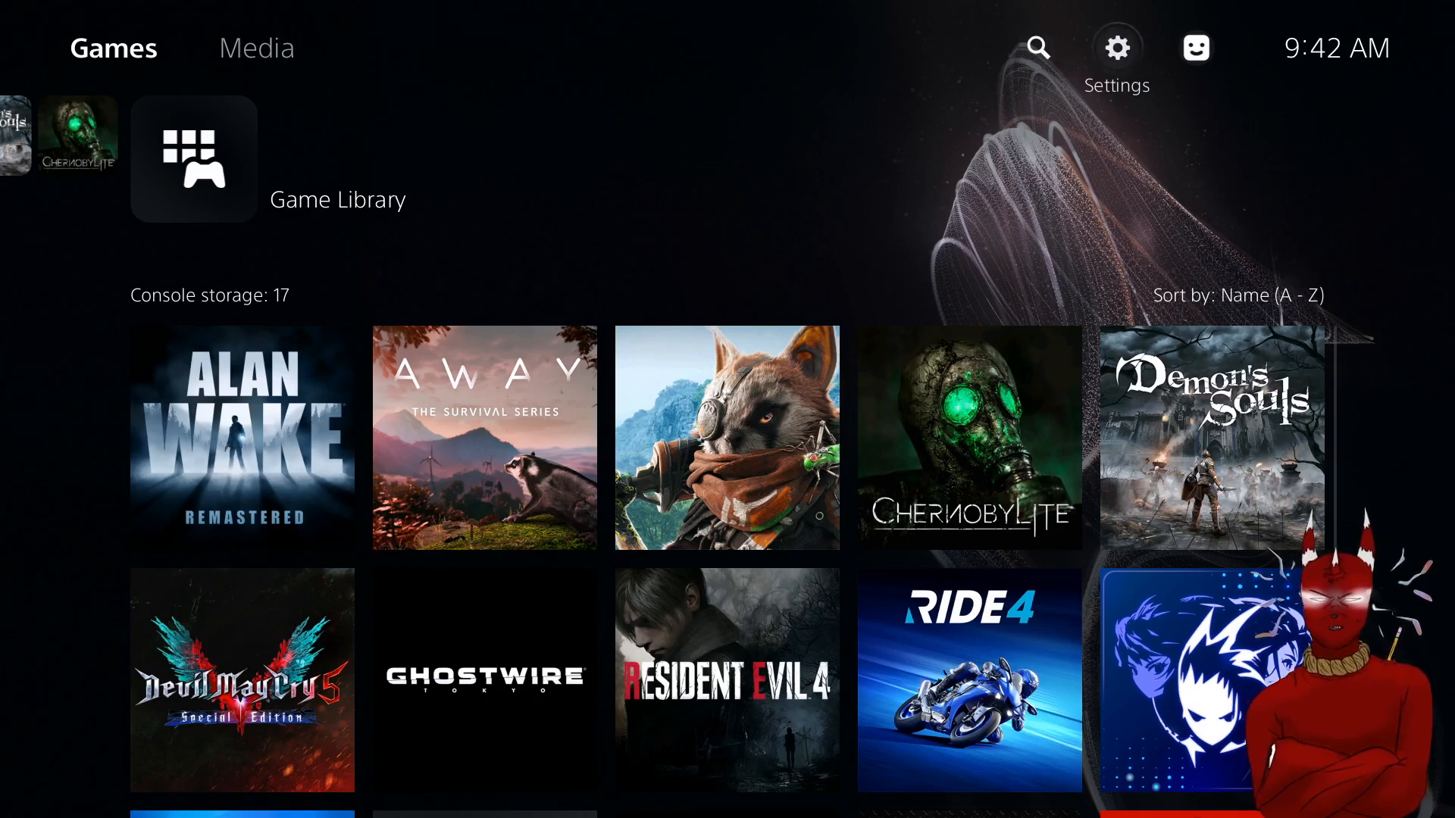
click(1117, 48)
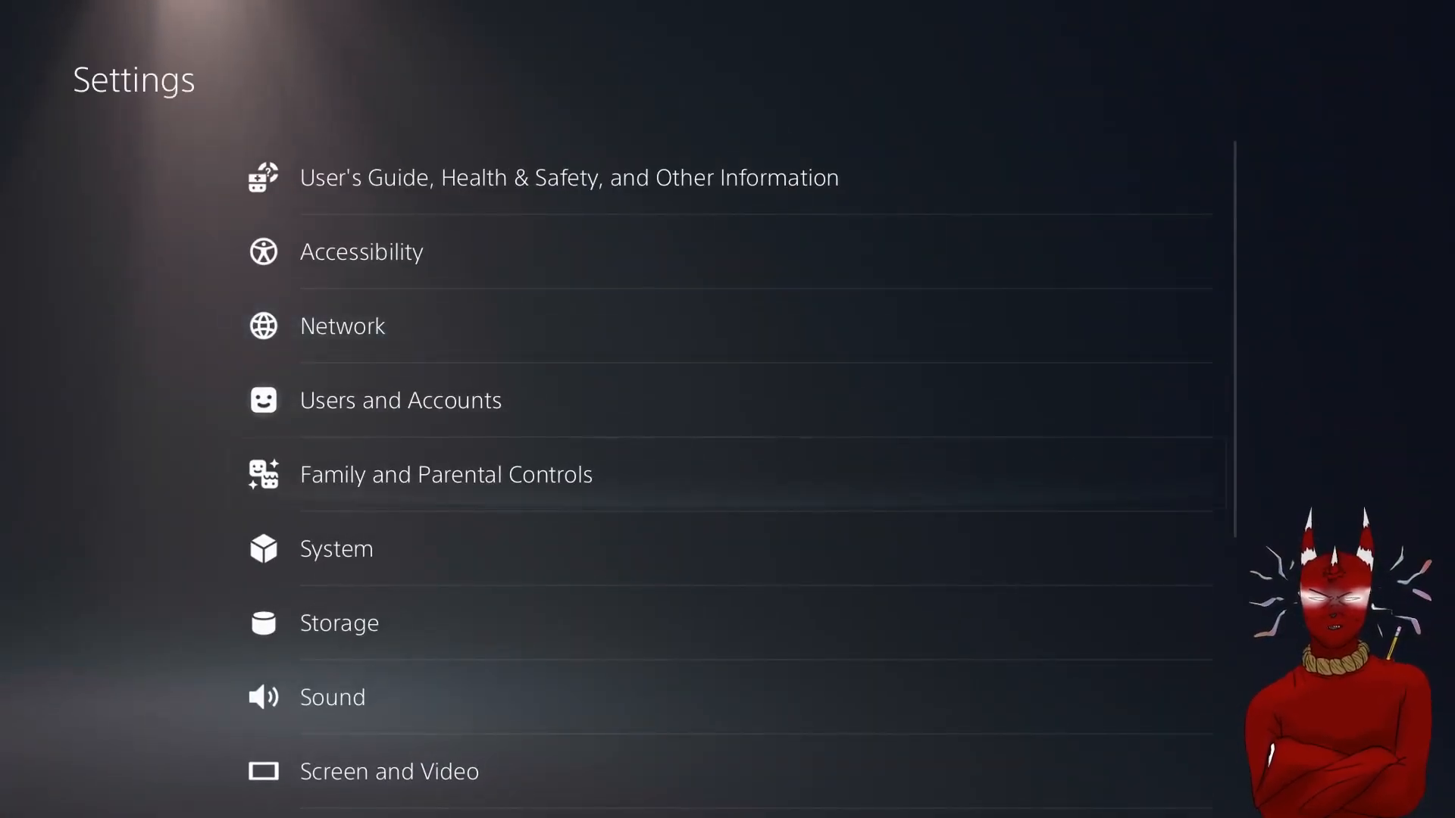
click(335, 549)
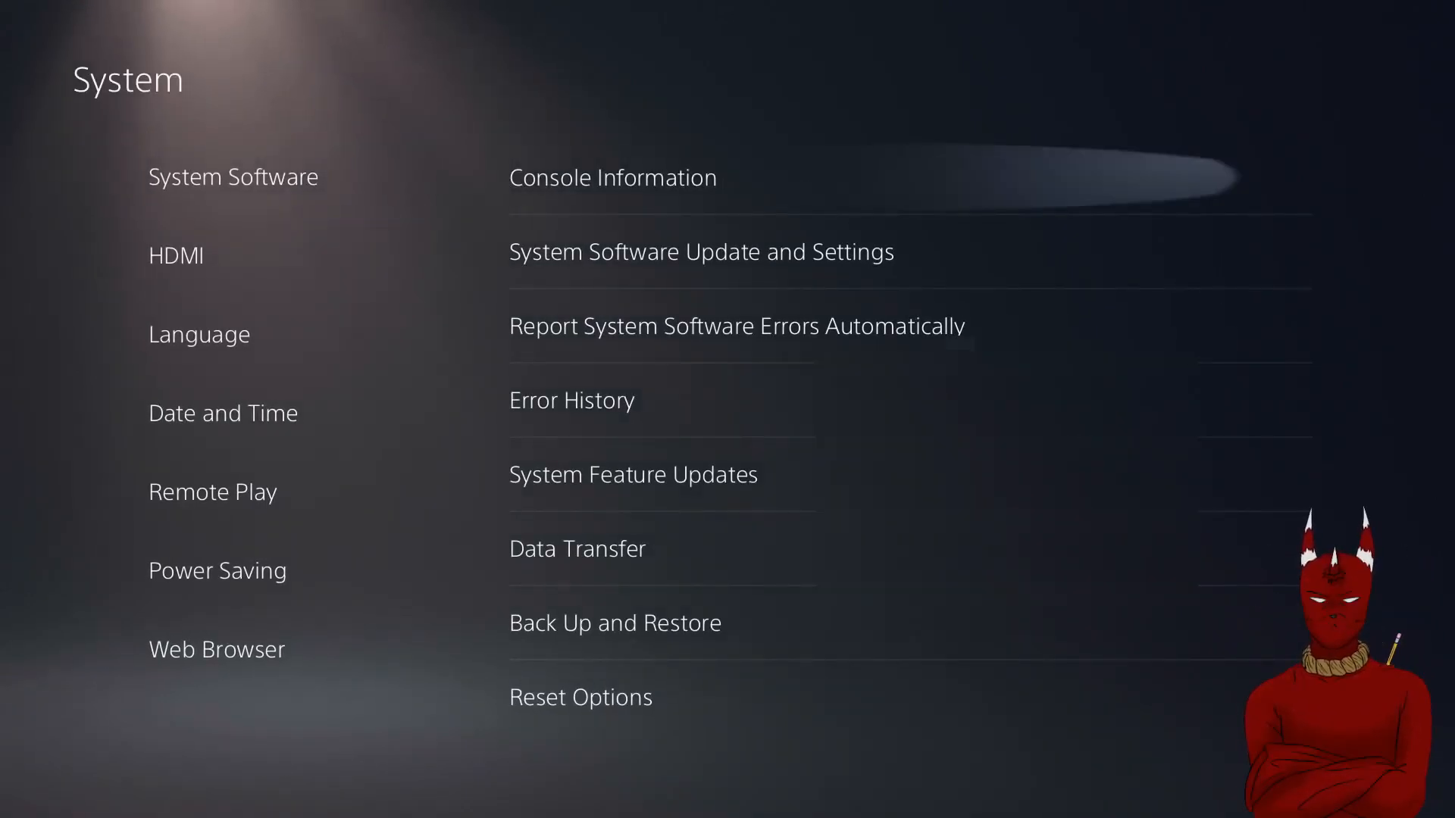
click(612, 177)
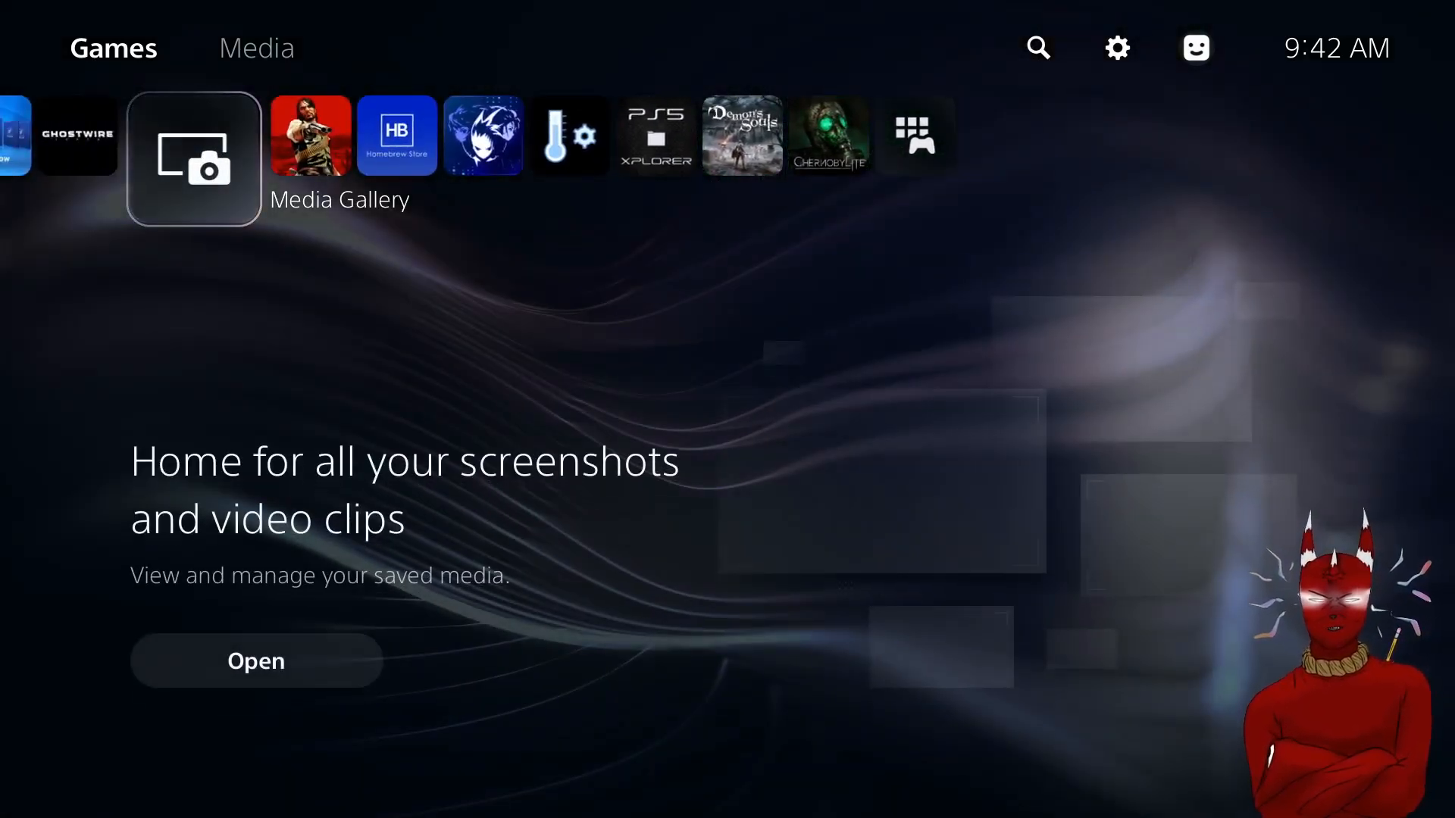
Scroll the home tiles left and launch the Internet Browser.
scroll(left, 3)
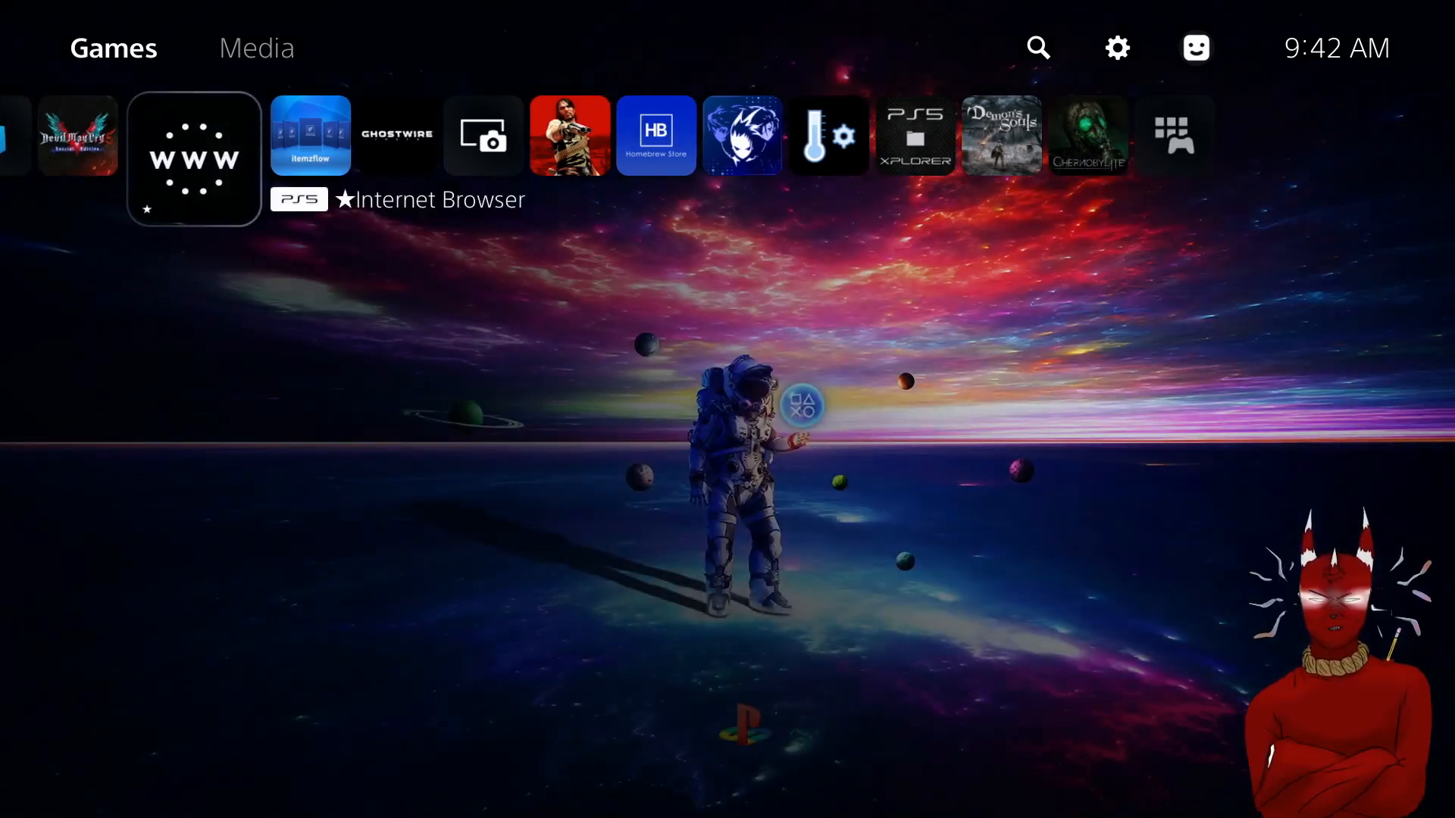
click(193, 158)
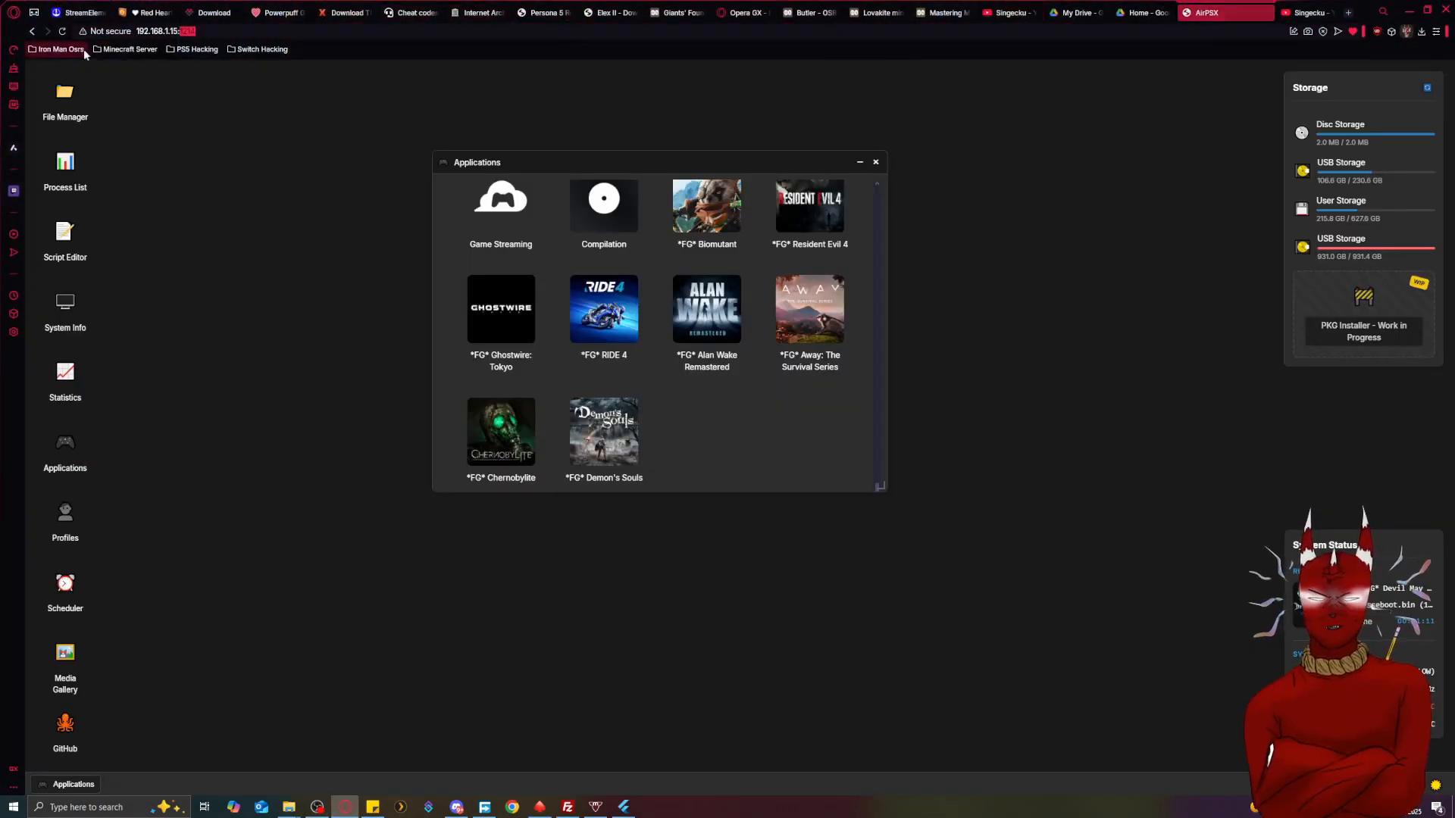
Close the Applications window and reopen the installed applications list.
click(873, 161)
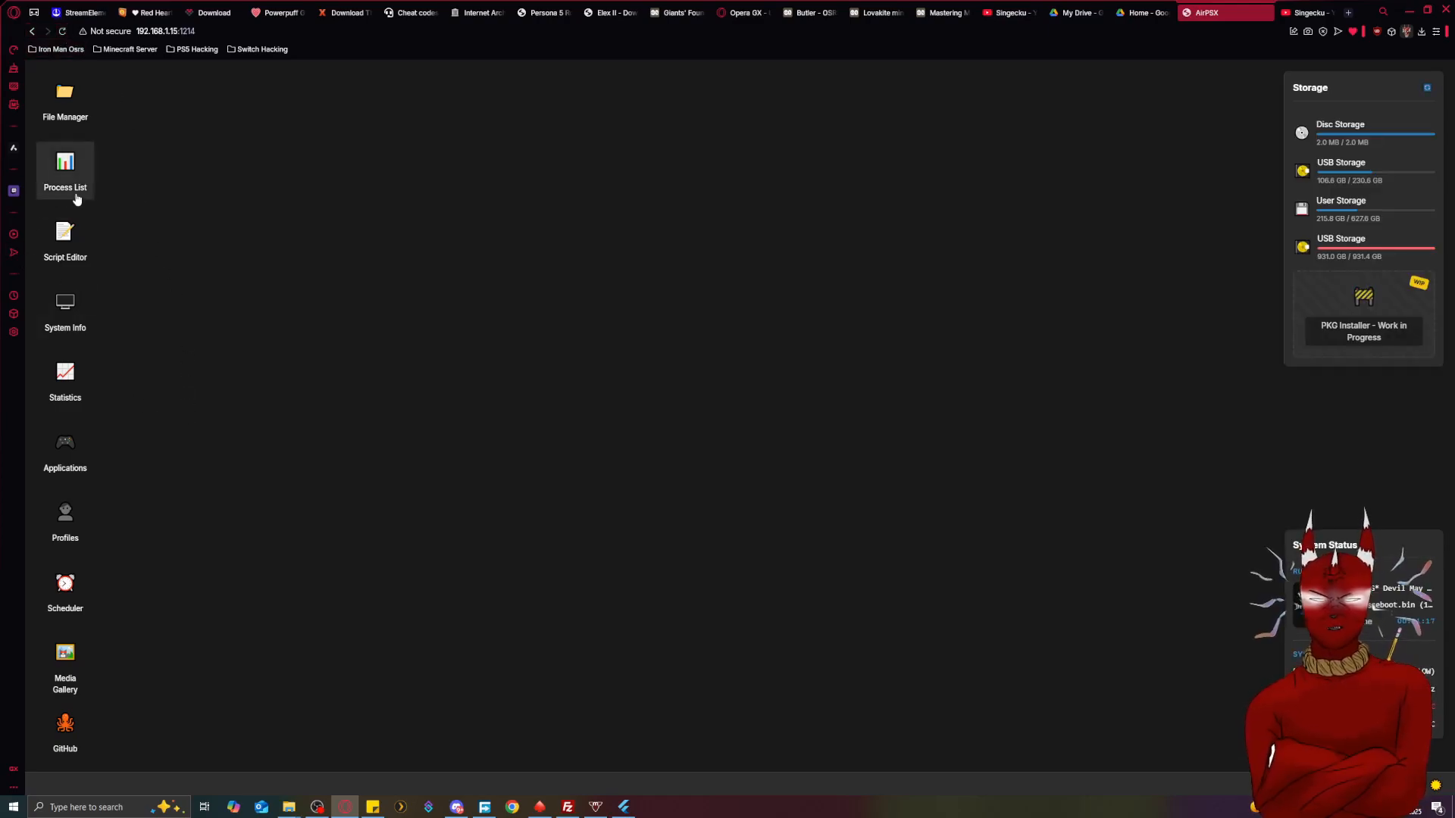
click(65, 450)
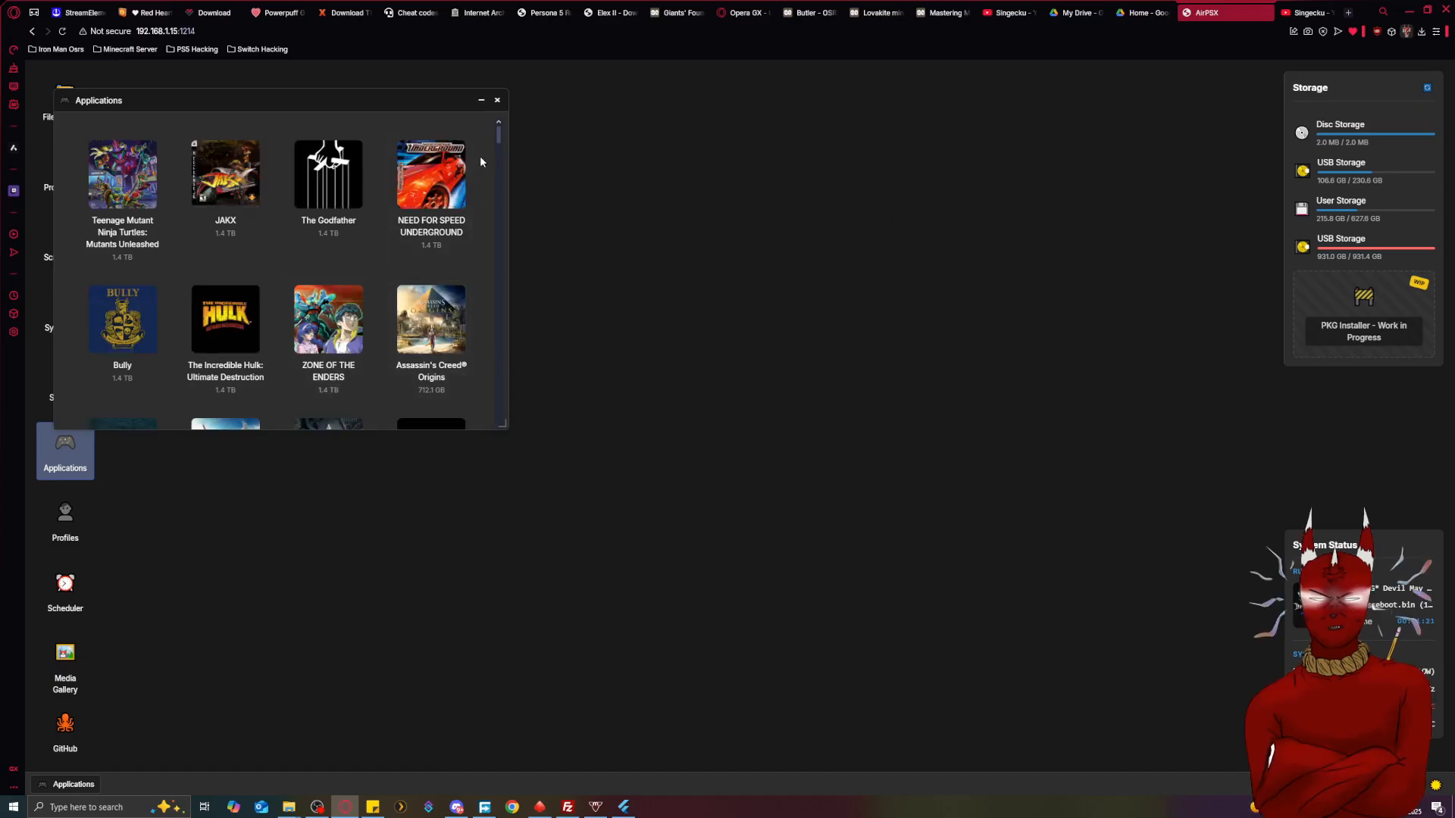
scroll(down, 3)
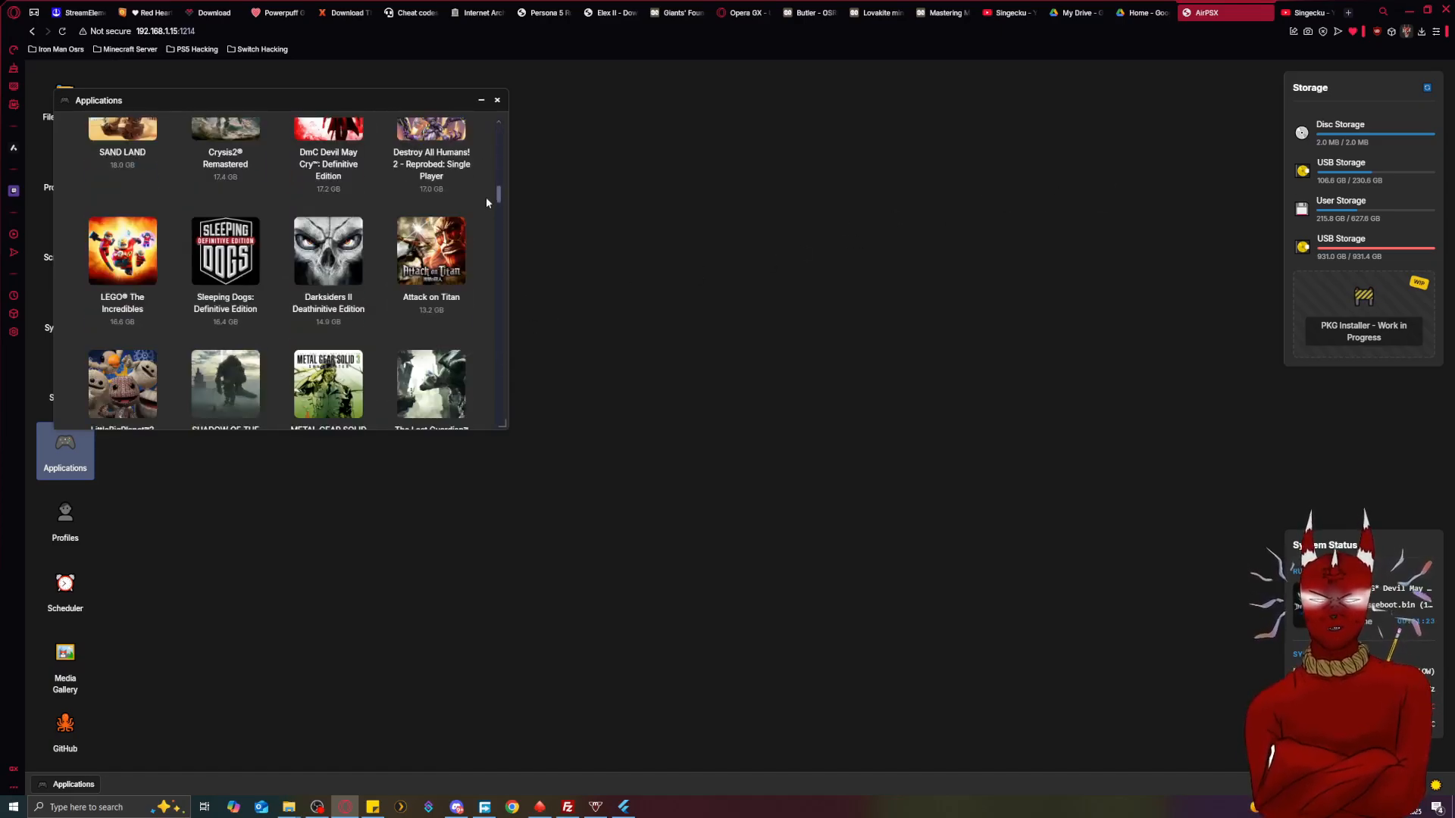
scroll(up, 3)
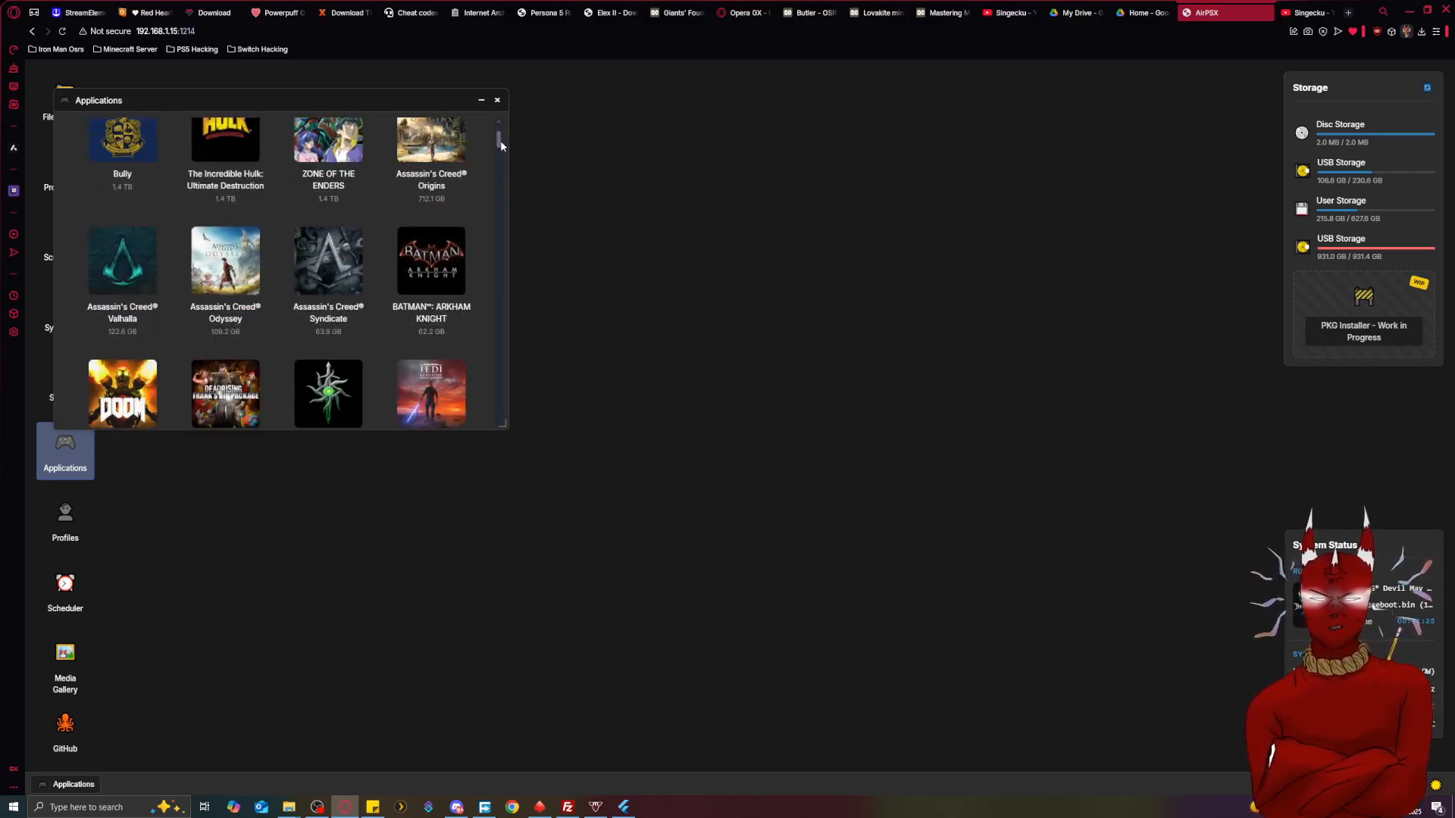
scroll(down, 3)
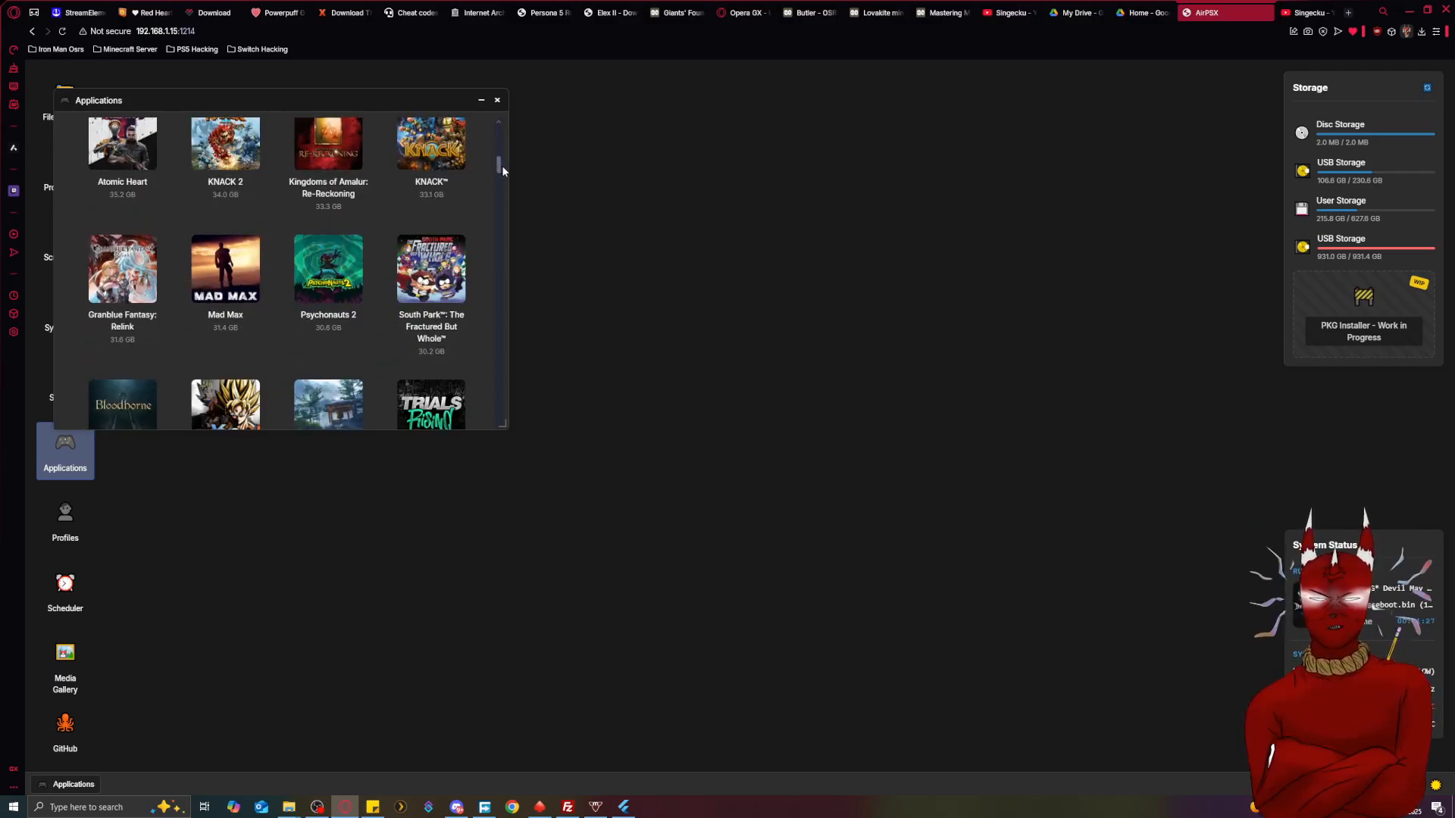
Scroll to the bottom and open the *FG* Devil May Cry 5 Special Edition details.
scroll(down, 3)
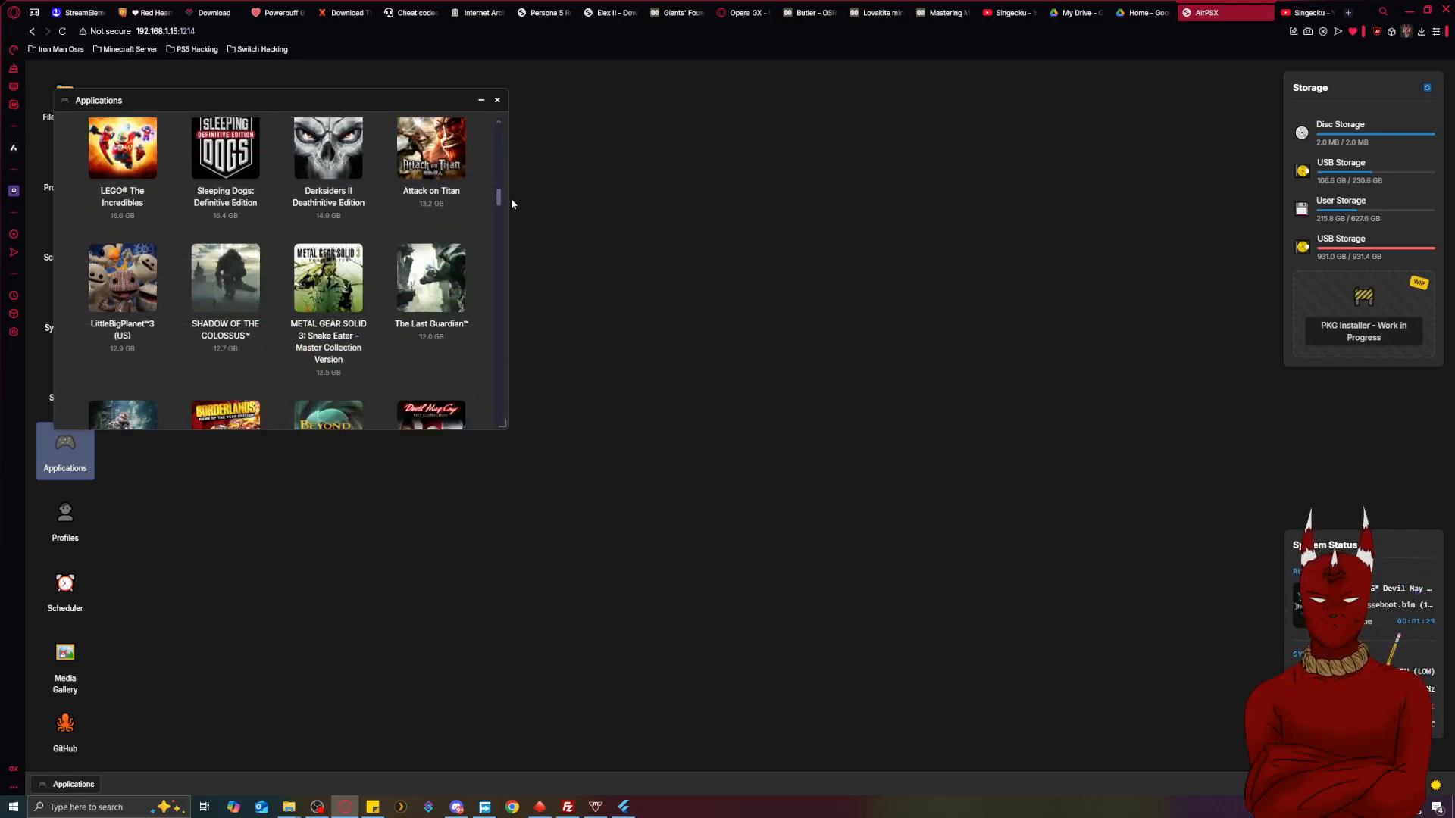
scroll(down, 3)
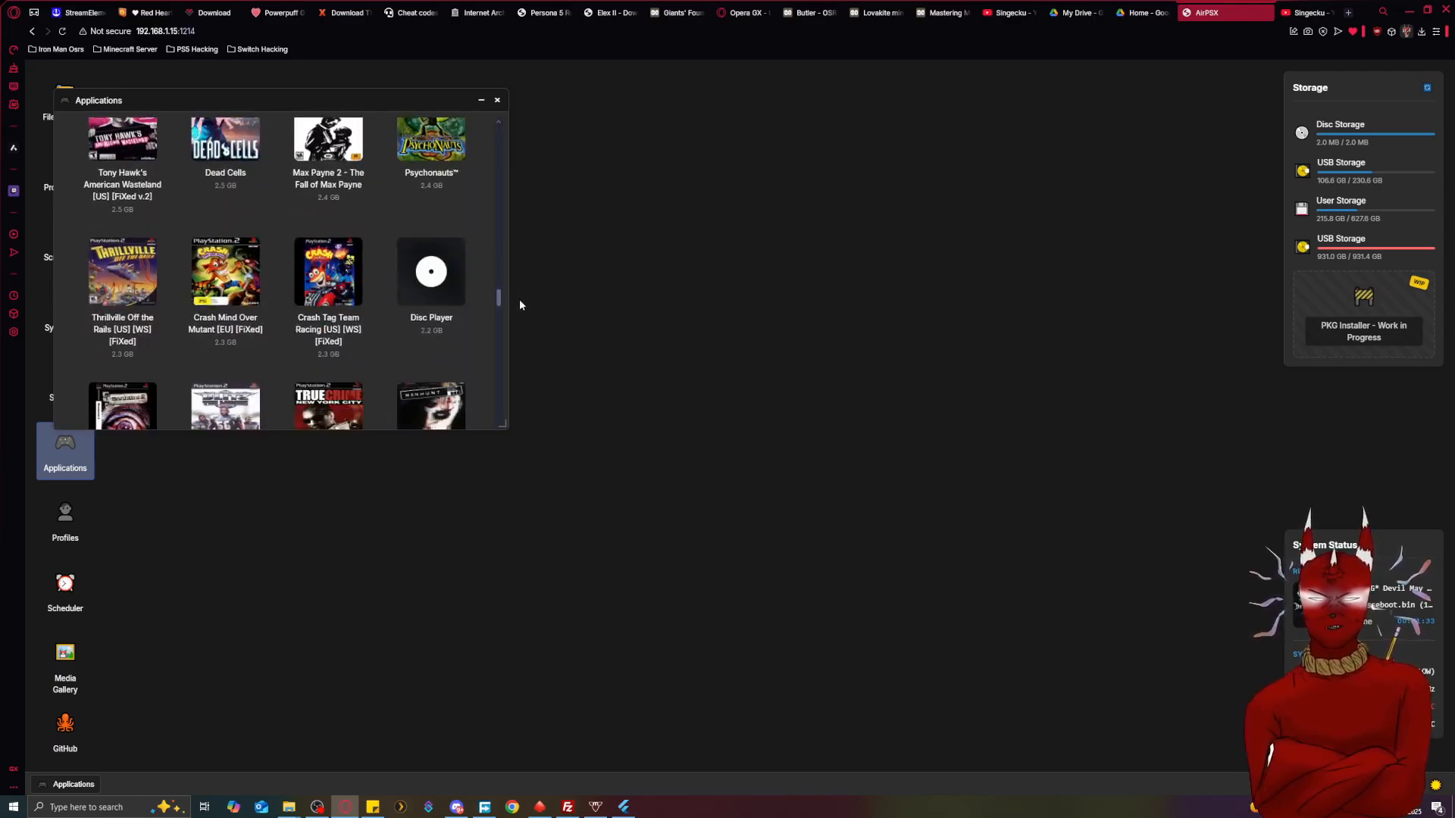
scroll(down, 3)
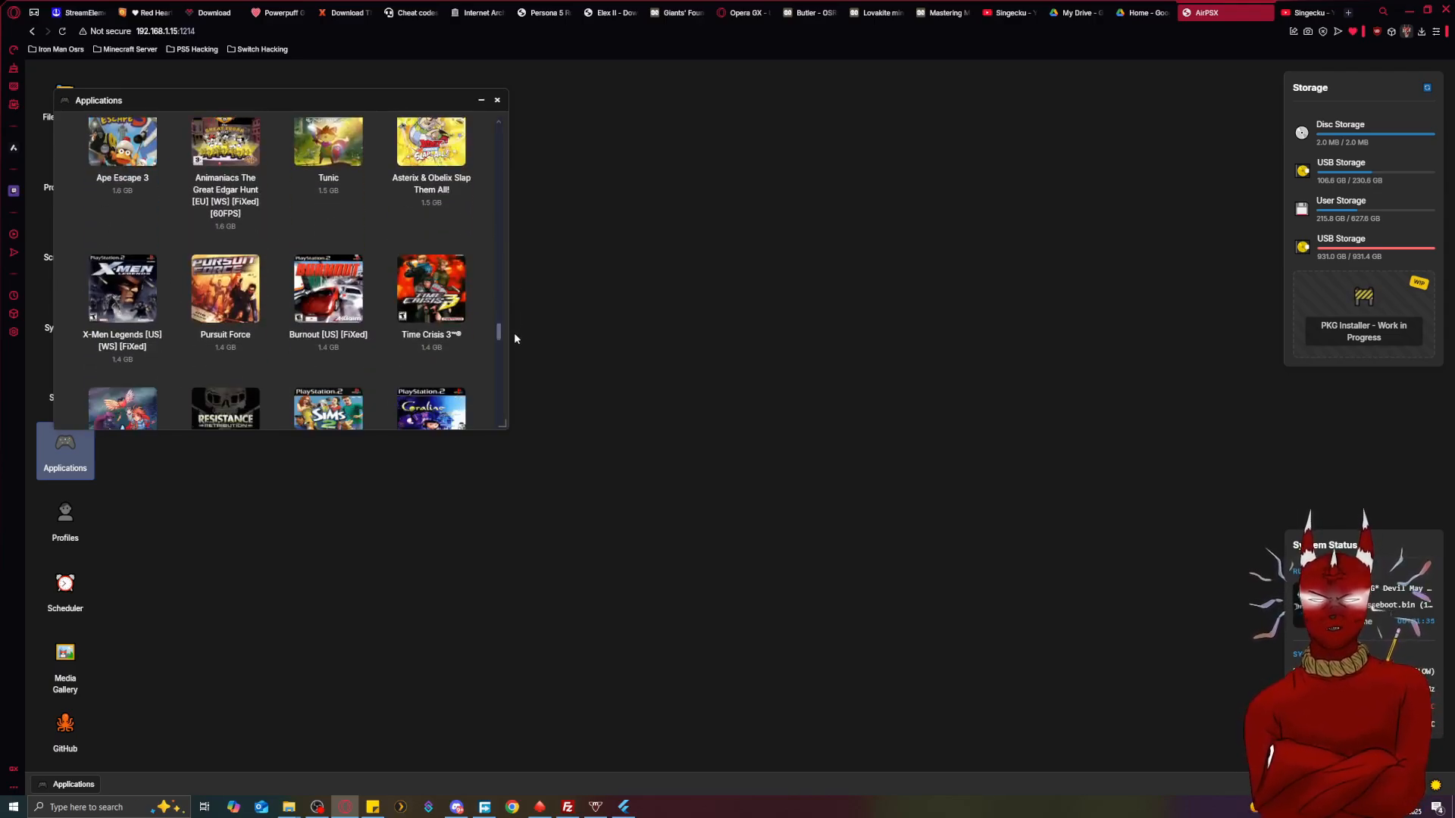
scroll(down, 3)
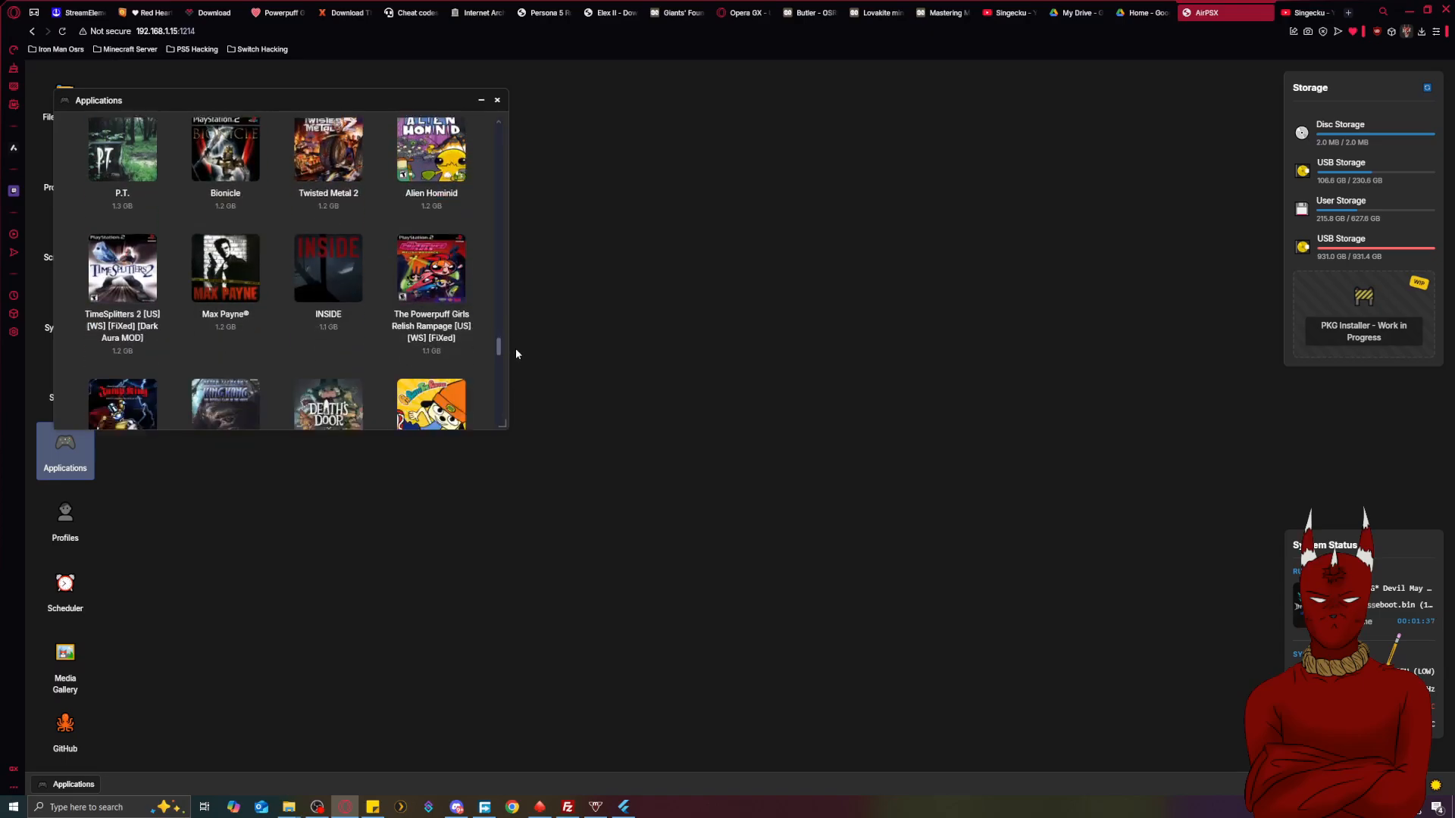
scroll(down, 3)
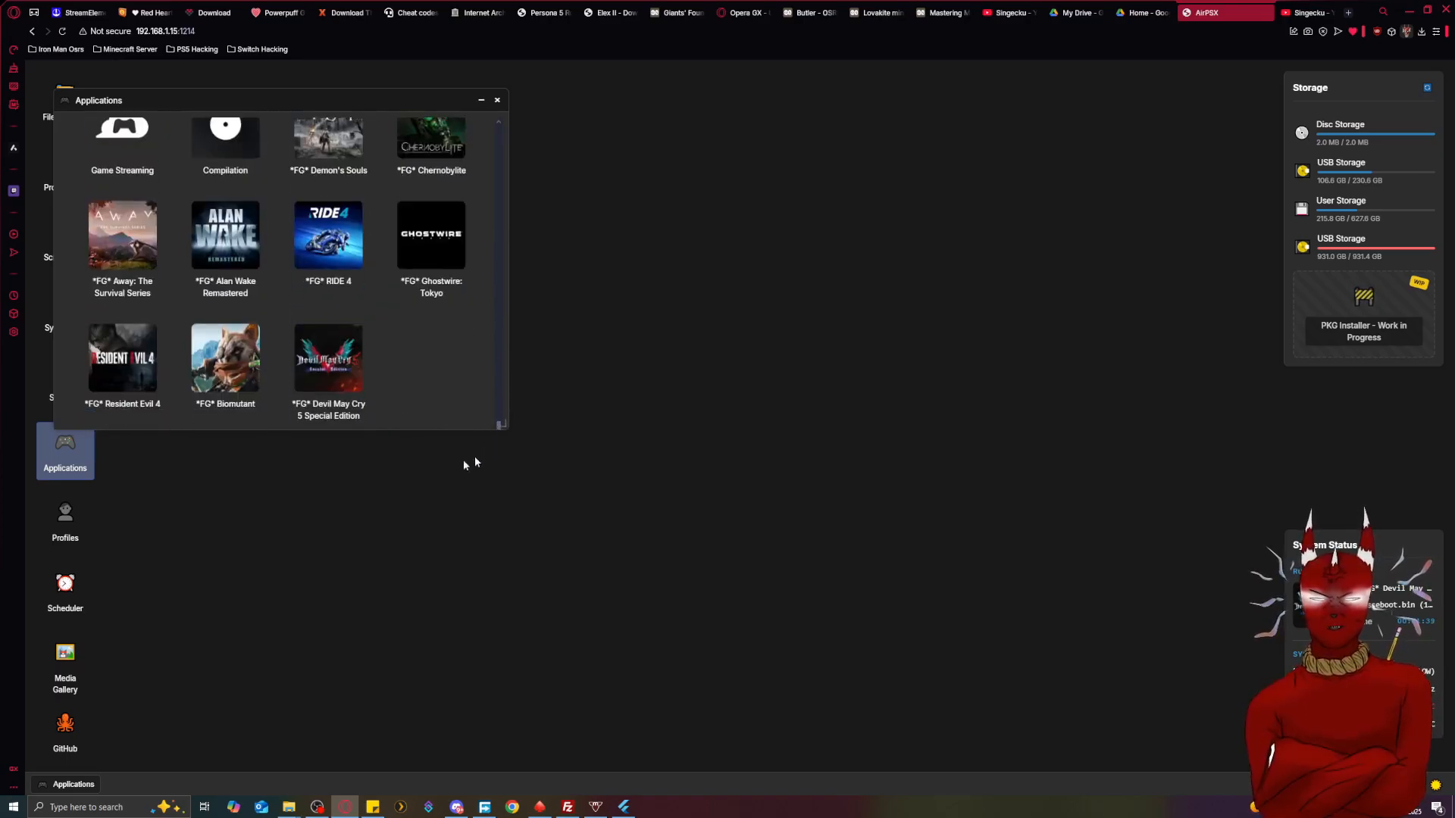
click(328, 359)
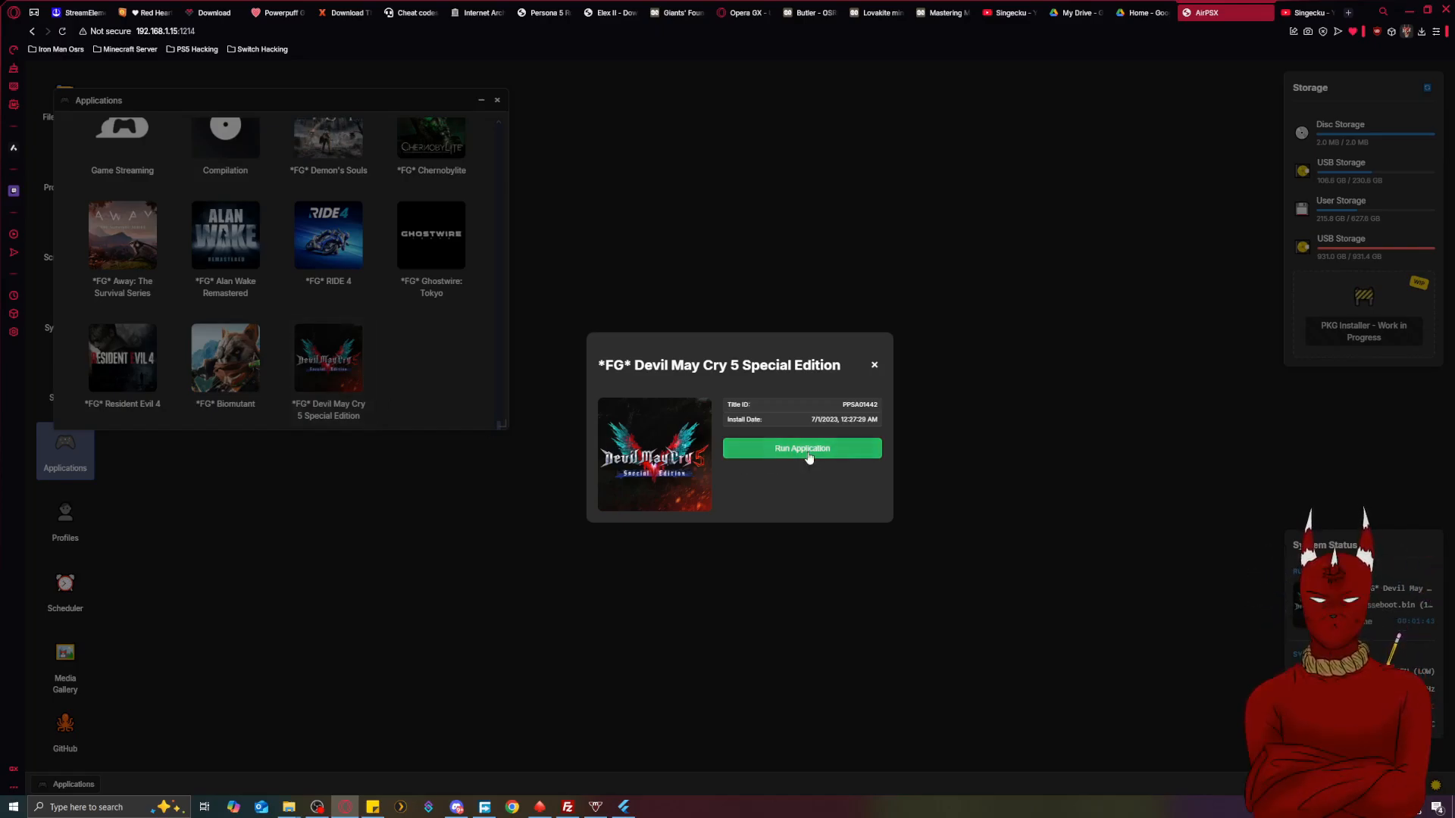
Run Devil May Cry 5 Special Edition on the console from its details dialog.
click(801, 448)
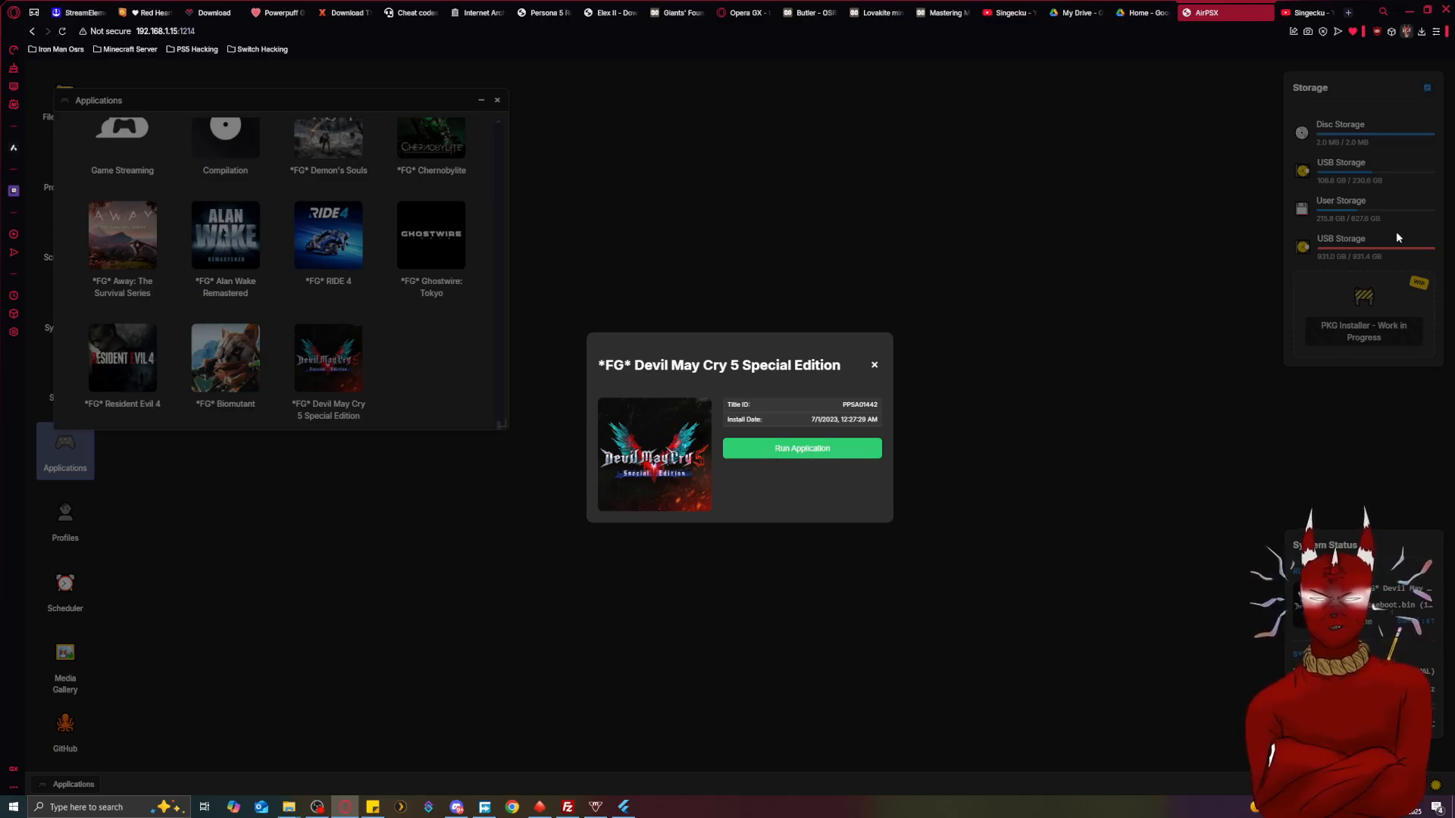
mouse_move(1263, 307)
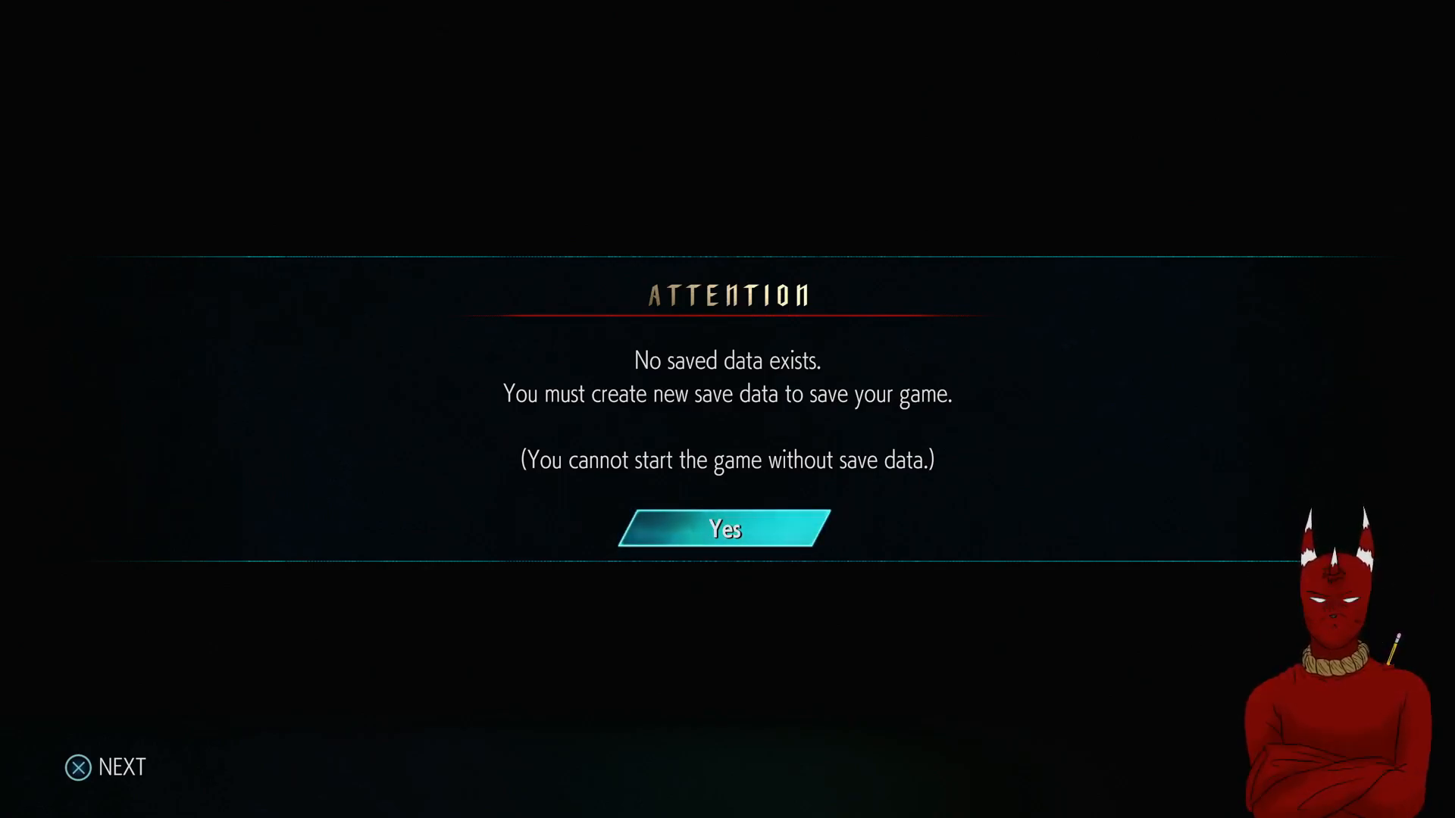
Accept creating new save data and dismiss the network connection failure notice.
click(724, 529)
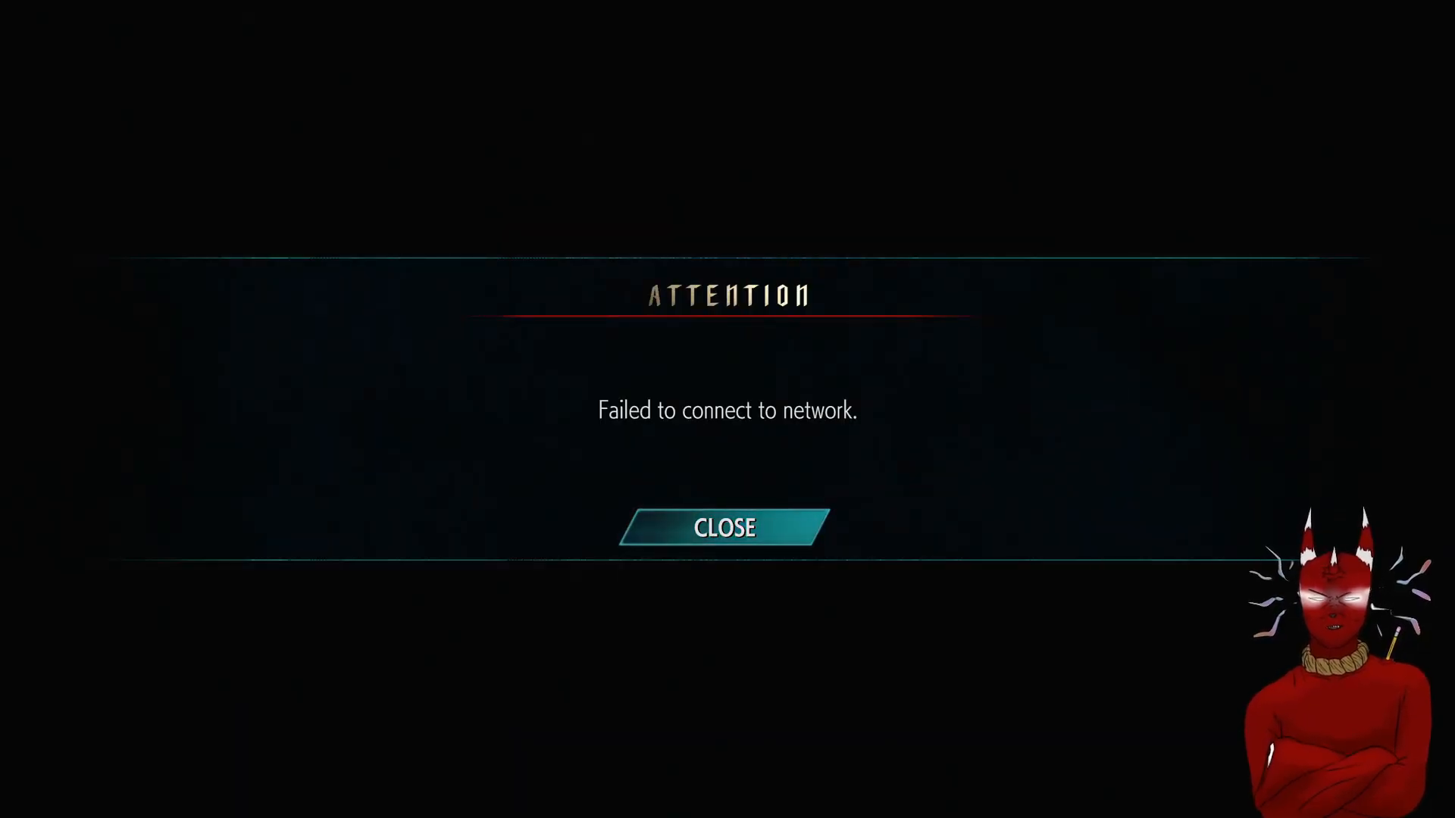
click(724, 528)
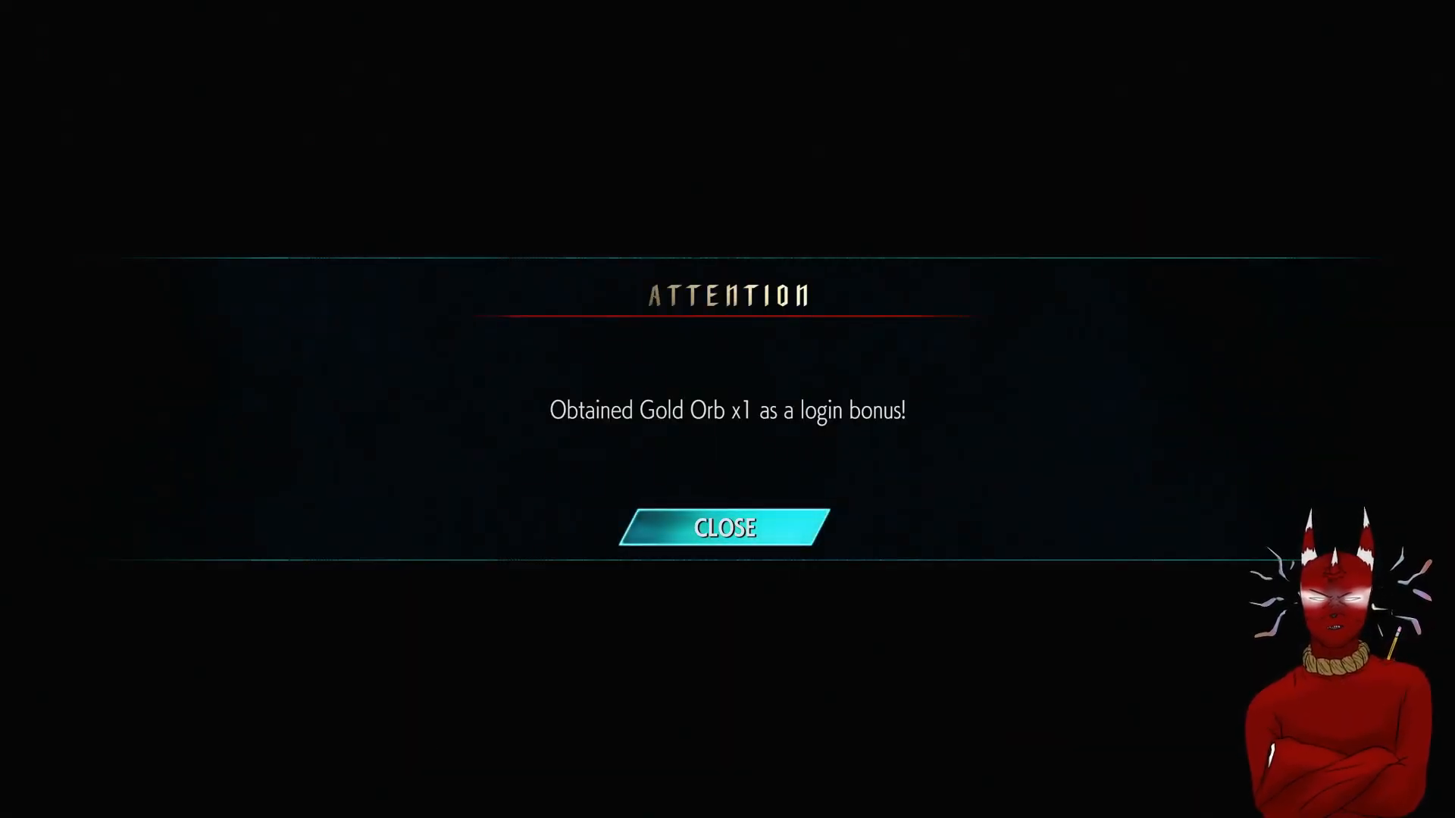